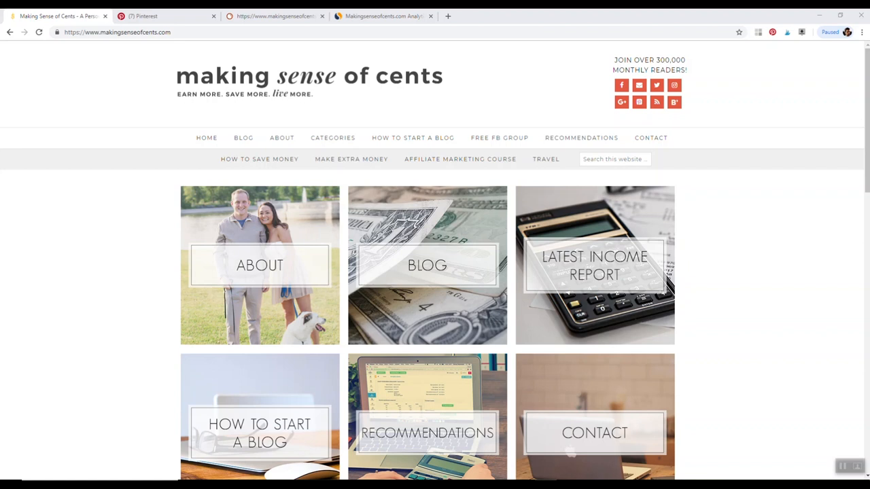
{"action": "mouse_move", "coordinate": [598, 421]}
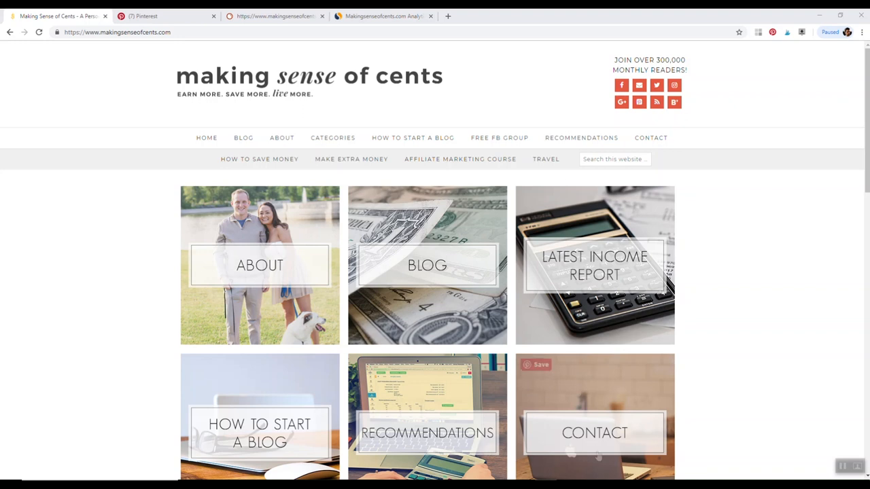
{"action": "mouse_move", "coordinate": [601, 242]}
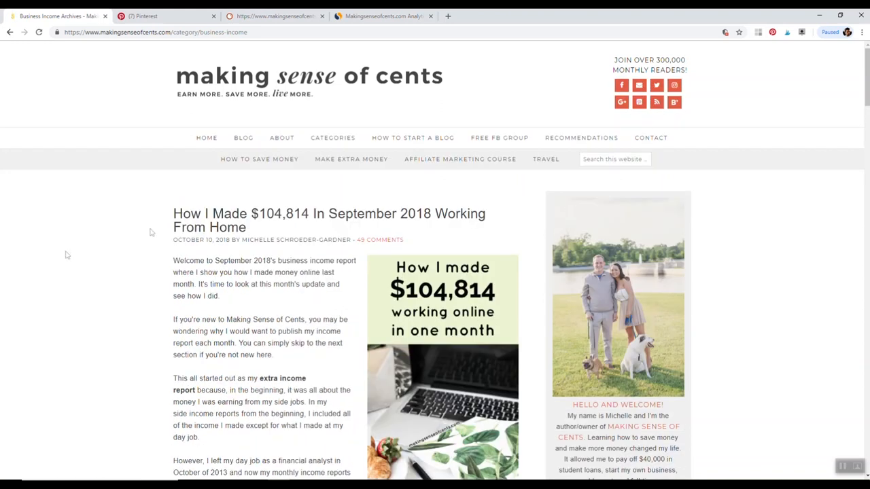
{"action": "mouse_move", "coordinate": [261, 223]}
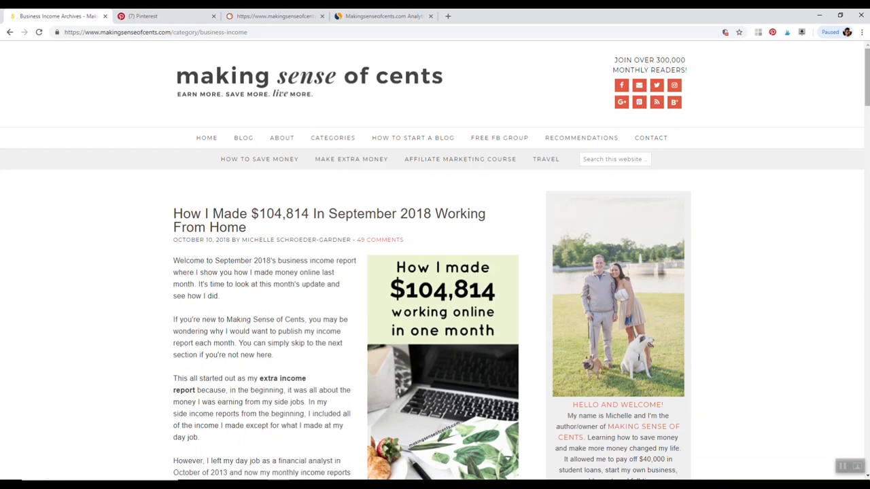
Scroll the business income archive to the September 2018 $104,814 income report entry.
{"action": "scroll", "scroll_direction": "down", "scroll_amount": 3}
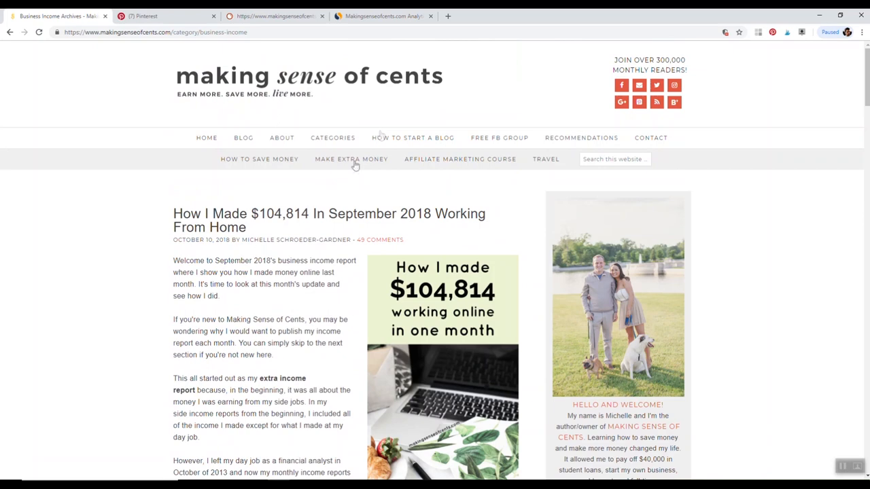
Open the 'How I Made $104,814 In September 2018' post and read down to the affiliate income breakdown.
{"action": "left_click", "coordinate": [329, 220]}
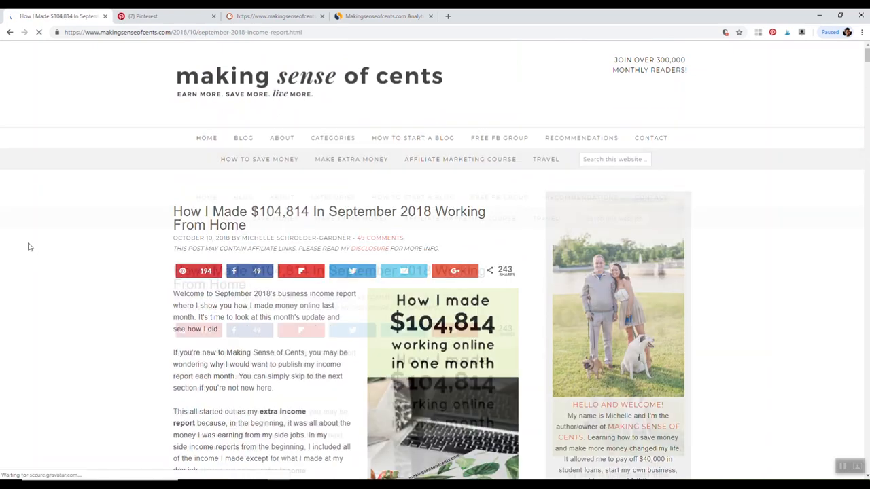
{"action": "scroll", "scroll_direction": "down", "scroll_amount": 3}
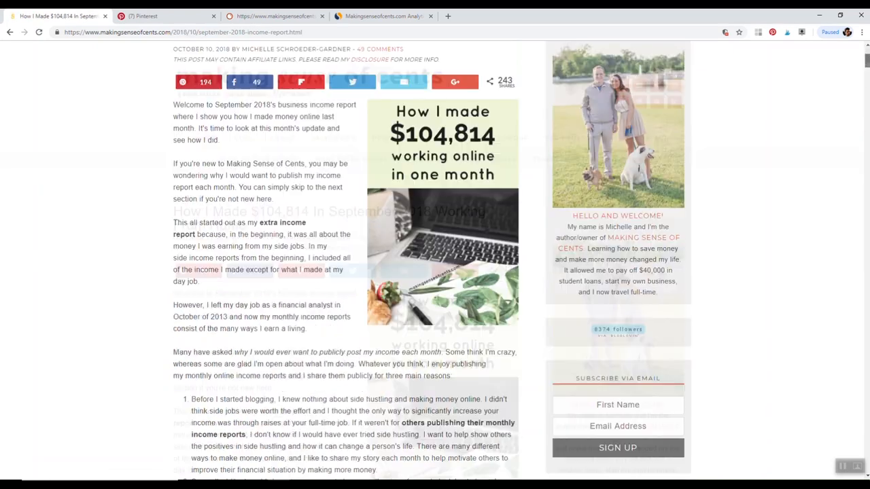
{"action": "scroll", "scroll_direction": "down", "scroll_amount": 3}
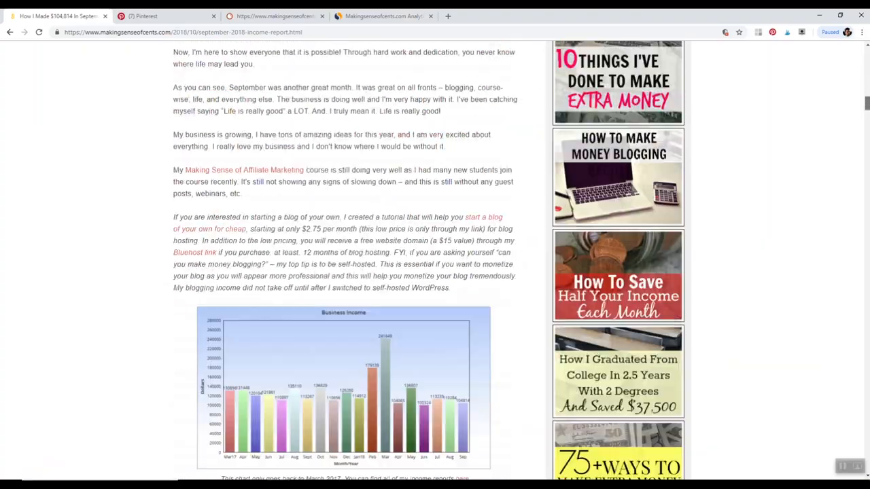
{"action": "scroll", "scroll_direction": "down", "scroll_amount": 3}
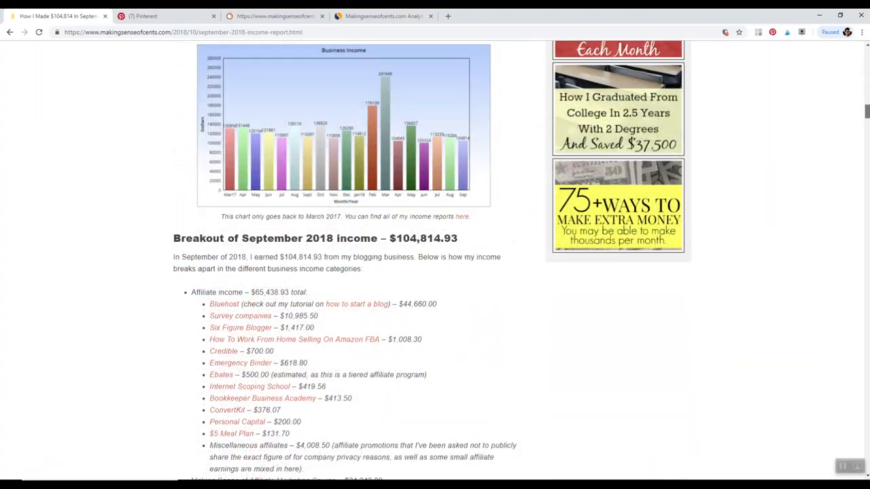
{"action": "scroll", "scroll_direction": "down", "scroll_amount": 3}
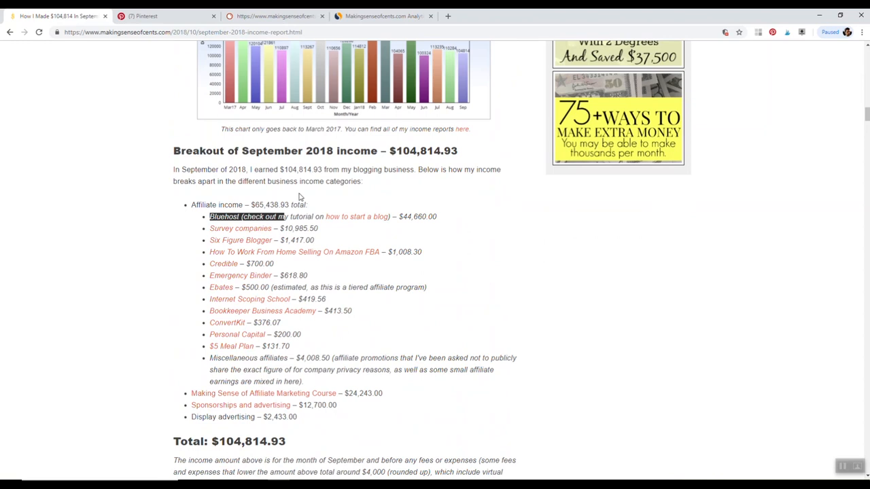
{"action": "mouse_move", "coordinate": [292, 183]}
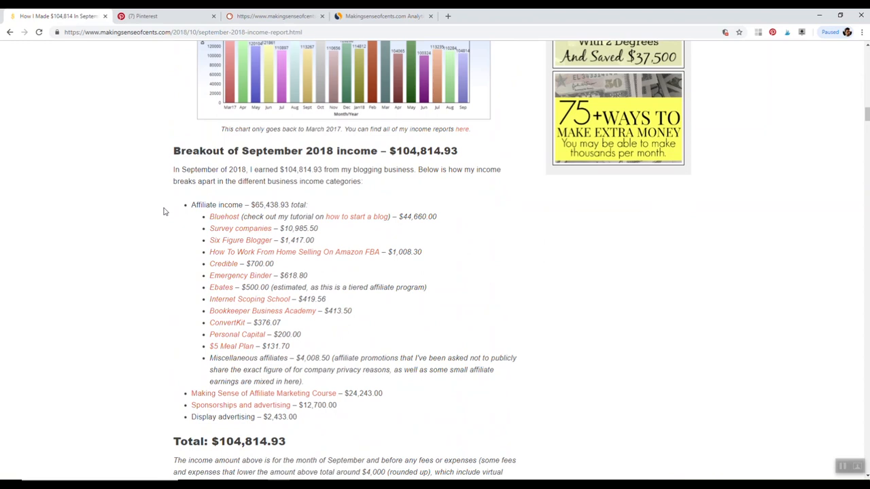
{"action": "mouse_move", "coordinate": [402, 216]}
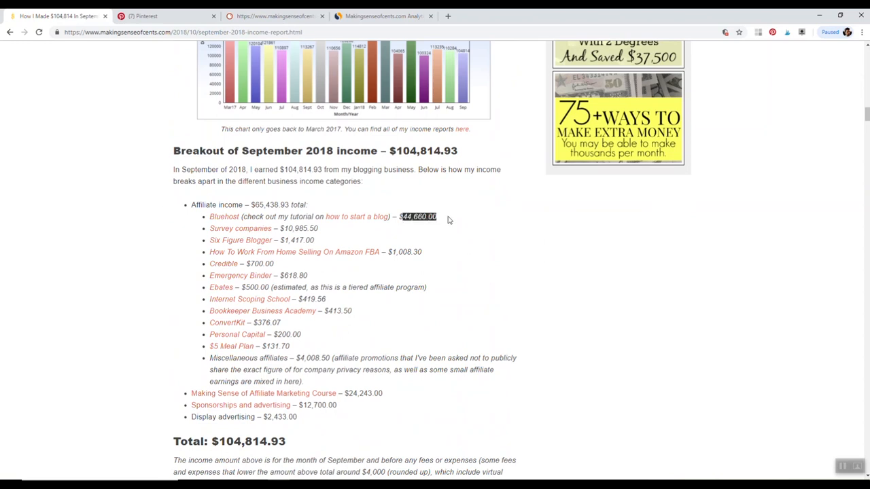
{"action": "scroll", "scroll_direction": "down", "scroll_amount": 3}
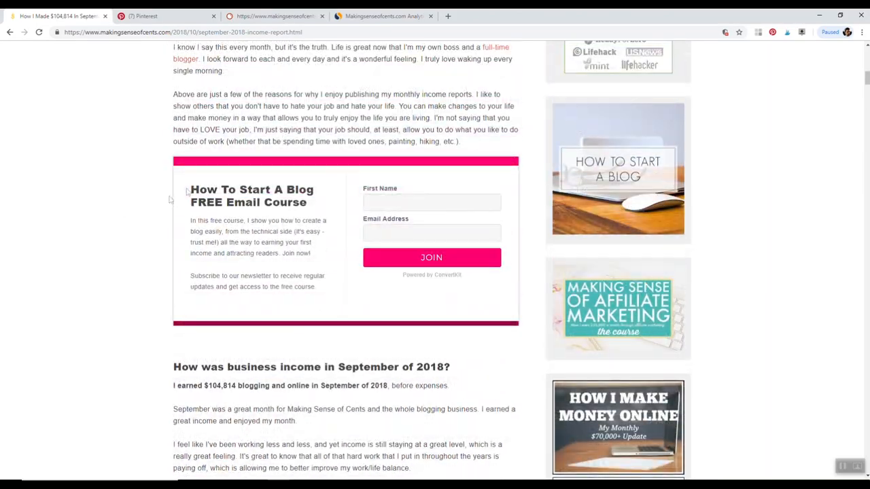
{"action": "scroll", "scroll_direction": "up", "scroll_amount": 3}
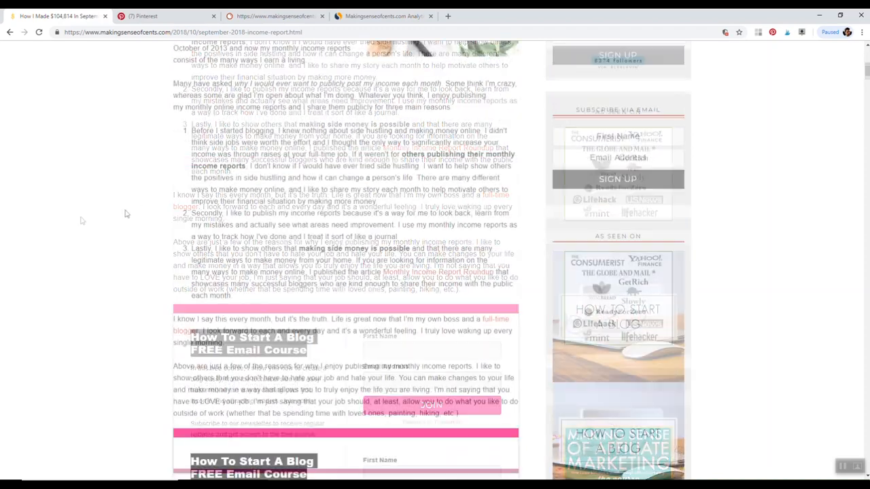
{"action": "scroll", "scroll_direction": "down", "scroll_amount": 3}
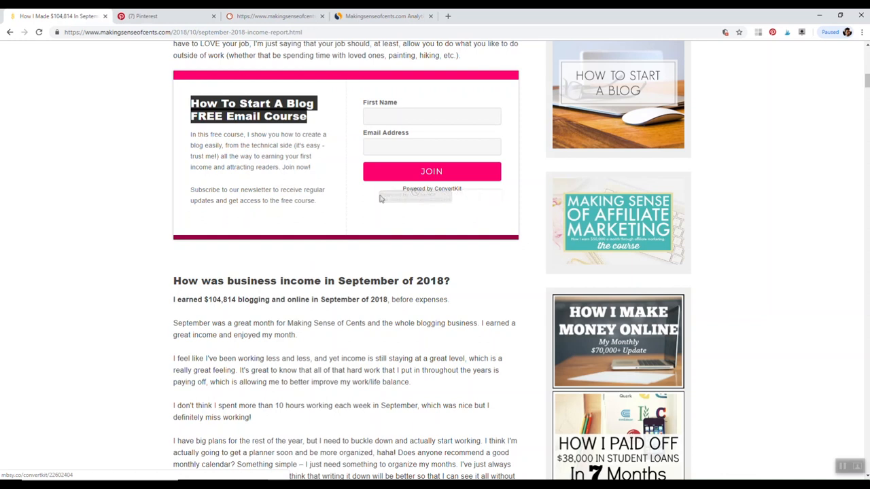
{"action": "mouse_move", "coordinate": [87, 182]}
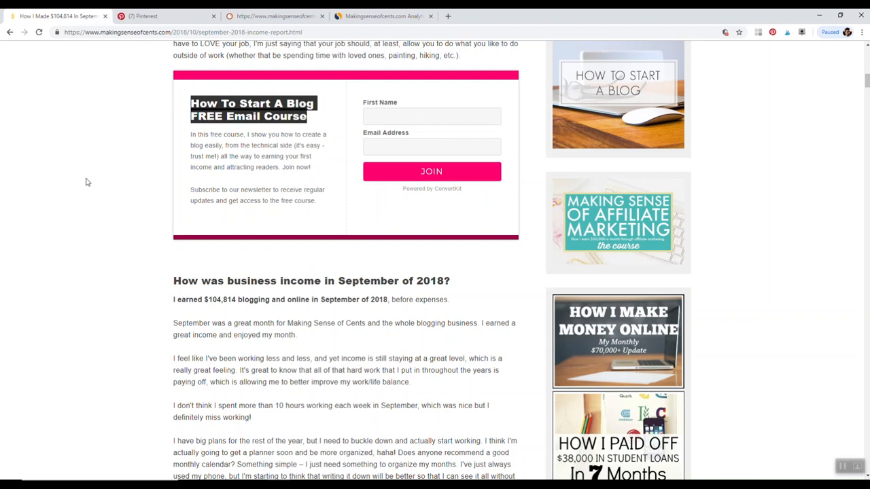
{"action": "mouse_move", "coordinate": [471, 326]}
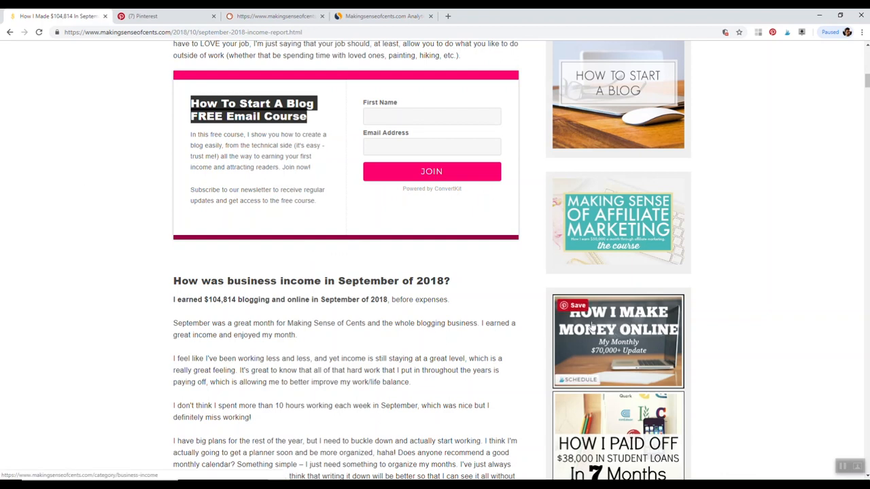
{"action": "mouse_move", "coordinate": [131, 162]}
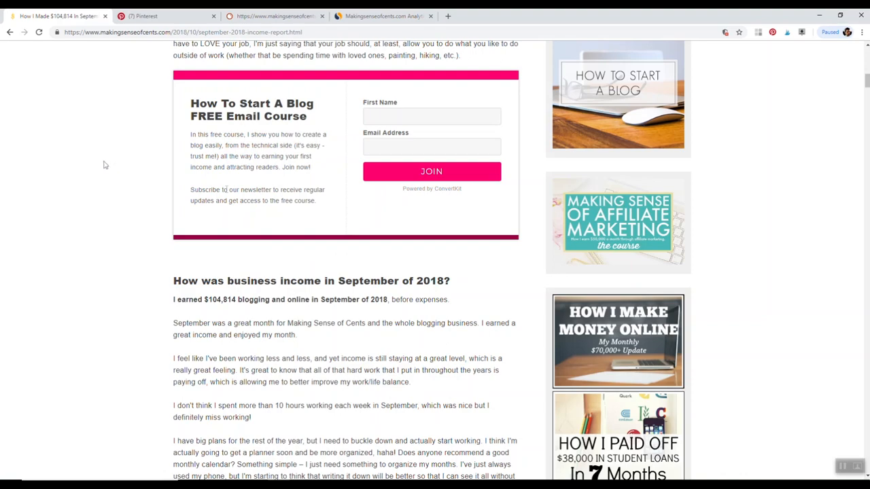
{"action": "scroll", "scroll_direction": "down", "scroll_amount": 3}
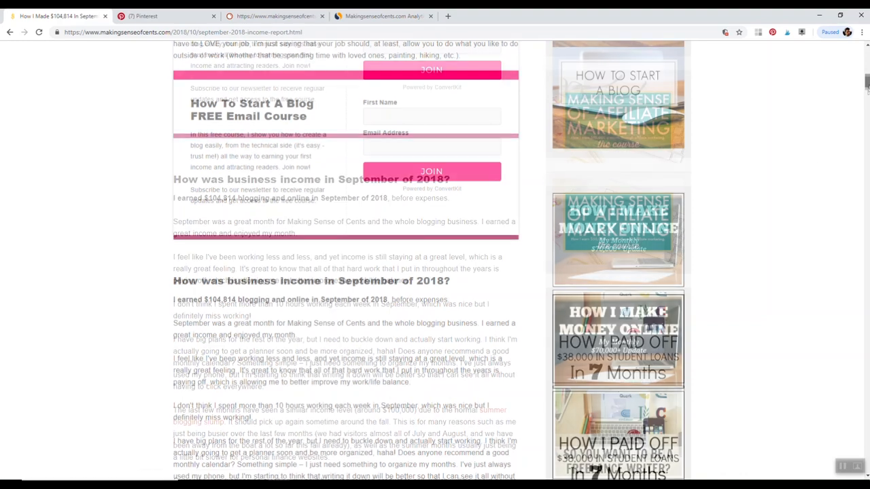
{"action": "scroll", "scroll_direction": "down", "scroll_amount": 3}
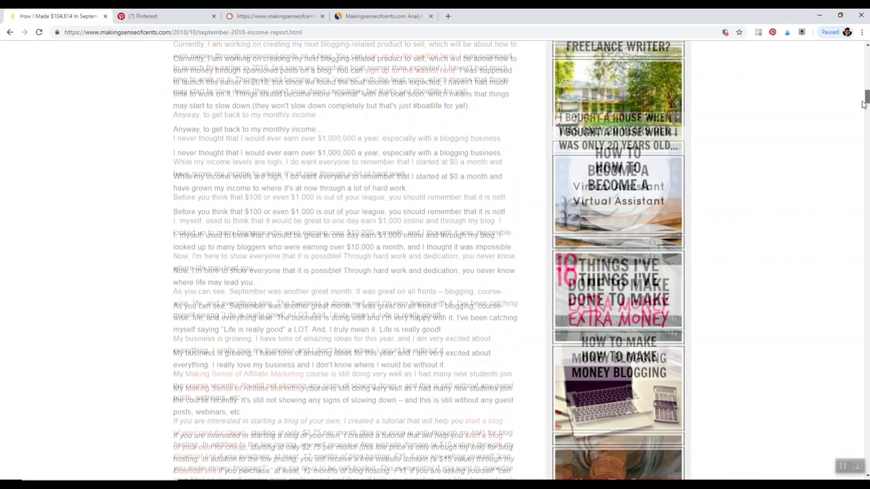
Open the 'How To Become a Virtual Assistant' sidebar post in a new tab and browse it.
{"action": "right_click", "coordinate": [612, 183]}
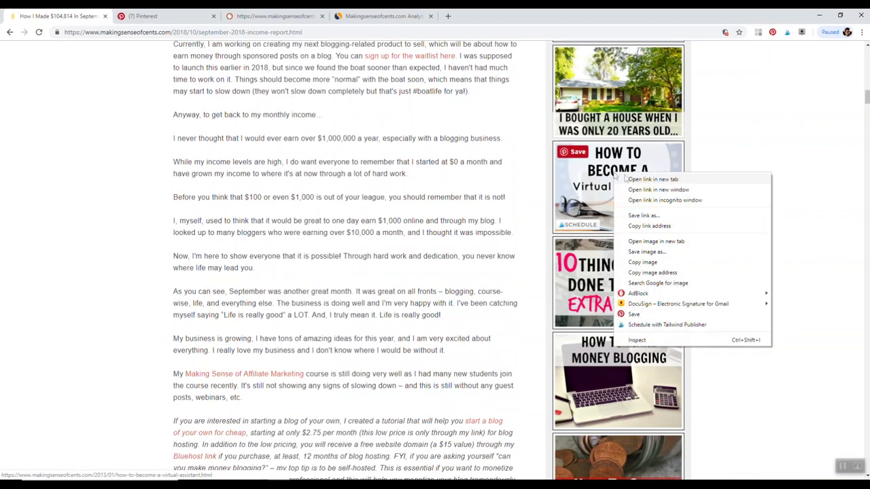
{"action": "left_click", "coordinate": [651, 179]}
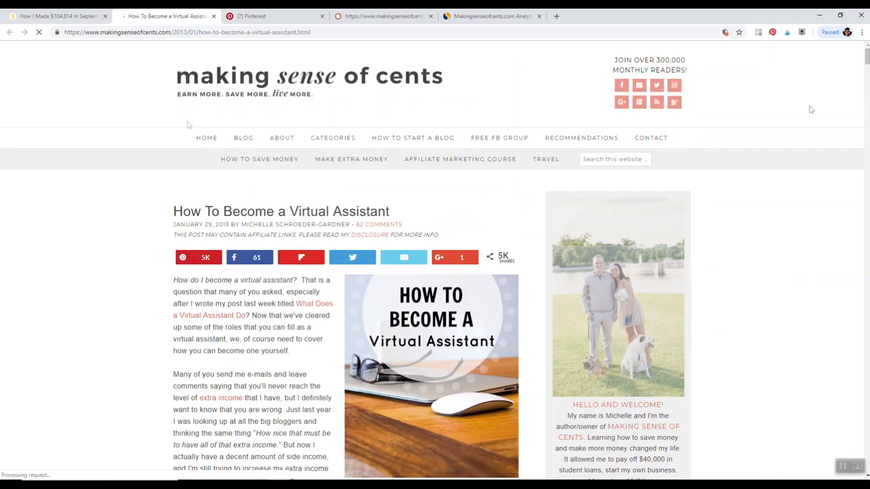
{"action": "scroll", "scroll_direction": "down", "scroll_amount": 3}
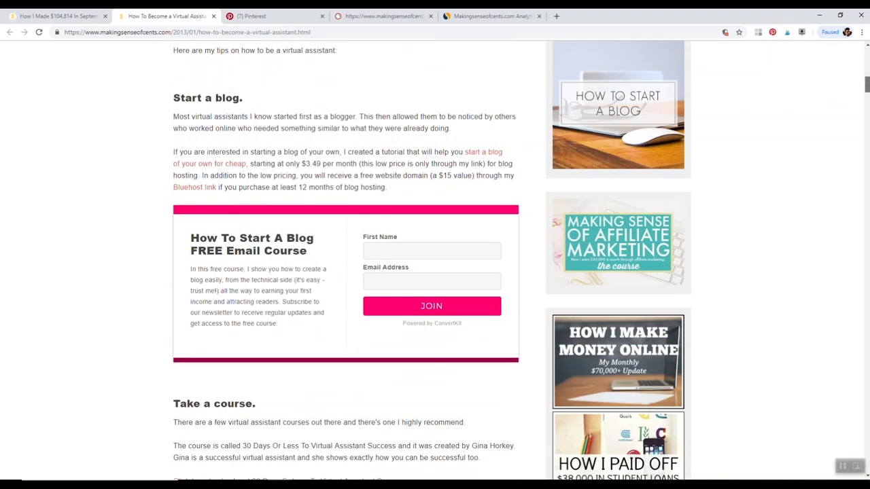
{"action": "scroll", "scroll_direction": "down", "scroll_amount": 3}
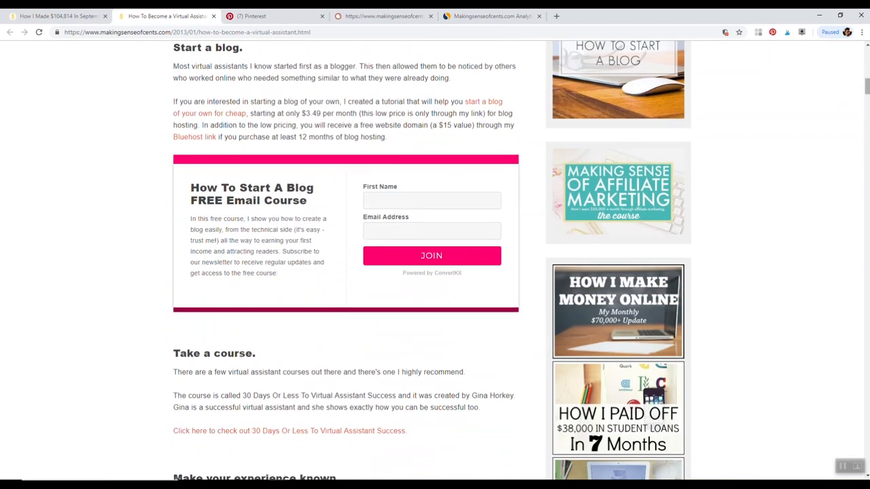
{"action": "scroll", "scroll_direction": "up", "scroll_amount": 3}
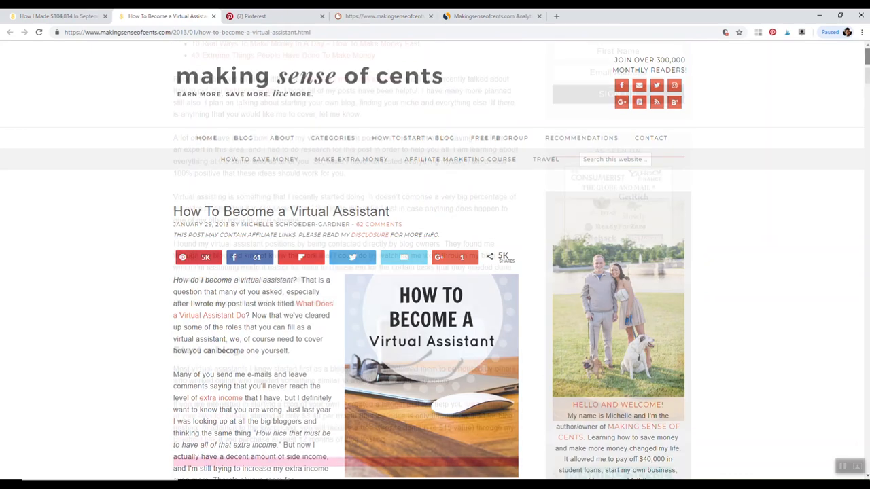
{"action": "left_click", "coordinate": [309, 76]}
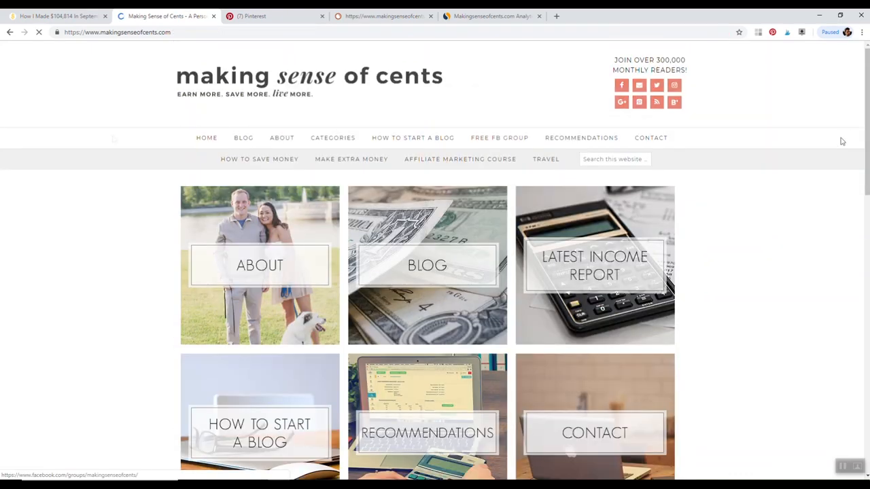
{"action": "scroll", "scroll_direction": "down", "scroll_amount": 3}
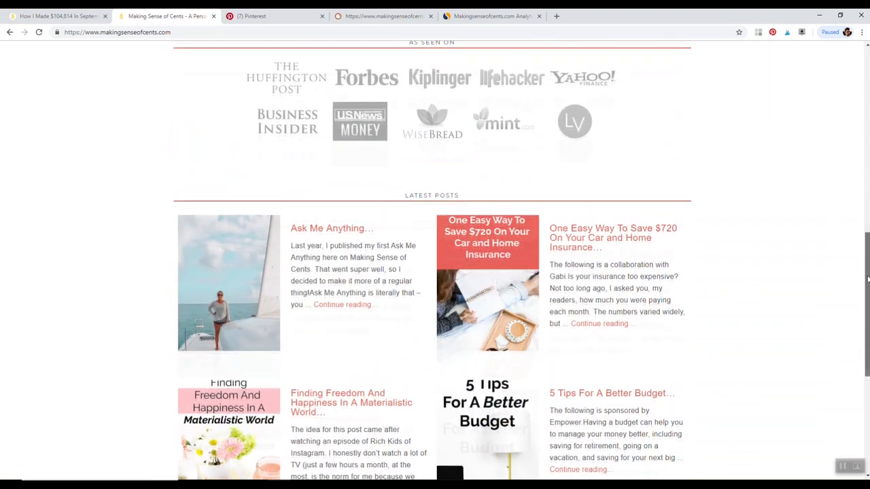
{"action": "scroll", "scroll_direction": "down", "scroll_amount": 3}
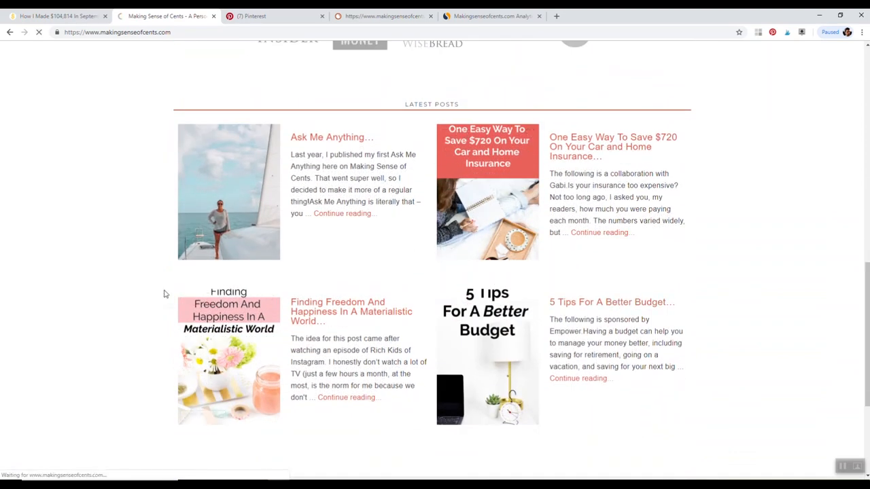
{"action": "left_click", "coordinate": [612, 302]}
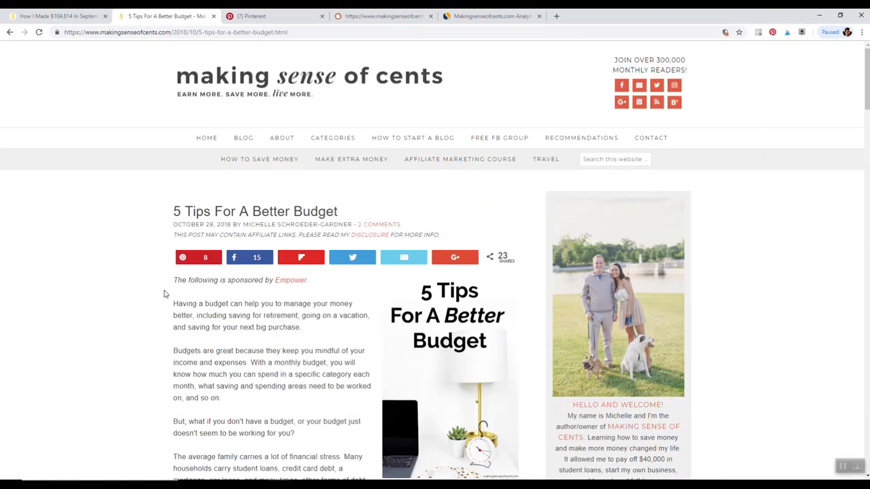
{"action": "scroll", "scroll_direction": "down", "scroll_amount": 3}
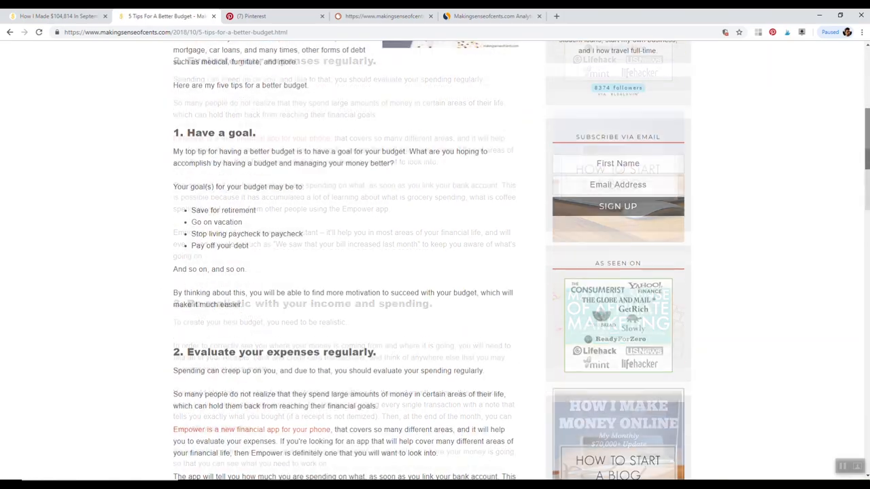
{"action": "scroll", "scroll_direction": "down", "scroll_amount": 3}
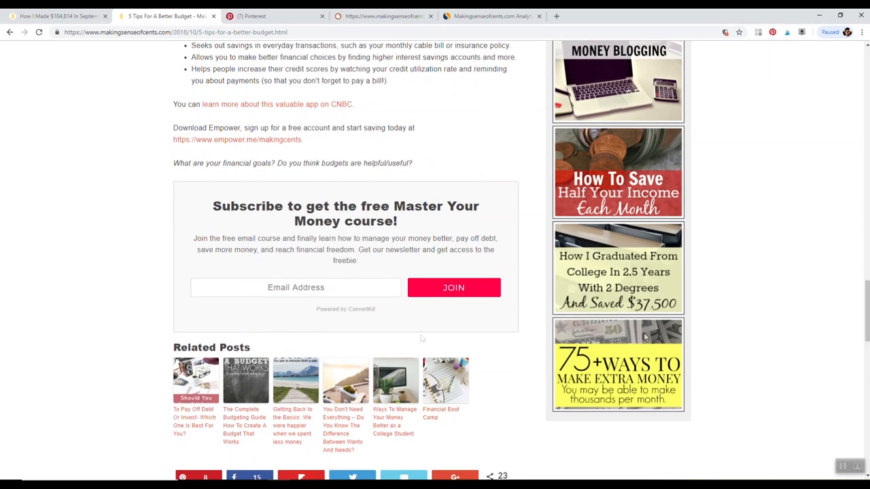
{"action": "mouse_move", "coordinate": [184, 235]}
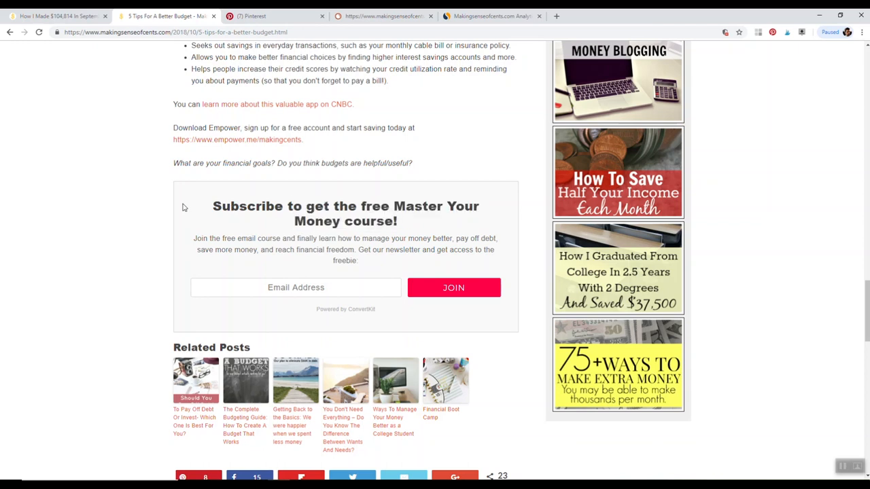
{"action": "mouse_move", "coordinate": [288, 261]}
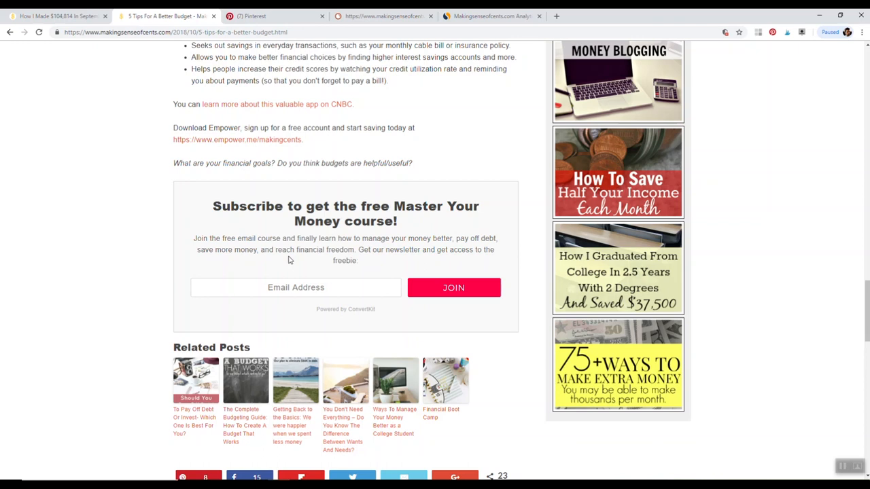
{"action": "double_click", "coordinate": [326, 206]}
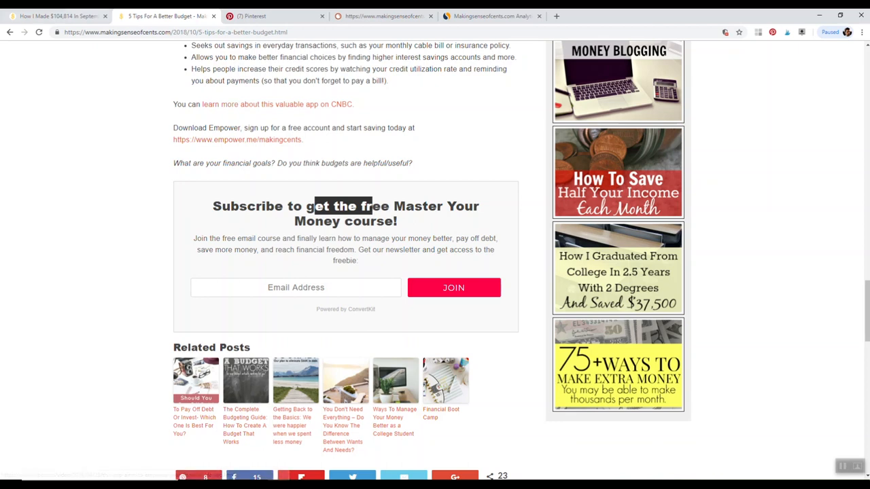
Return to the September 2018 income report tab and revisit the $104,814.93 income breakout section.
{"action": "left_click", "coordinate": [57, 16]}
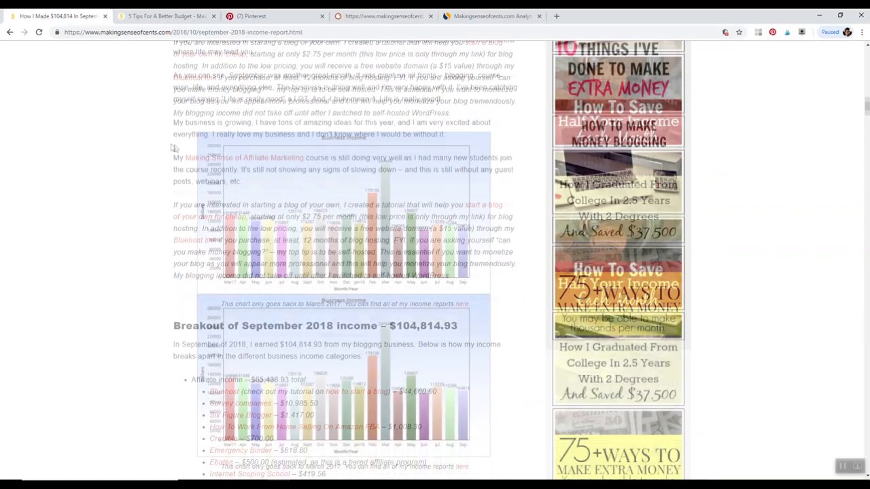
{"action": "scroll", "scroll_direction": "up", "scroll_amount": 3}
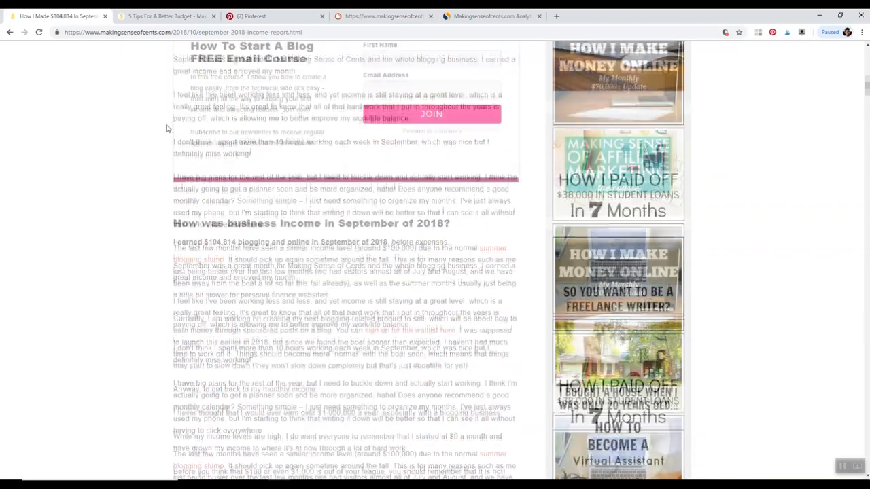
{"action": "scroll", "scroll_direction": "up", "scroll_amount": 3}
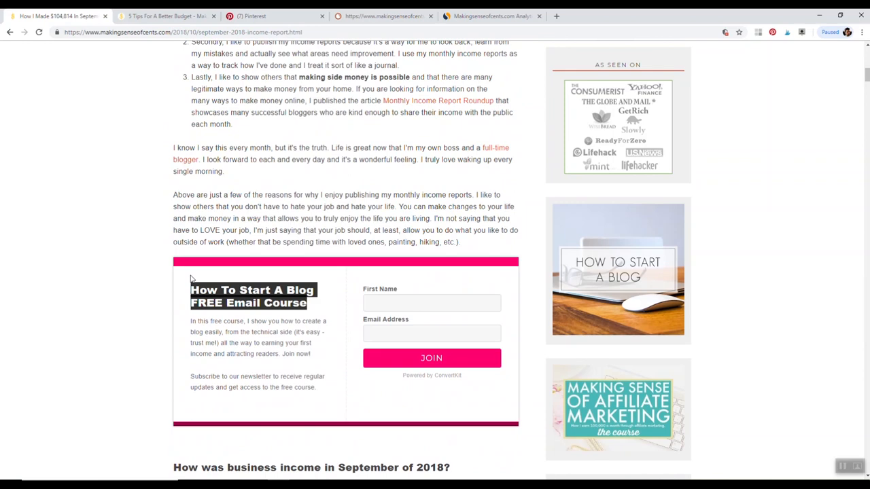
{"action": "scroll", "scroll_direction": "down", "scroll_amount": 3}
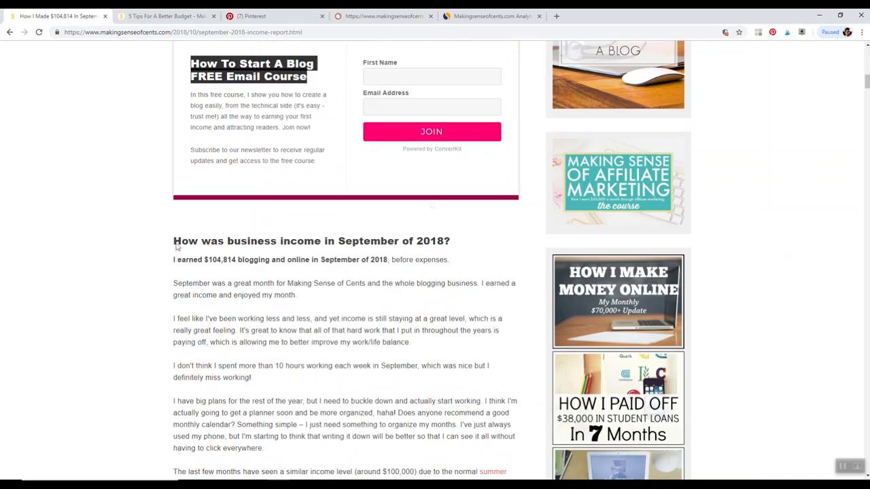
{"action": "scroll", "scroll_direction": "down", "scroll_amount": 3}
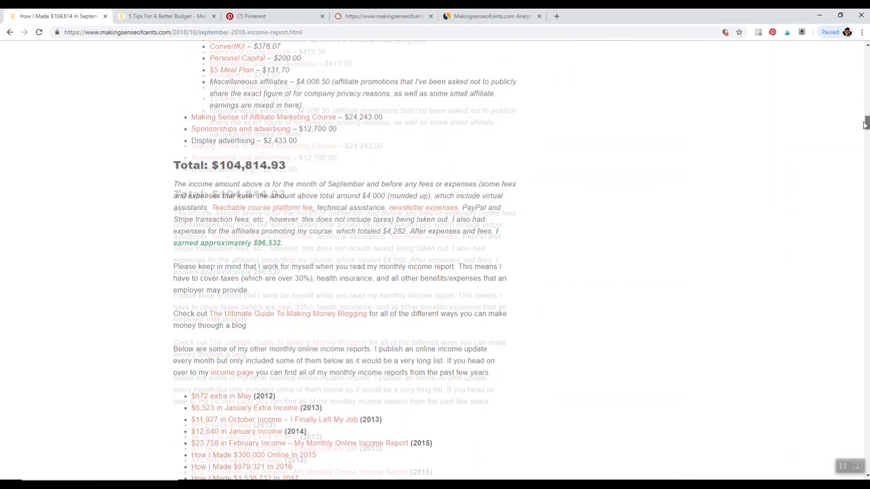
{"action": "scroll", "scroll_direction": "up", "scroll_amount": 3}
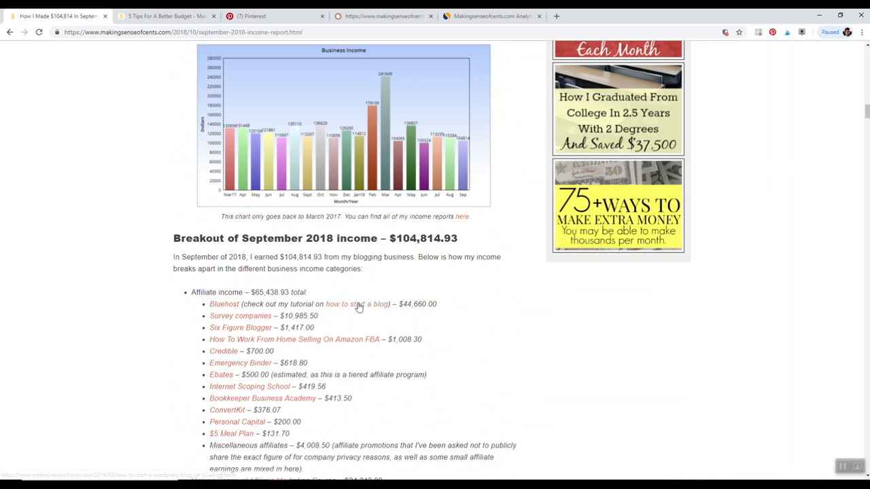
{"action": "mouse_move", "coordinate": [356, 304]}
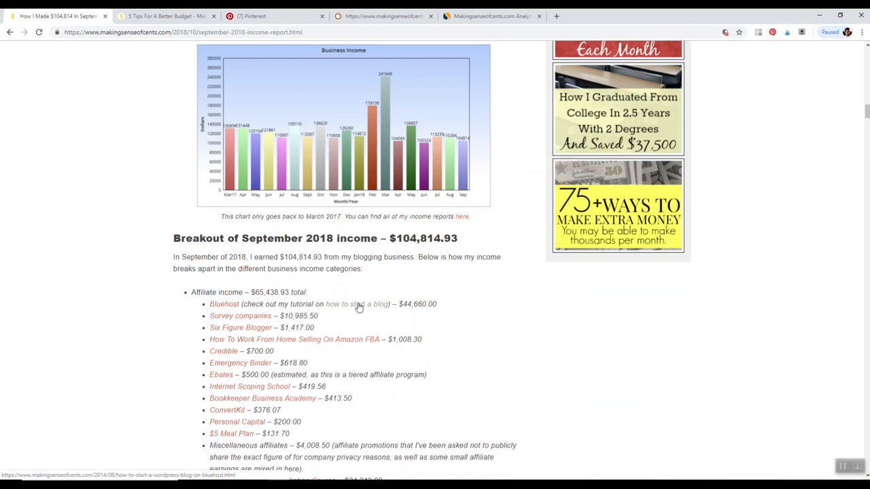
{"action": "mouse_move", "coordinate": [339, 316]}
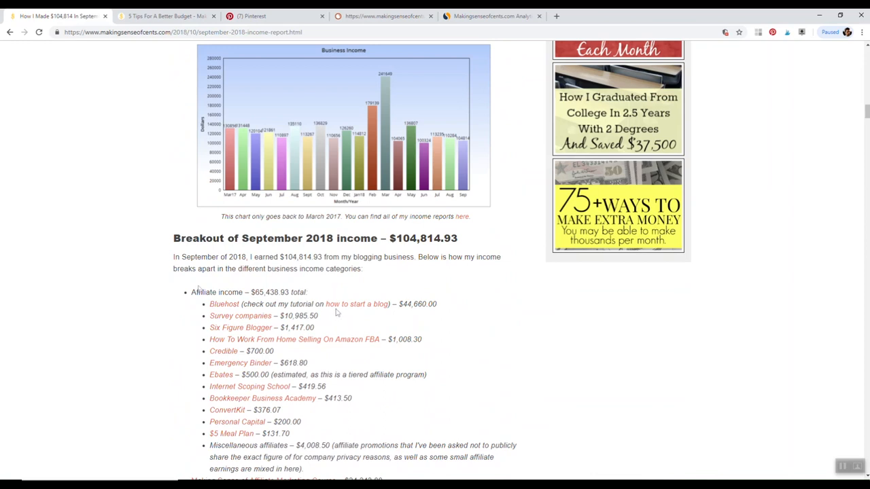
{"action": "mouse_move", "coordinate": [197, 288]}
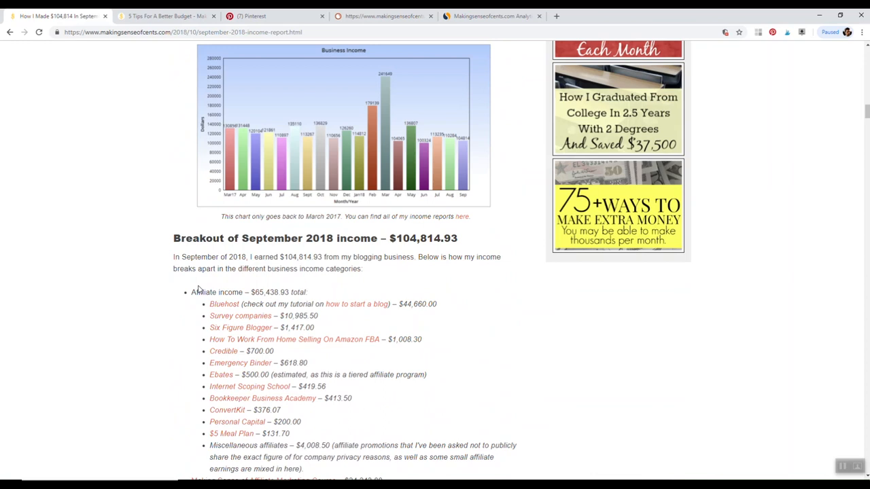
{"action": "mouse_move", "coordinate": [862, 196]}
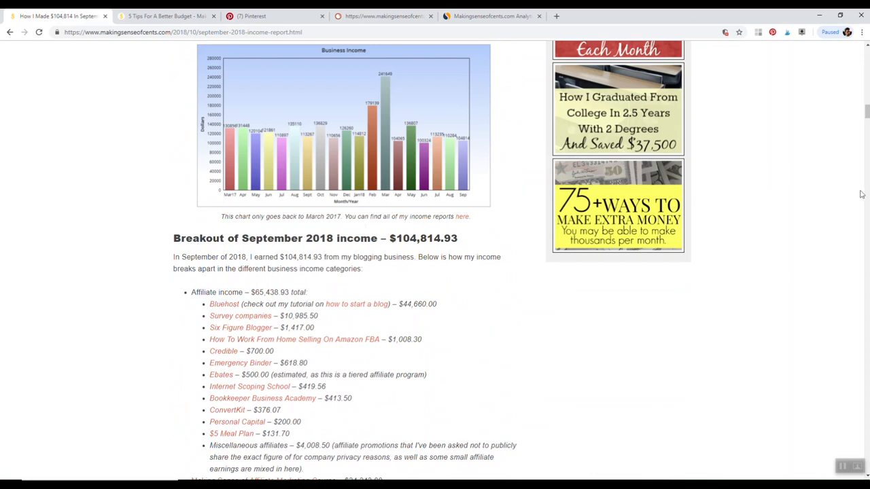
Highlight the $10,985.50 Survey companies amount and bring up link options for the Survey companies link.
{"action": "scroll", "scroll_direction": "up", "scroll_amount": 3}
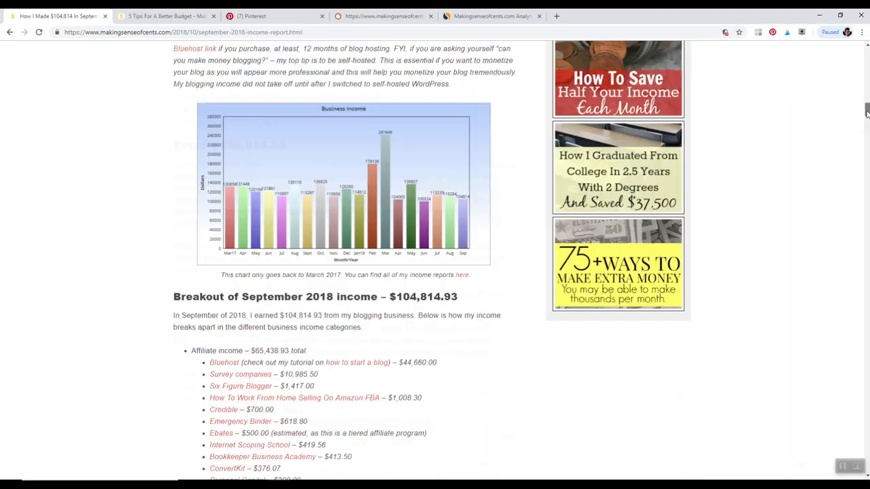
{"action": "scroll", "scroll_direction": "down", "scroll_amount": 3}
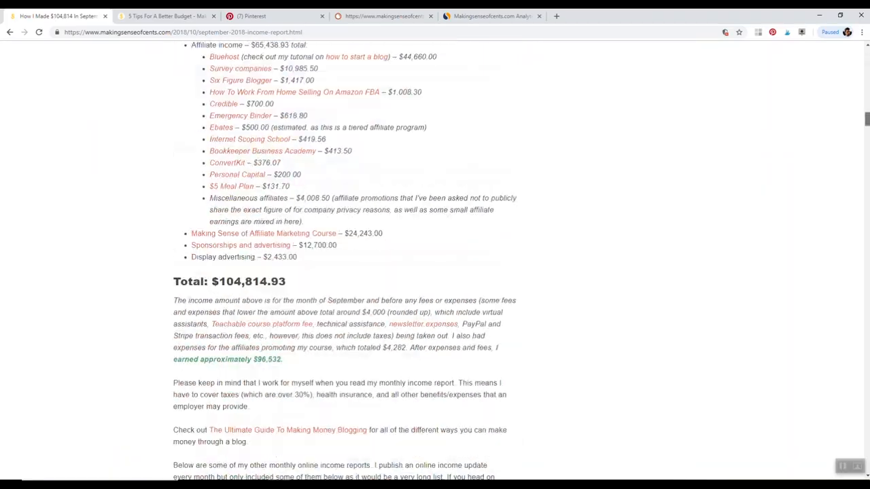
{"action": "scroll", "scroll_direction": "up", "scroll_amount": 3}
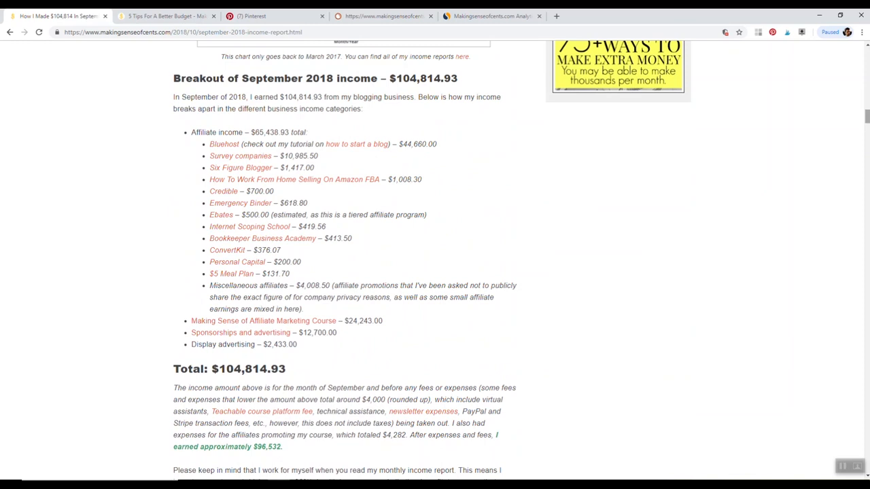
{"action": "mouse_move", "coordinate": [374, 106]}
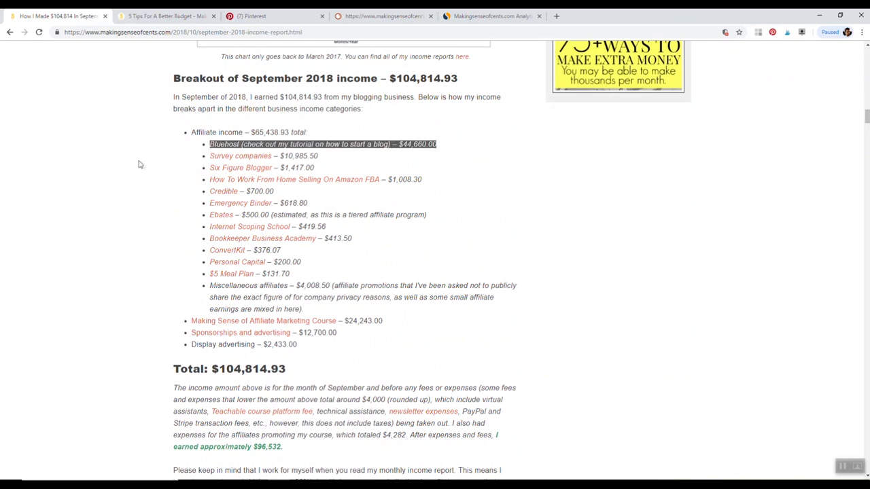
{"action": "double_click", "coordinate": [299, 155]}
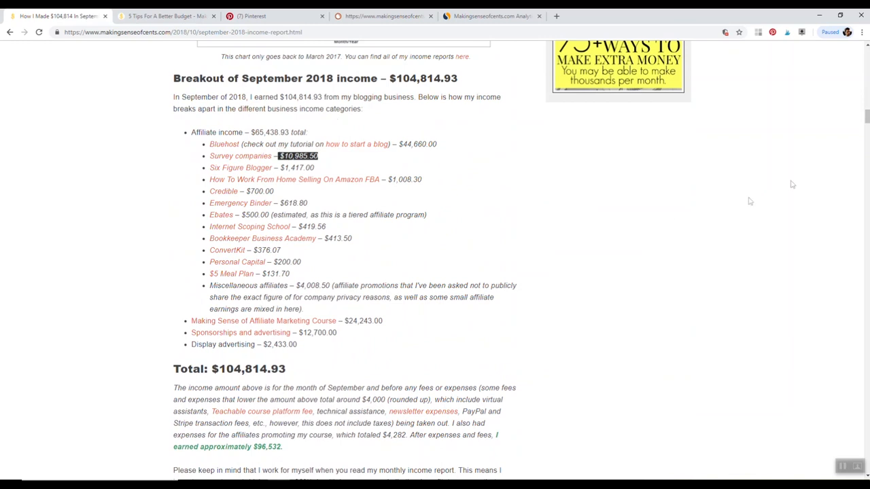
{"action": "scroll", "scroll_direction": "up", "scroll_amount": 3}
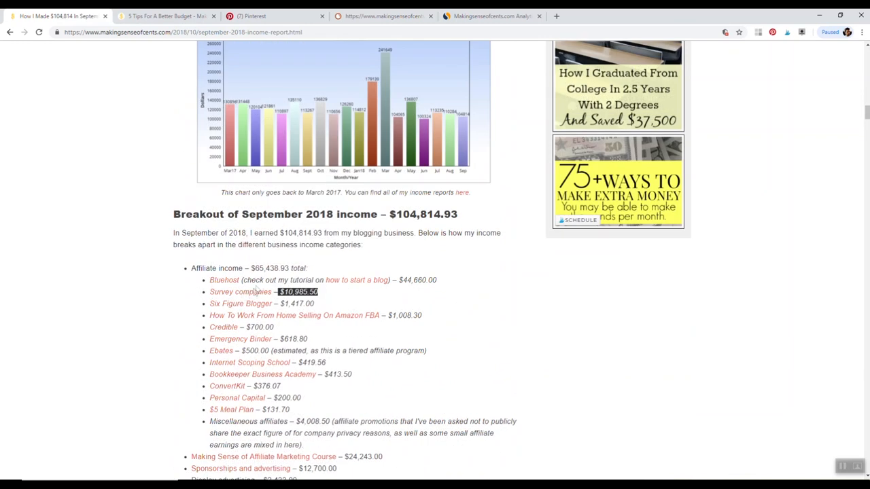
{"action": "right_click", "coordinate": [239, 291]}
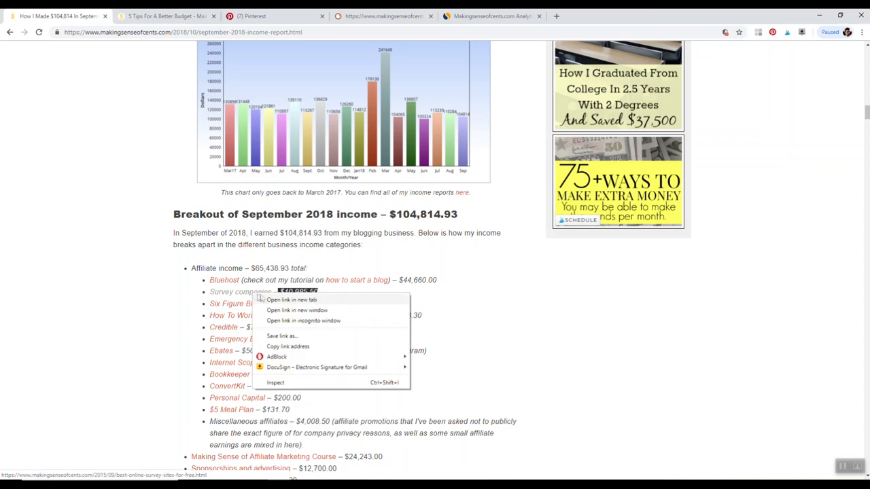
Open the best online survey sites post in a new tab, read to section 3 and highlight Swagbucks.
{"action": "left_click", "coordinate": [291, 301]}
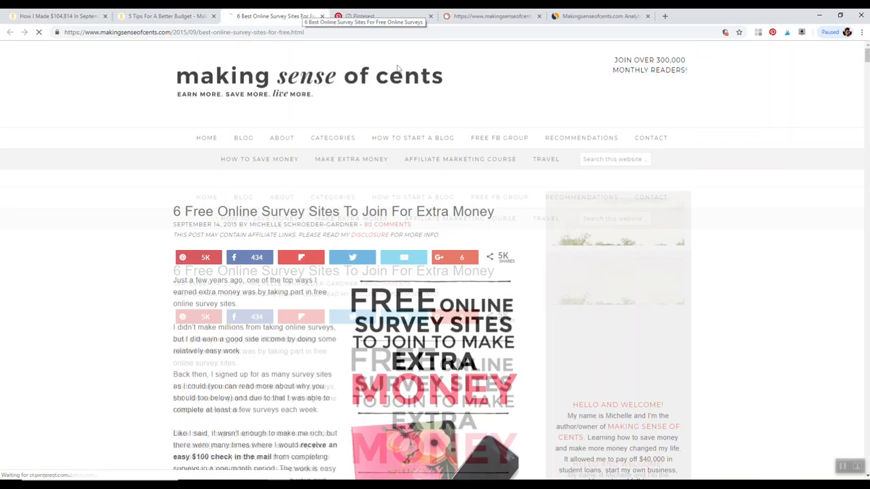
{"action": "scroll", "scroll_direction": "down", "scroll_amount": 3}
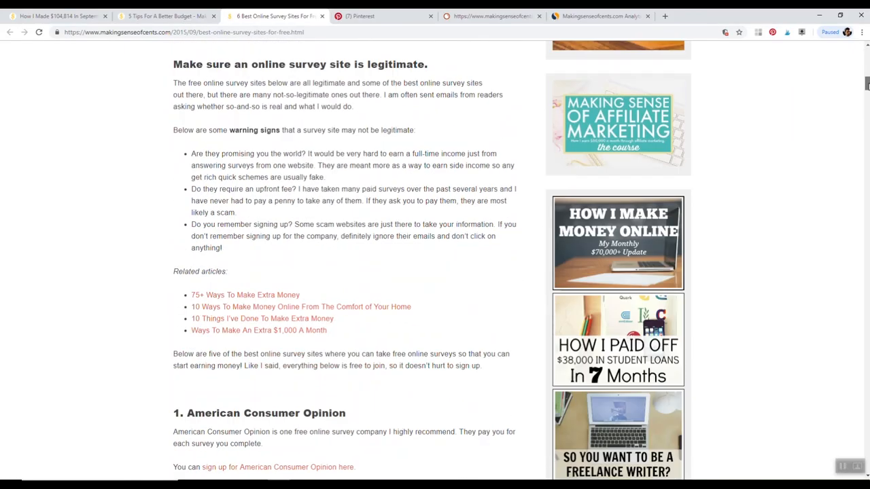
{"action": "scroll", "scroll_direction": "down", "scroll_amount": 3}
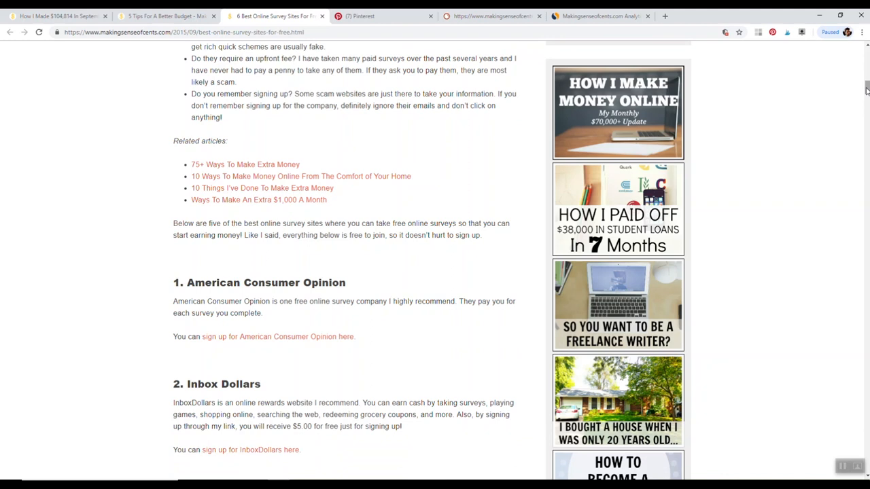
{"action": "scroll", "scroll_direction": "up", "scroll_amount": 3}
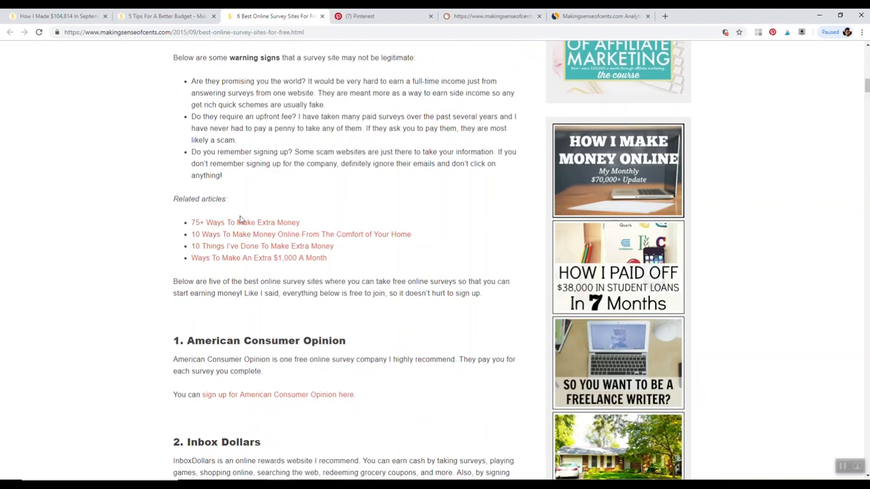
{"action": "mouse_move", "coordinate": [285, 234]}
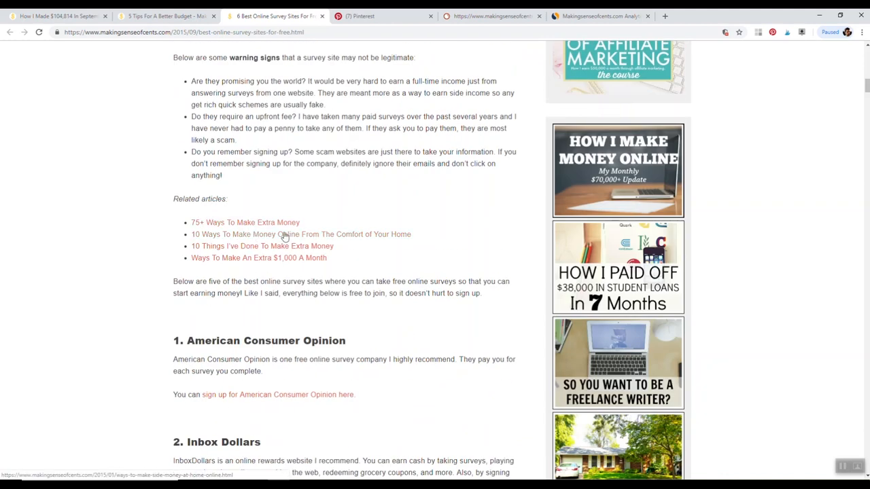
{"action": "mouse_move", "coordinate": [865, 103]}
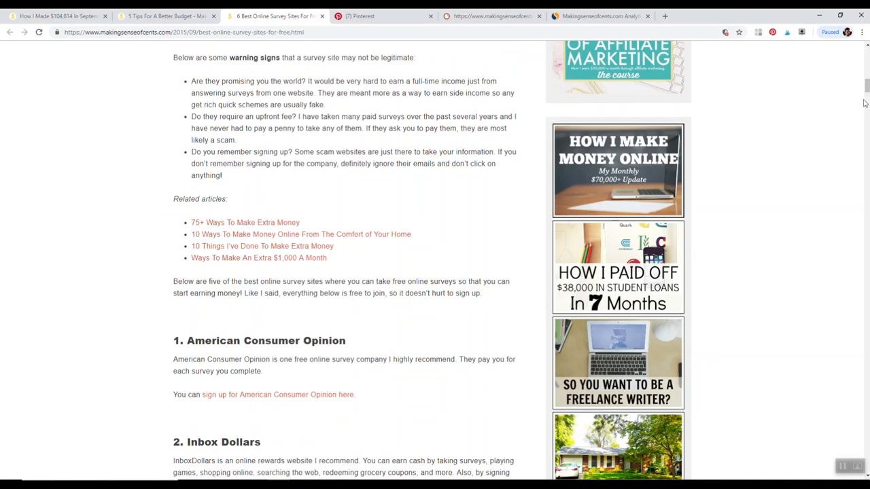
{"action": "scroll", "scroll_direction": "up", "scroll_amount": 3}
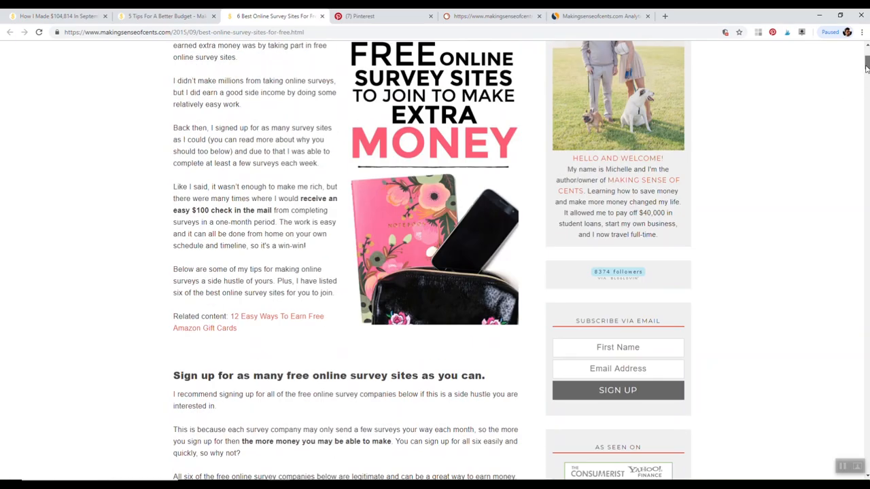
{"action": "scroll", "scroll_direction": "down", "scroll_amount": 3}
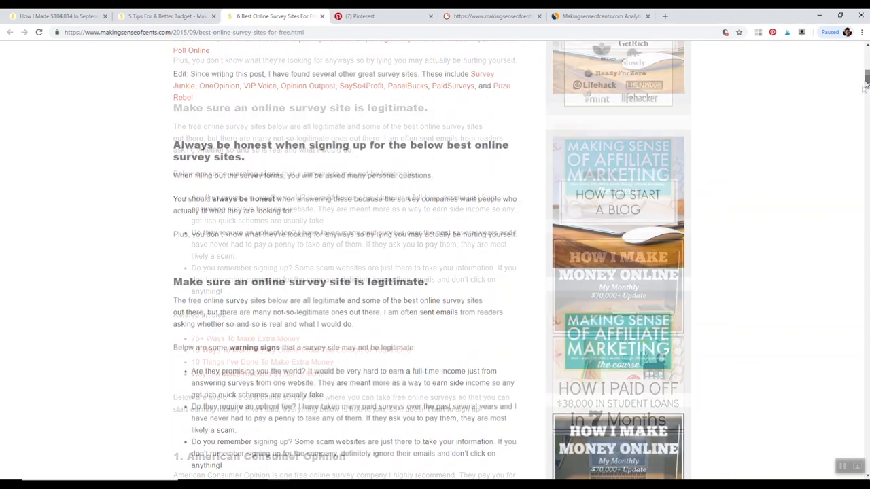
{"action": "scroll", "scroll_direction": "down", "scroll_amount": 3}
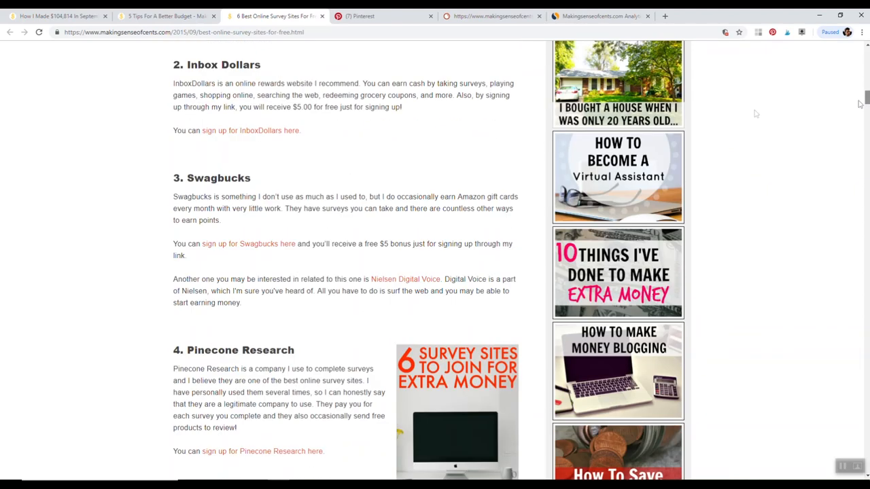
{"action": "double_click", "coordinate": [226, 177]}
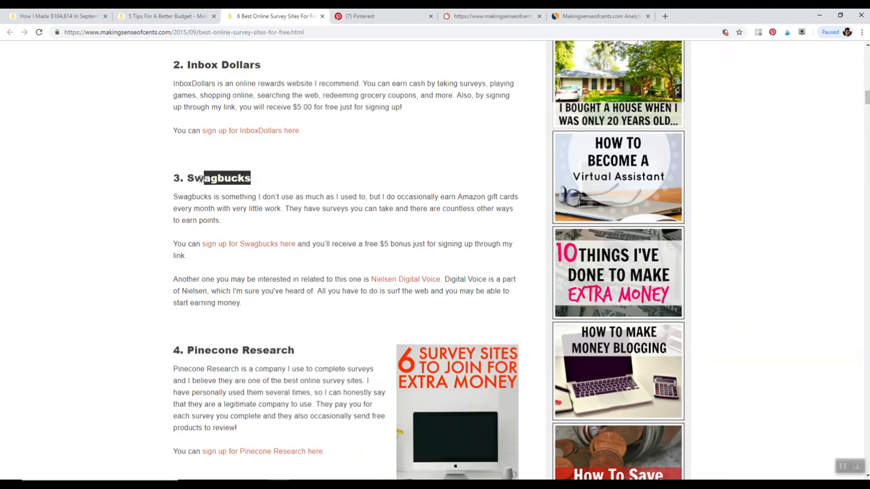
{"action": "left_click", "coordinate": [773, 17]}
{"action": "type", "text": "swagb"}
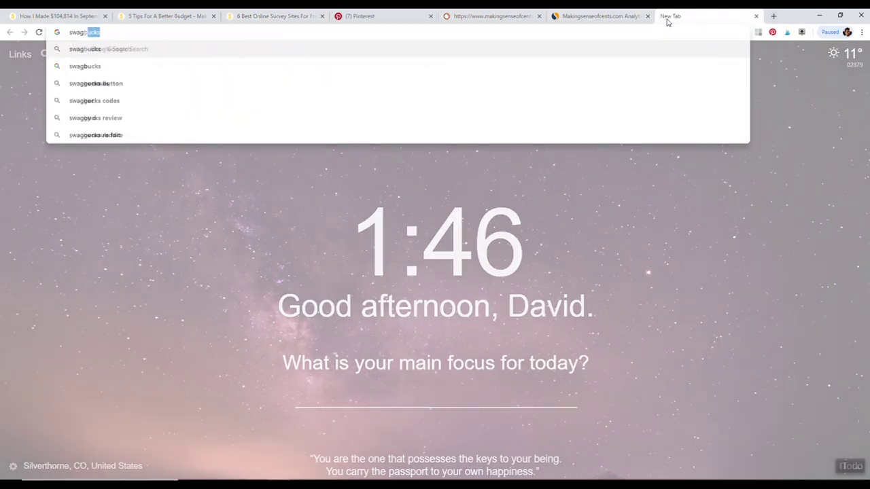
Search Google for 'swagbucks affiliate', browse the 'Invite Your Friends | Swagbucks' page, then return to the income report.
{"action": "type", "text": "affiliate"}
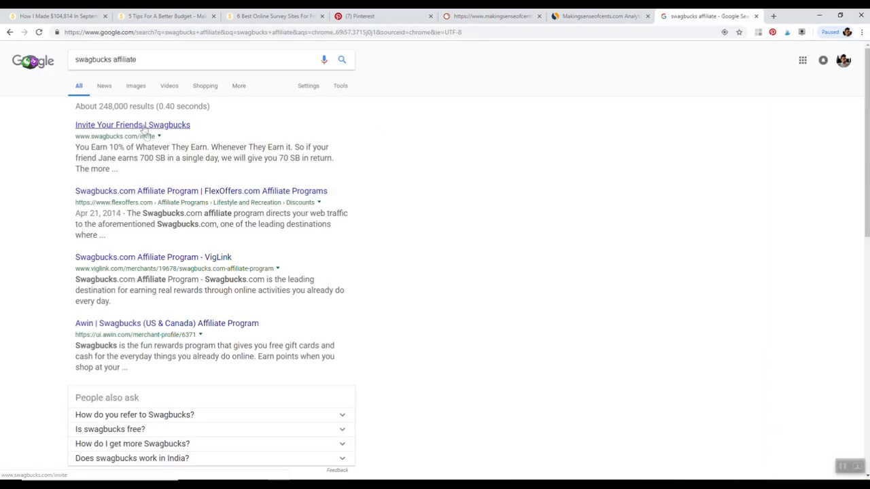
{"action": "left_click", "coordinate": [131, 126]}
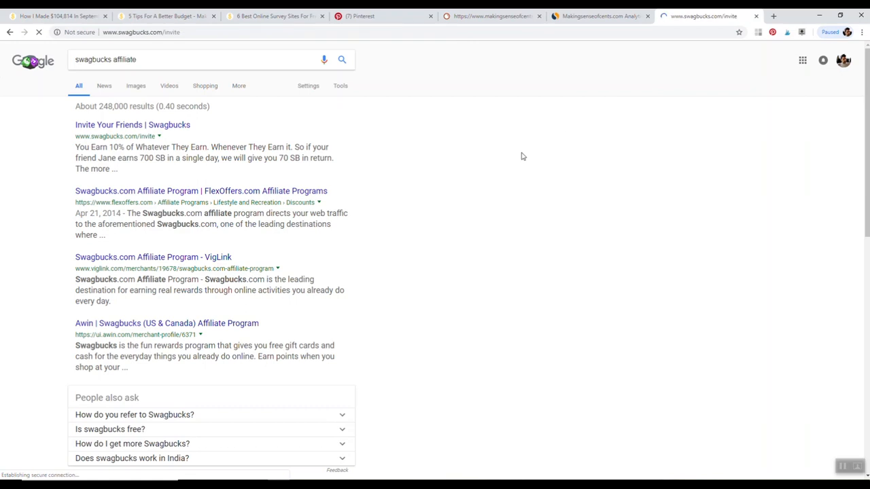
{"action": "left_click", "coordinate": [132, 125]}
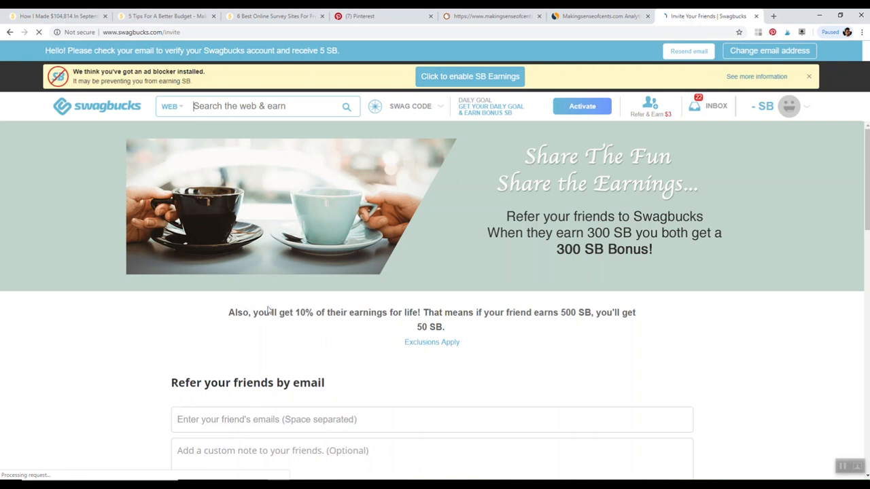
{"action": "scroll", "scroll_direction": "down", "scroll_amount": 3}
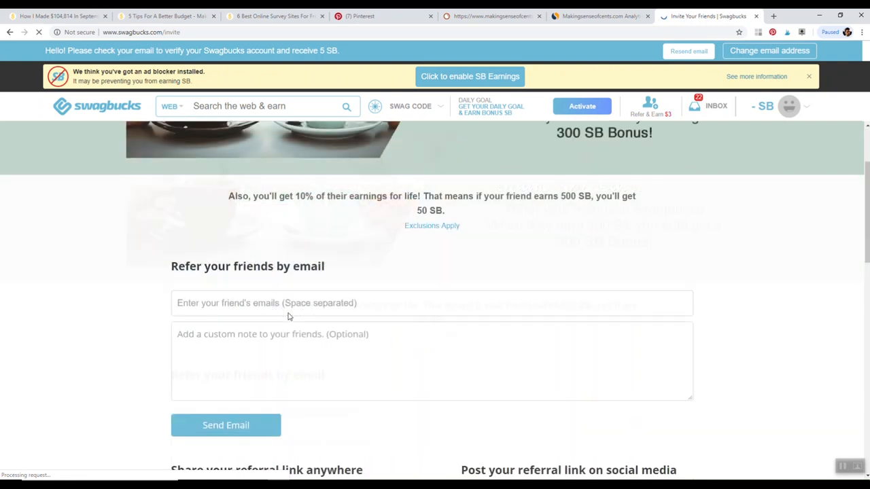
{"action": "scroll", "scroll_direction": "up", "scroll_amount": 3}
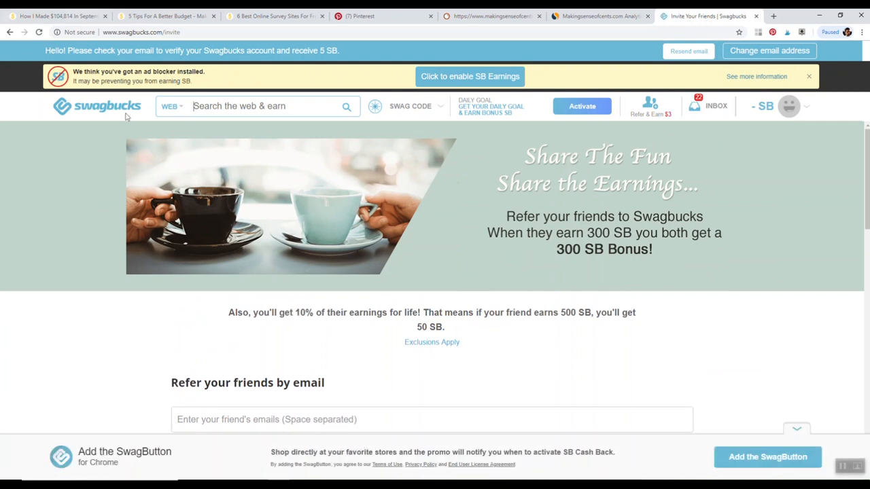
{"action": "left_click", "coordinate": [57, 16]}
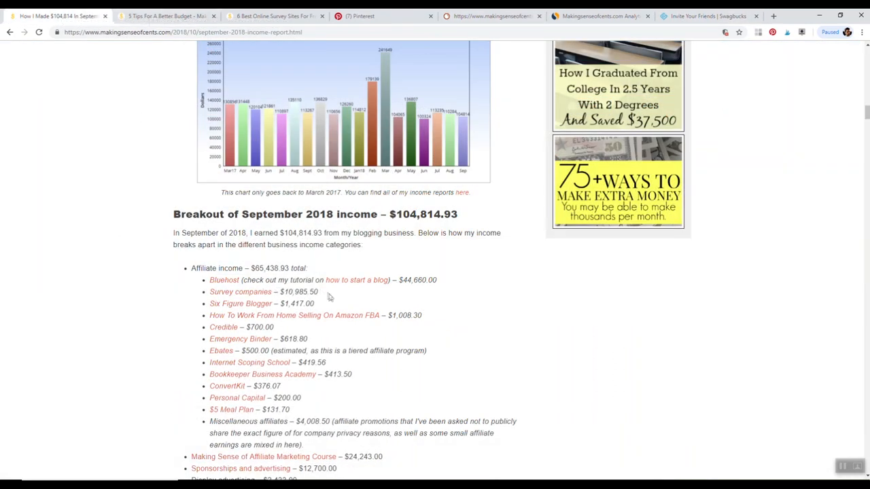
{"action": "double_click", "coordinate": [296, 290]}
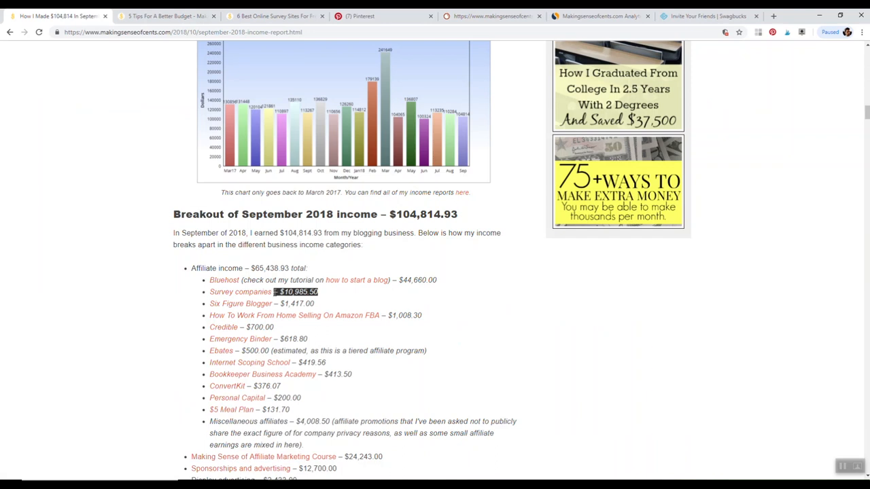
{"action": "mouse_move", "coordinate": [406, 295]}
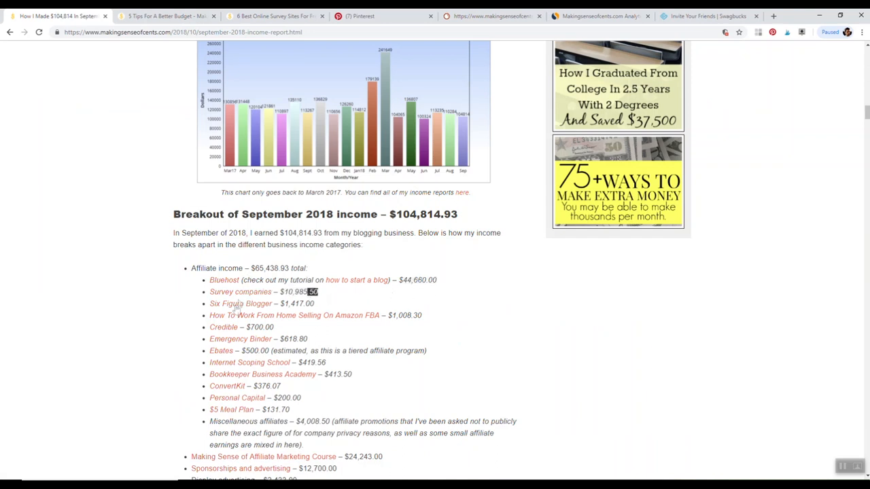
{"action": "scroll", "scroll_direction": "down", "scroll_amount": 3}
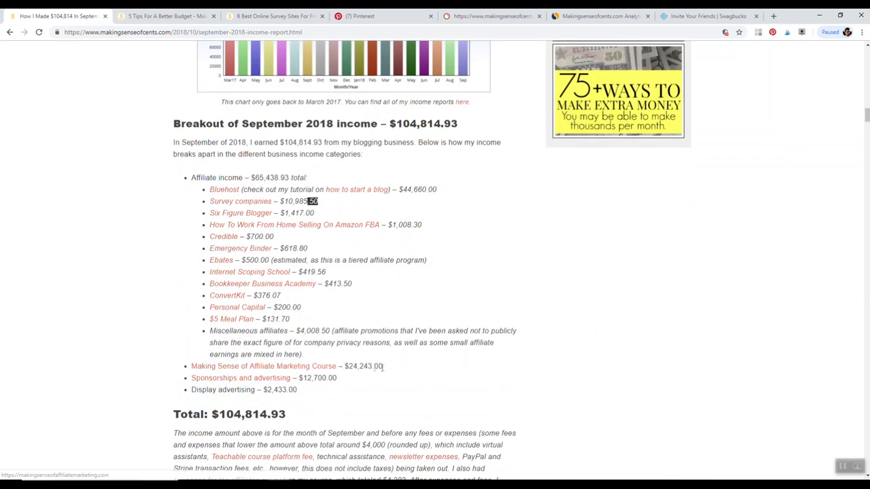
{"action": "double_click", "coordinate": [362, 367]}
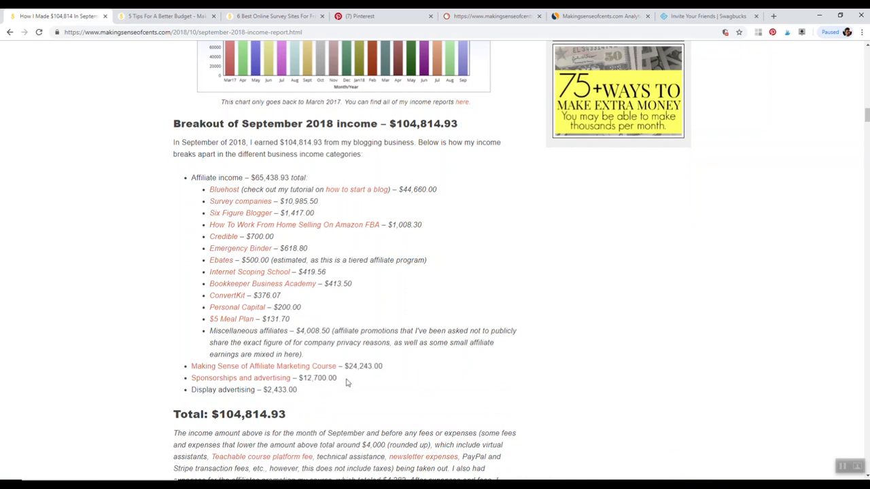
{"action": "mouse_move", "coordinate": [266, 378]}
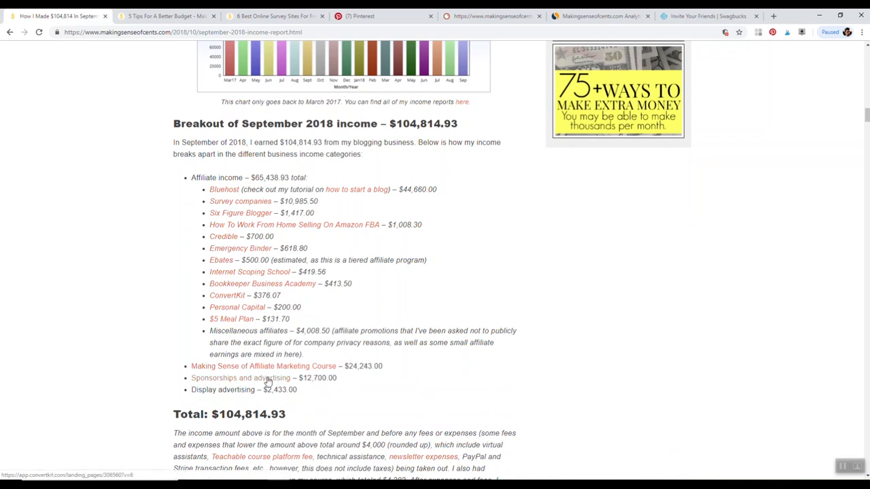
{"action": "double_click", "coordinate": [245, 388]}
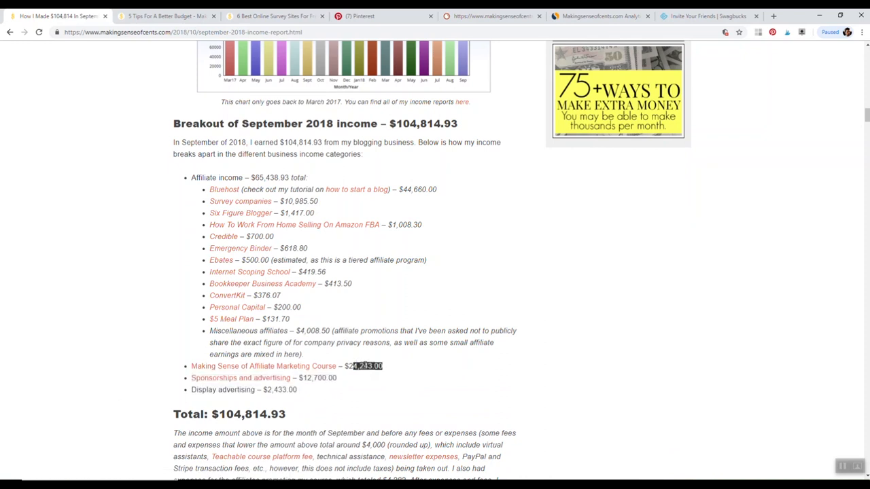
{"action": "left_click", "coordinate": [24, 218]}
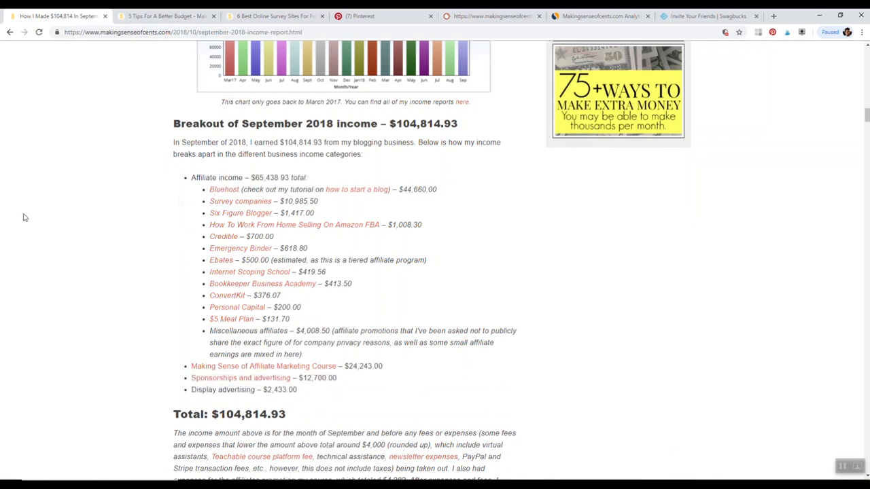
{"action": "scroll", "scroll_direction": "down", "scroll_amount": 3}
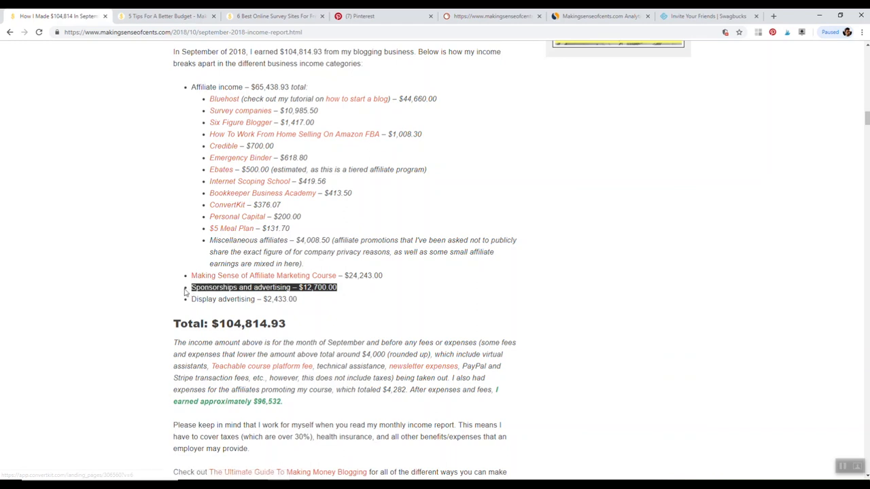
{"action": "mouse_move", "coordinate": [189, 290]}
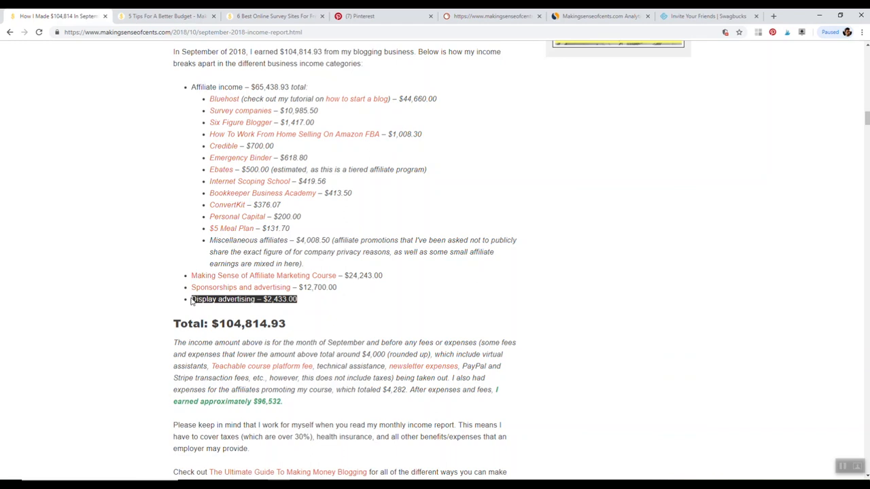
{"action": "mouse_move", "coordinate": [405, 279]}
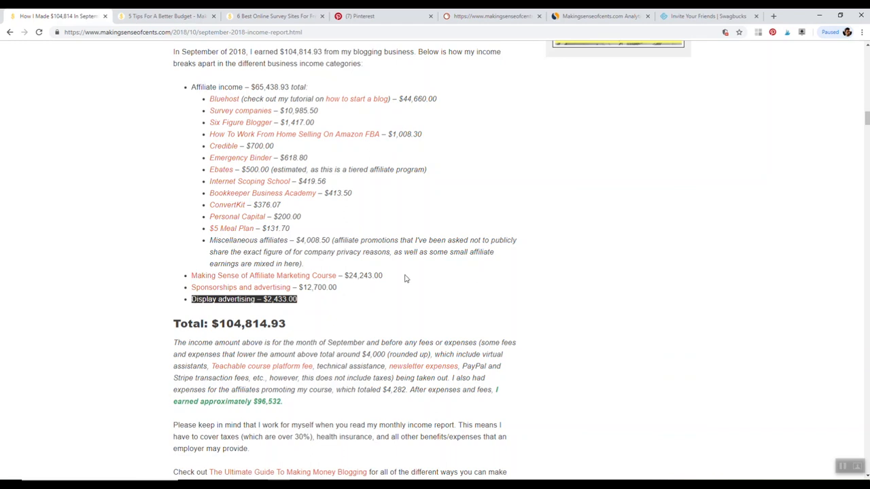
{"action": "mouse_move", "coordinate": [767, 30]}
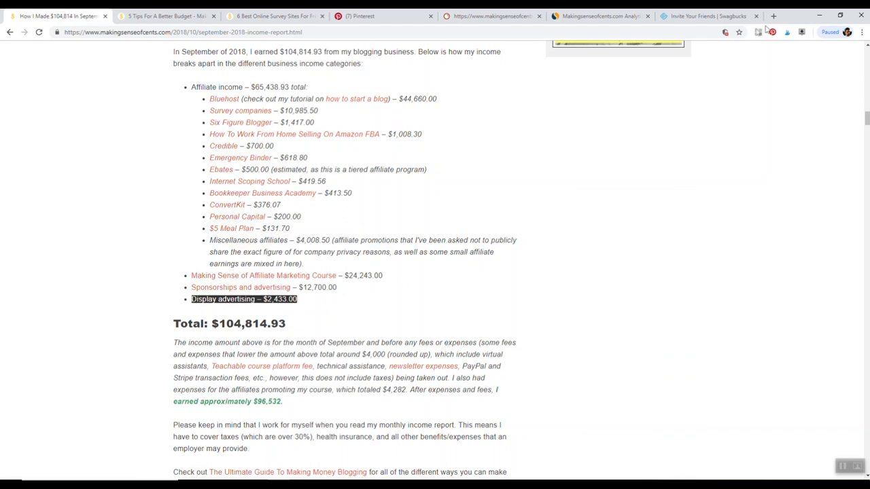
{"action": "left_click", "coordinate": [773, 17]}
{"action": "type", "text": "pr"}
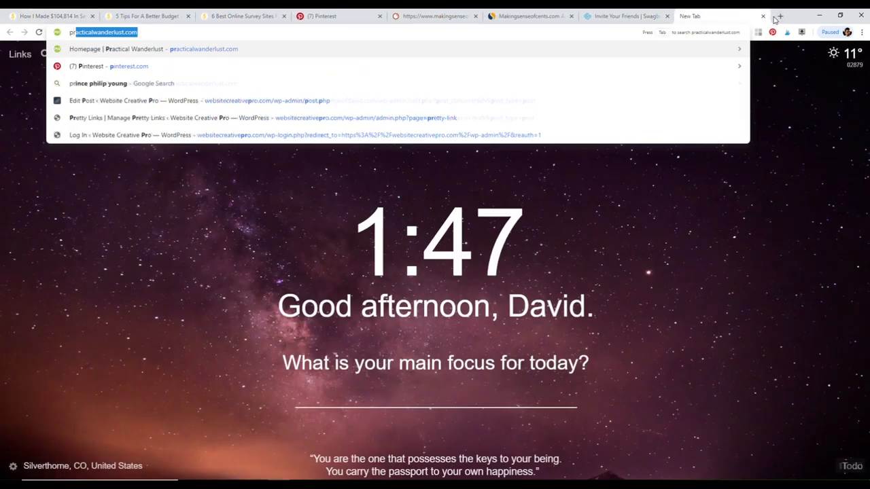
Load practicalwanderlust.com, open its Europe in Winter Packing List post, then return to the income report.
{"action": "key", "text": "Return"}
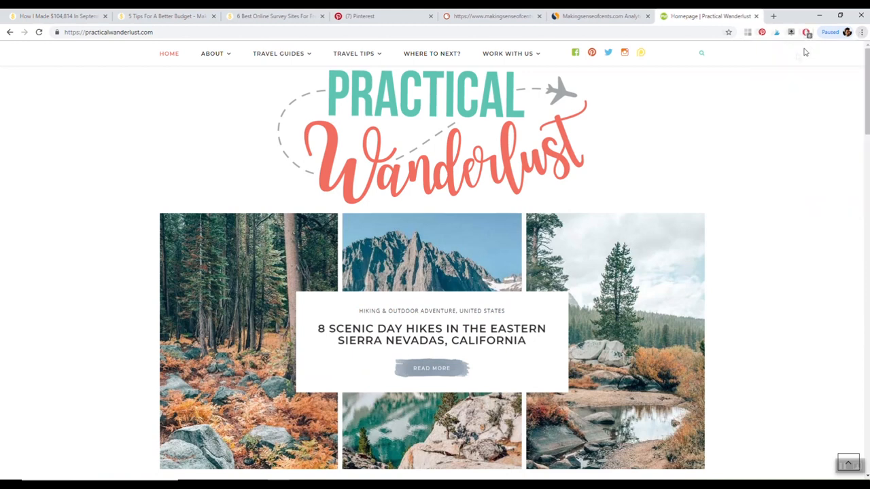
{"action": "left_click", "coordinate": [802, 32]}
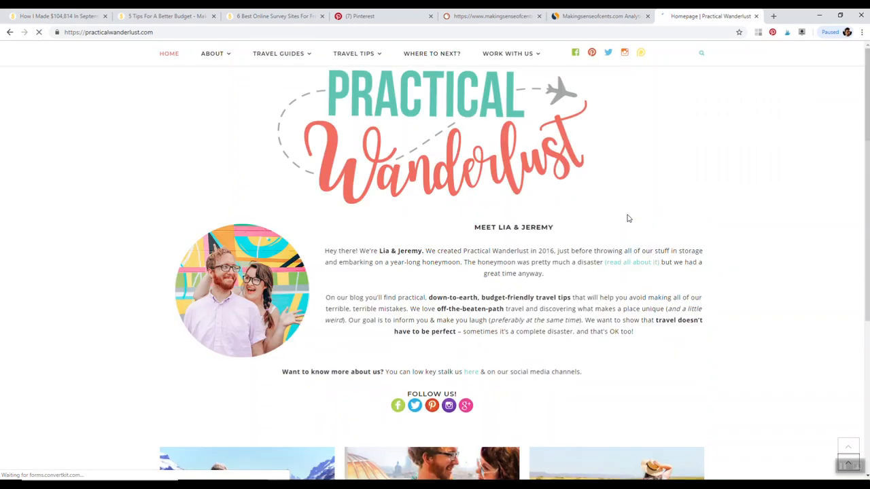
{"action": "scroll", "scroll_direction": "down", "scroll_amount": 3}
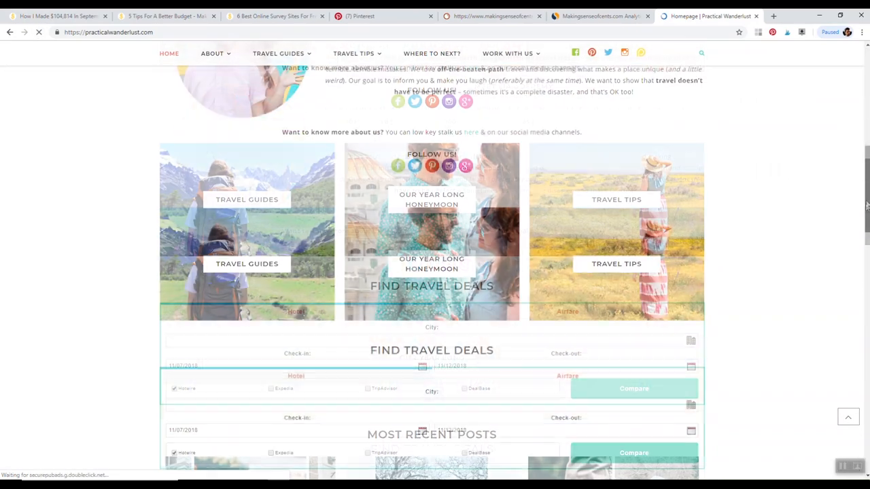
{"action": "scroll", "scroll_direction": "down", "scroll_amount": 3}
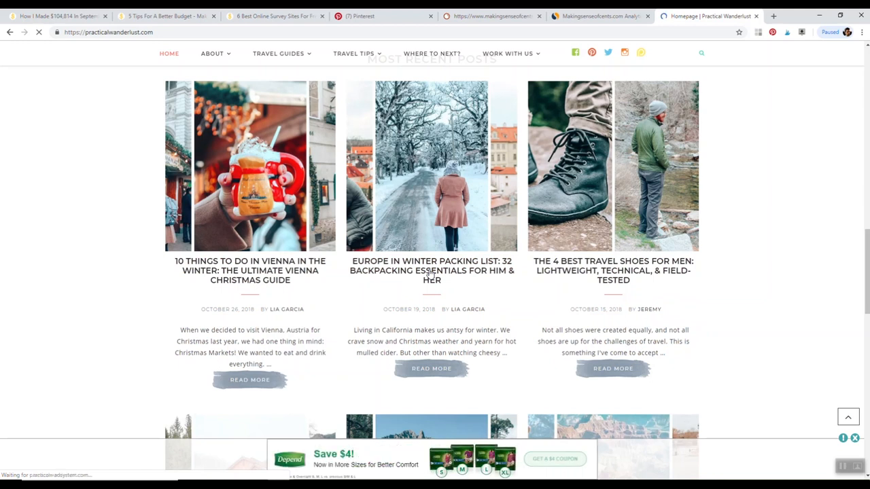
{"action": "left_click", "coordinate": [433, 270]}
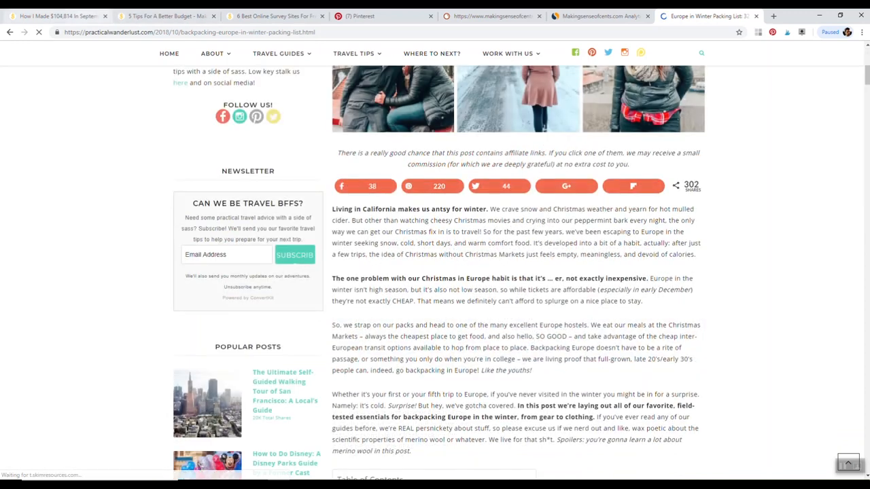
{"action": "left_click", "coordinate": [57, 16]}
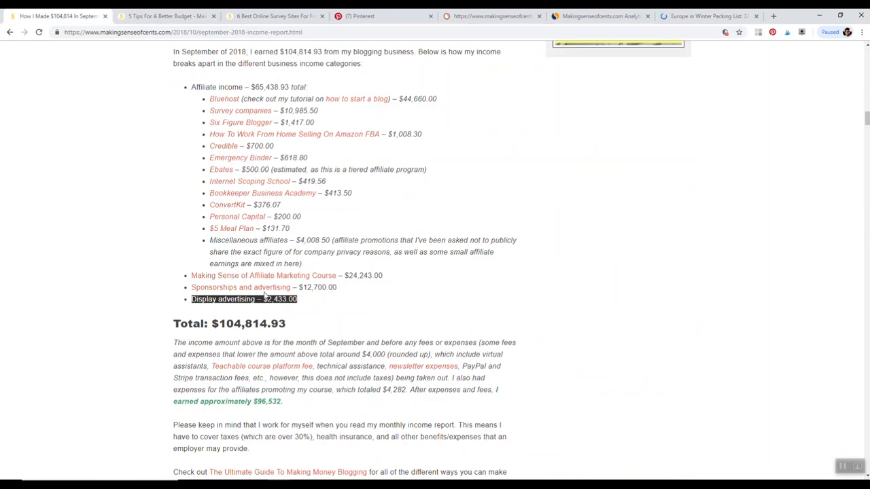
{"action": "mouse_move", "coordinate": [251, 291]}
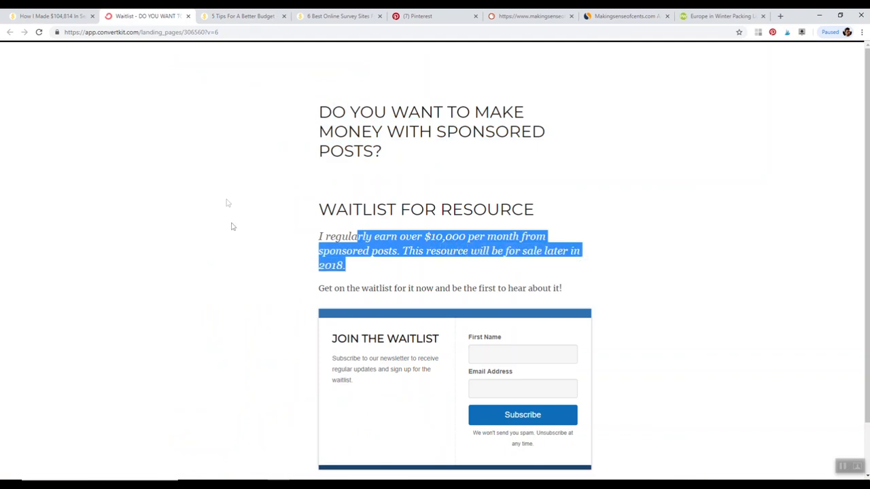
{"action": "scroll", "scroll_direction": "down", "scroll_amount": 3}
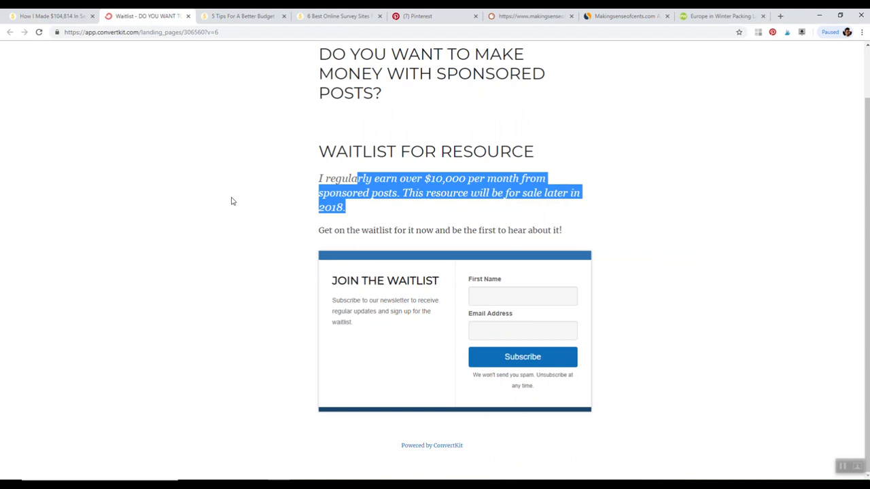
{"action": "mouse_move", "coordinate": [348, 230]}
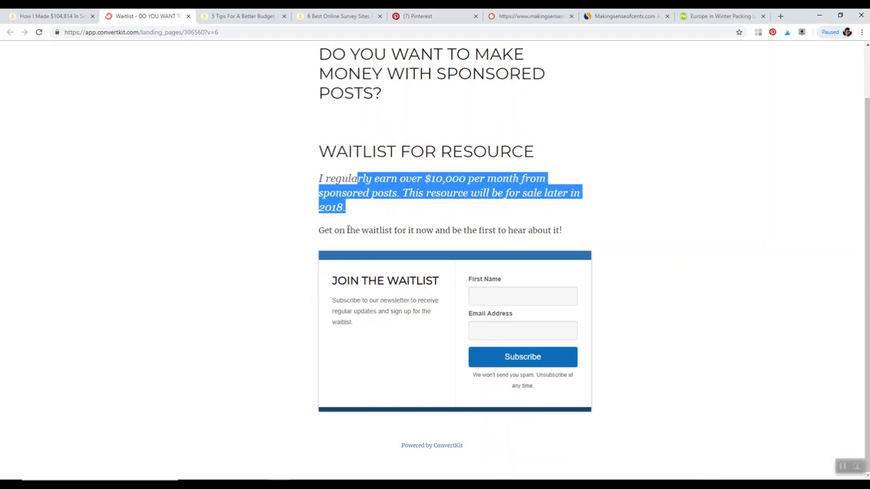
{"action": "mouse_move", "coordinate": [269, 212]}
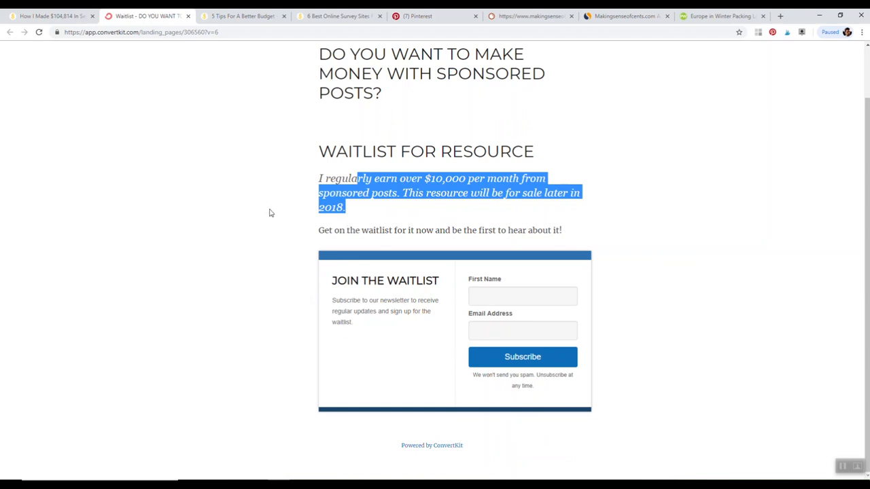
{"action": "left_click", "coordinate": [48, 17]}
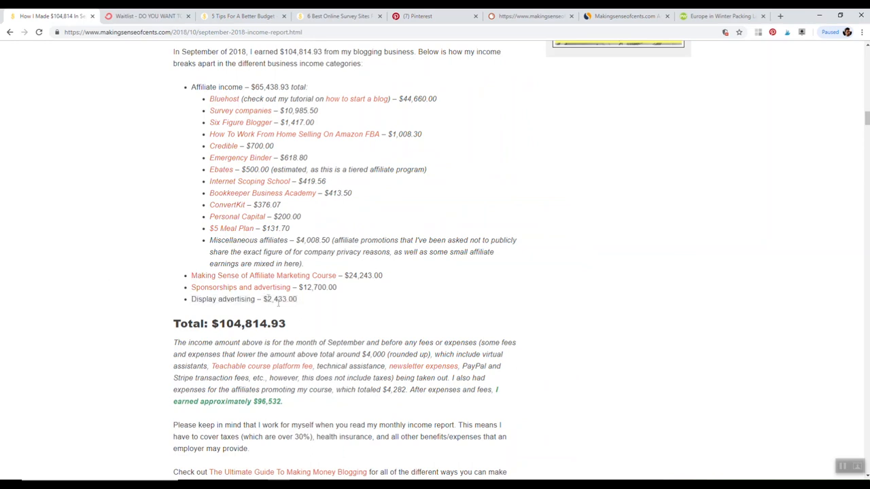
{"action": "mouse_move", "coordinate": [635, 311]}
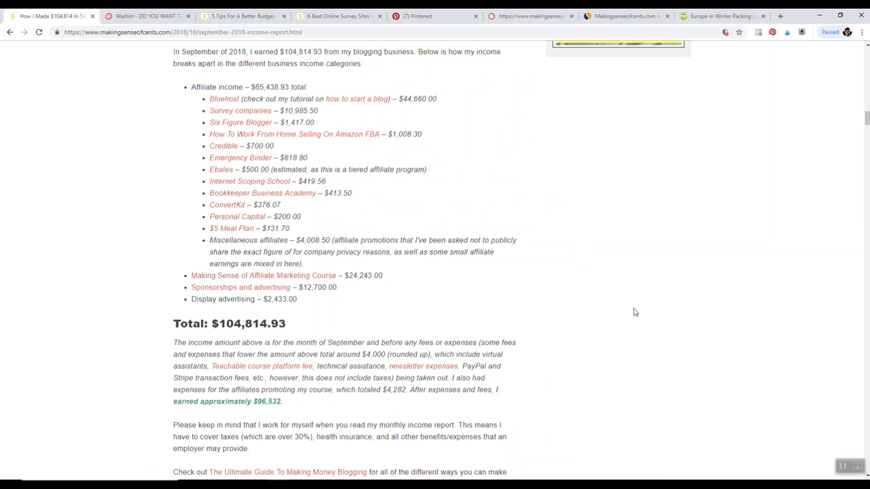
{"action": "mouse_move", "coordinate": [666, 259]}
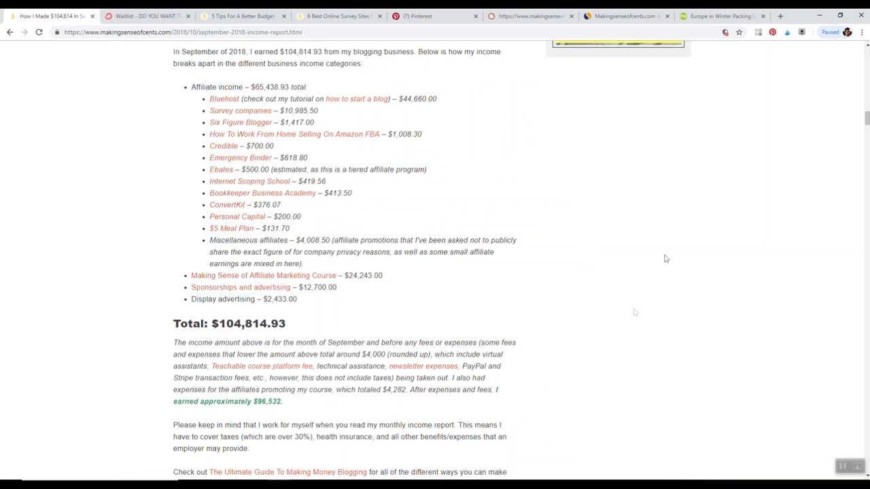
{"action": "scroll", "scroll_direction": "down", "scroll_amount": 3}
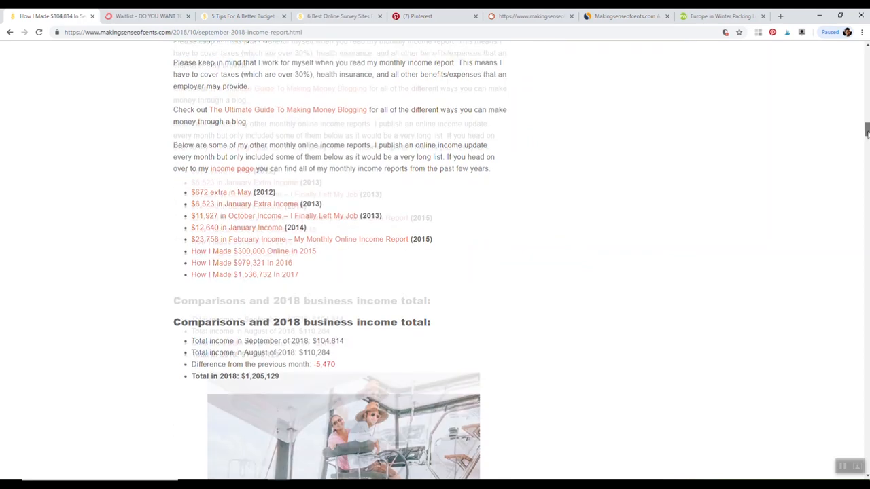
{"action": "left_click", "coordinate": [147, 17]}
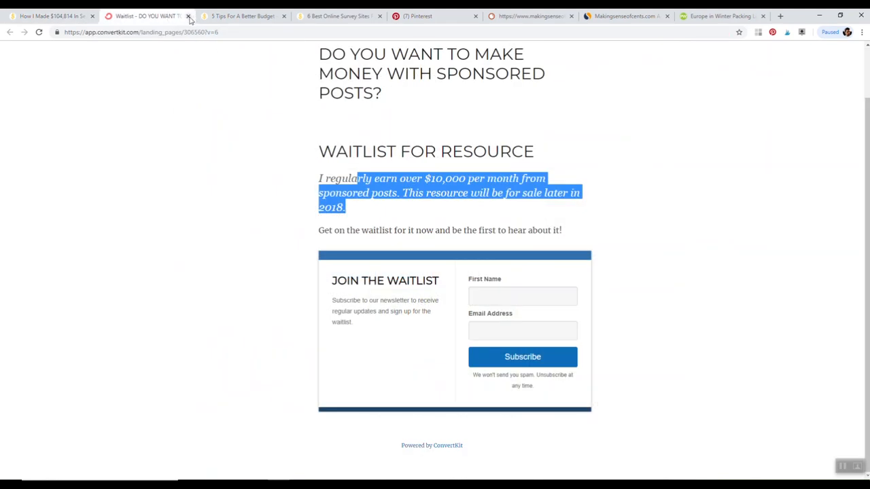
Close the waitlist tab, review SimilarWeb's traffic overview for makingsenseofcents.com, then switch to the Pinterest profile.
{"action": "left_click", "coordinate": [187, 16]}
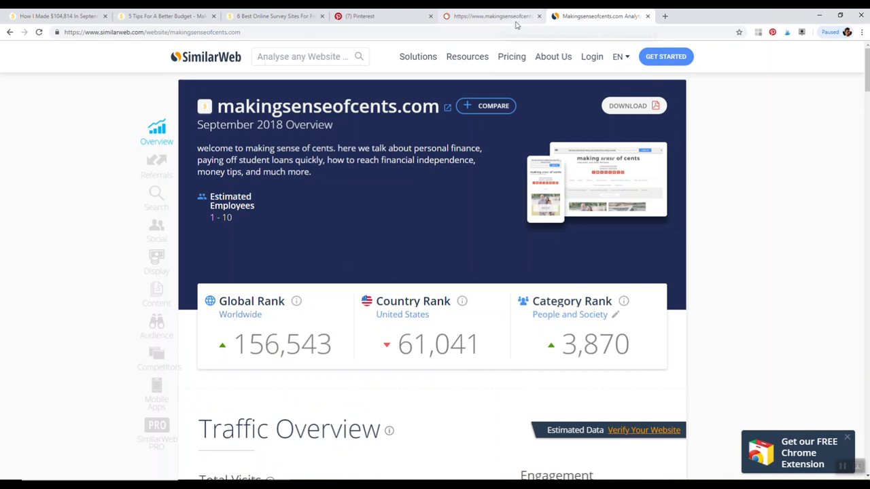
{"action": "scroll", "scroll_direction": "down", "scroll_amount": 3}
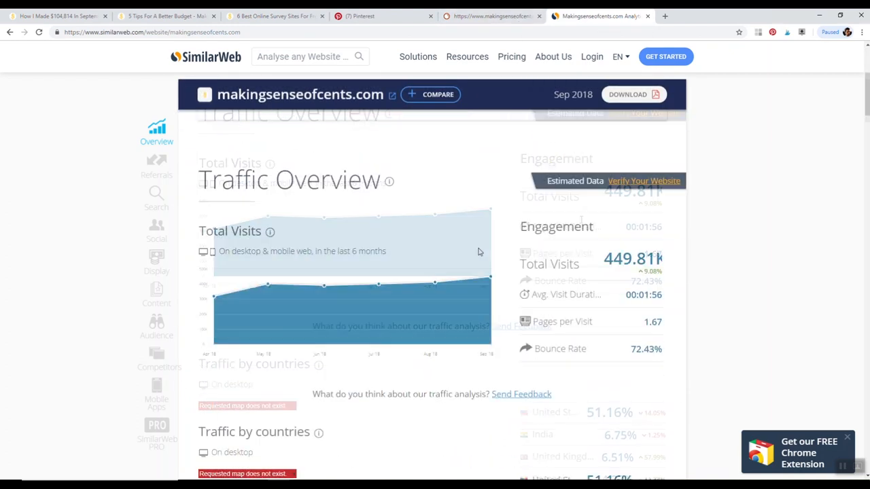
{"action": "scroll", "scroll_direction": "down", "scroll_amount": 3}
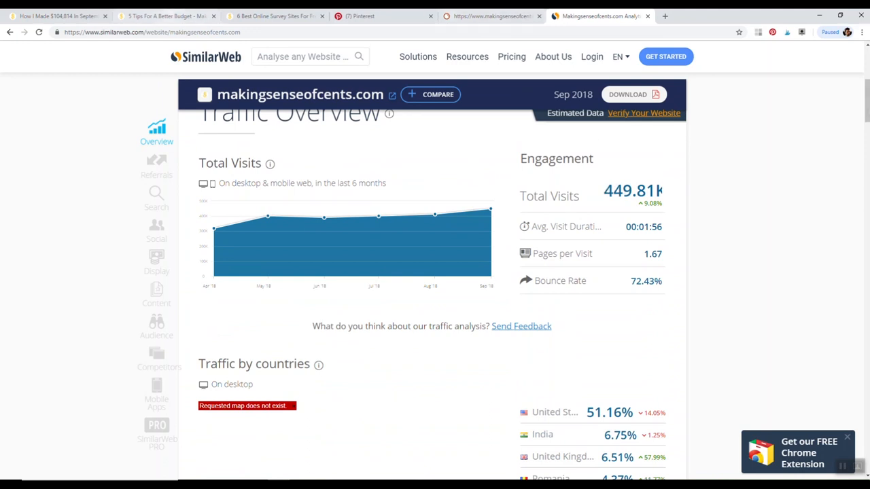
{"action": "left_click", "coordinate": [362, 17]}
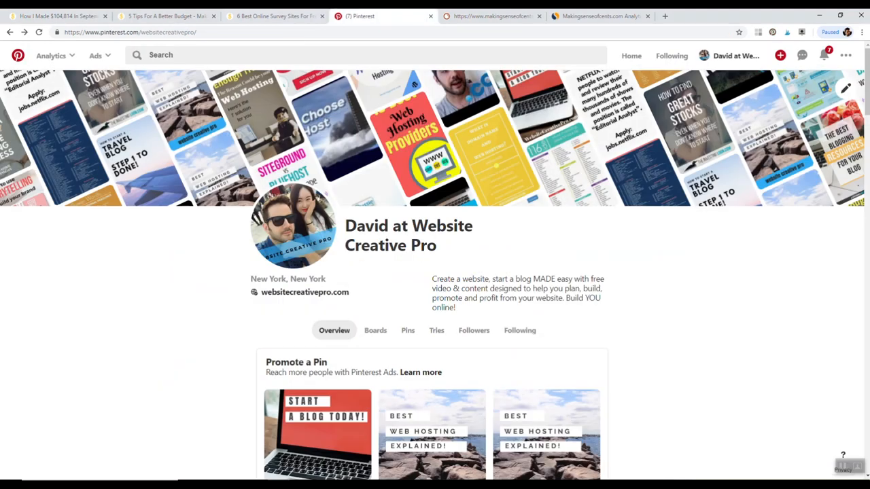
Return to the income report tab and open the blog's Pinterest page from the header social icon.
{"action": "left_click", "coordinate": [57, 16]}
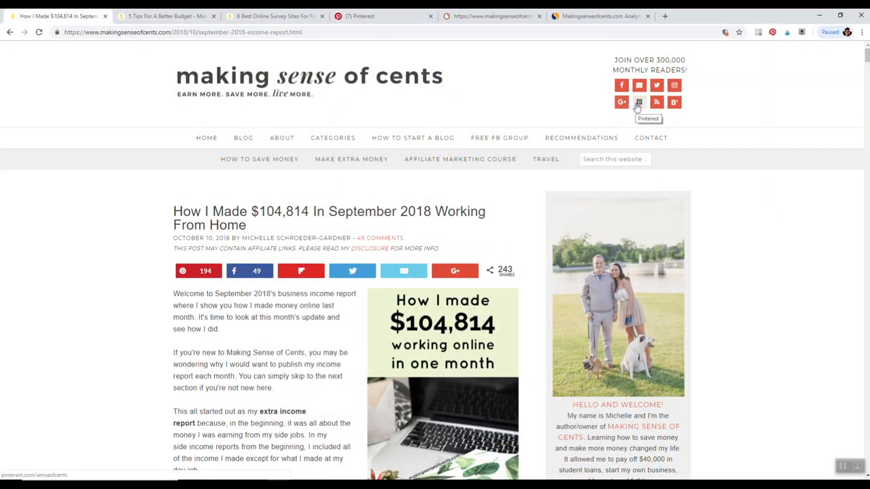
{"action": "left_click", "coordinate": [639, 102]}
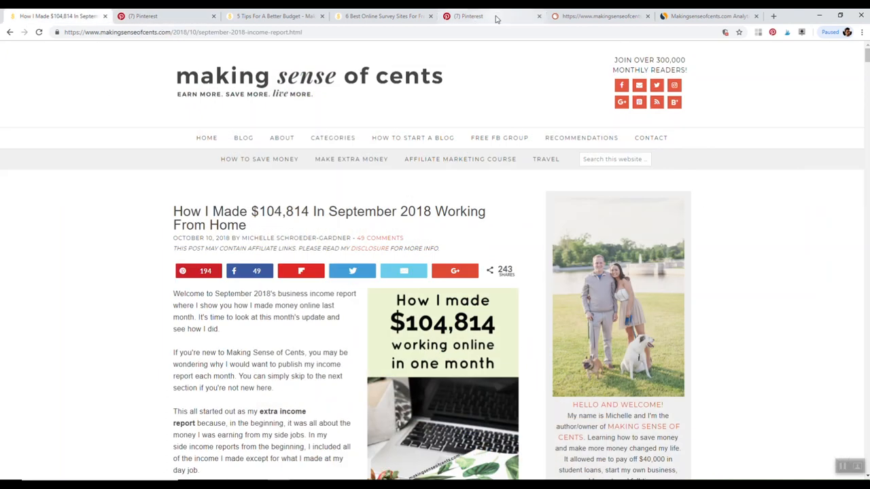
Go to the Making Sense of Cents home page via the site logo above the post.
{"action": "double_click", "coordinate": [658, 60]}
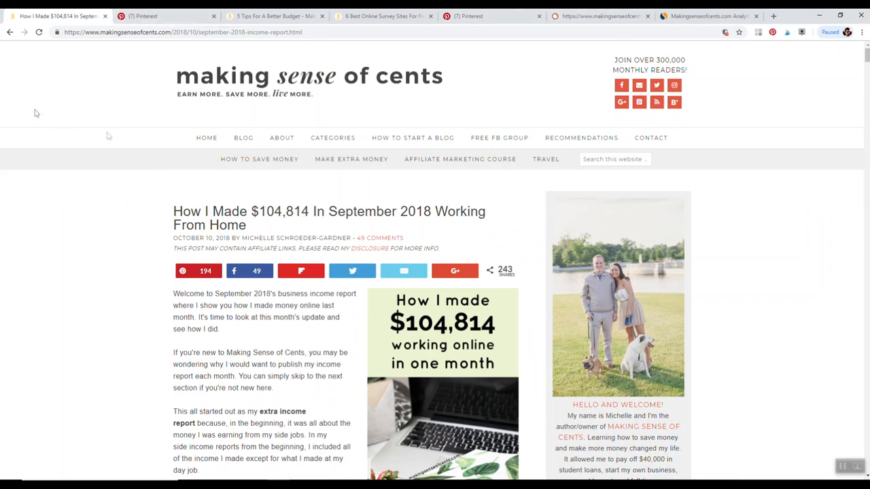
{"action": "left_click", "coordinate": [309, 76]}
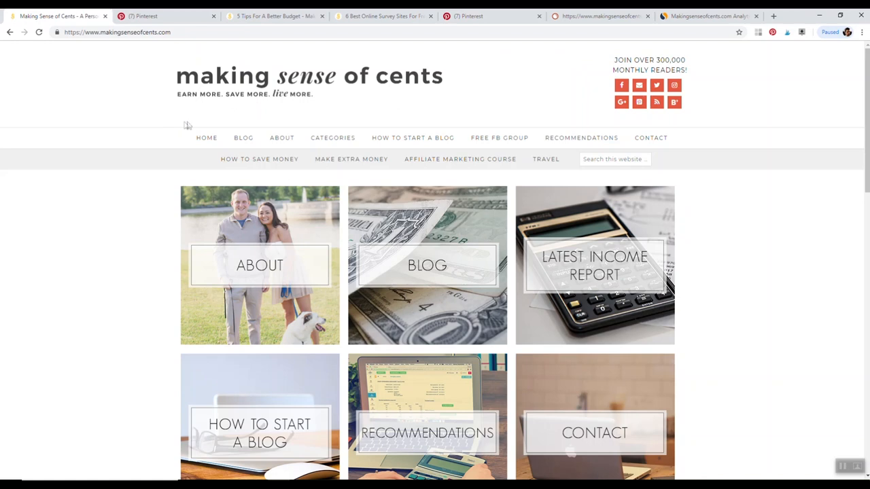
{"action": "mouse_move", "coordinate": [187, 125]}
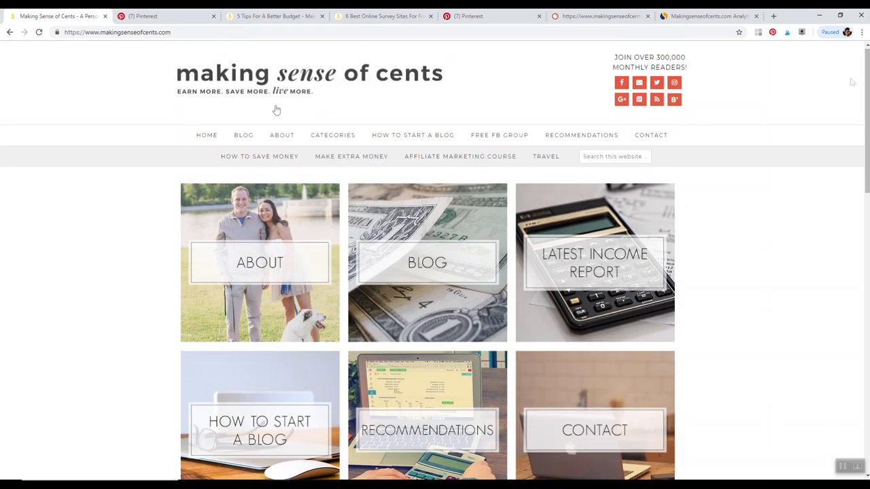
{"action": "mouse_move", "coordinate": [284, 387]}
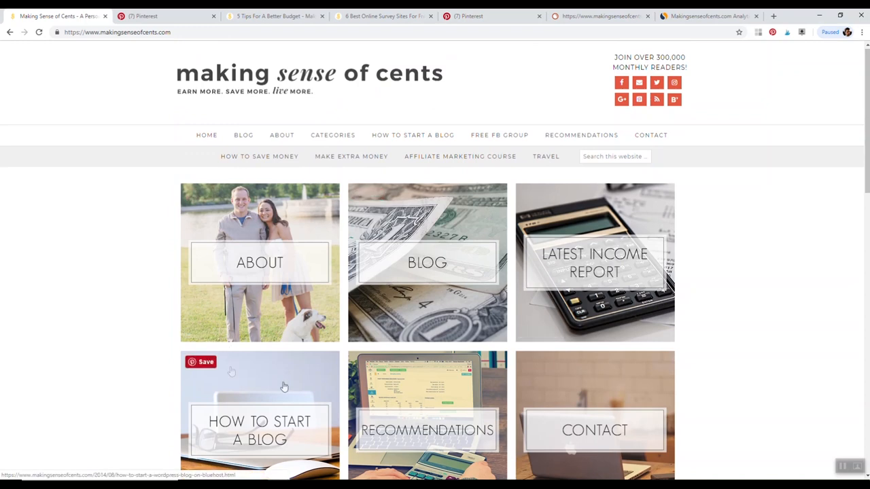
{"action": "scroll", "scroll_direction": "down", "scroll_amount": 3}
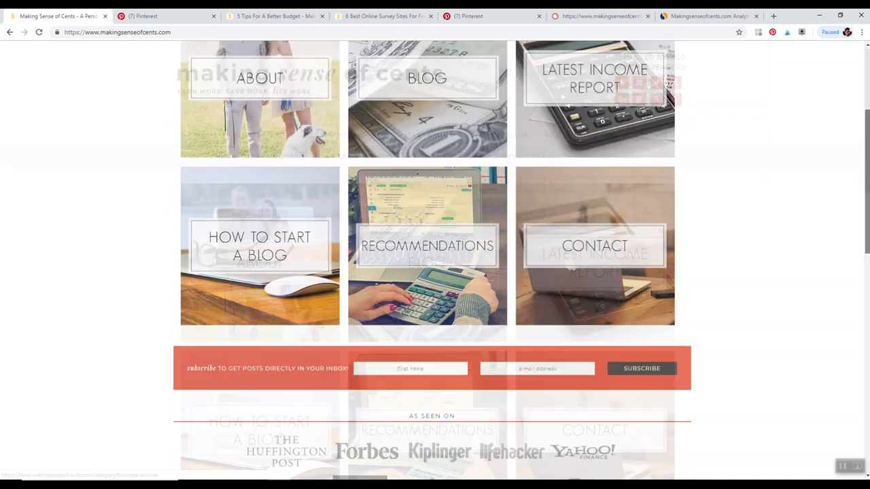
{"action": "scroll", "scroll_direction": "down", "scroll_amount": 3}
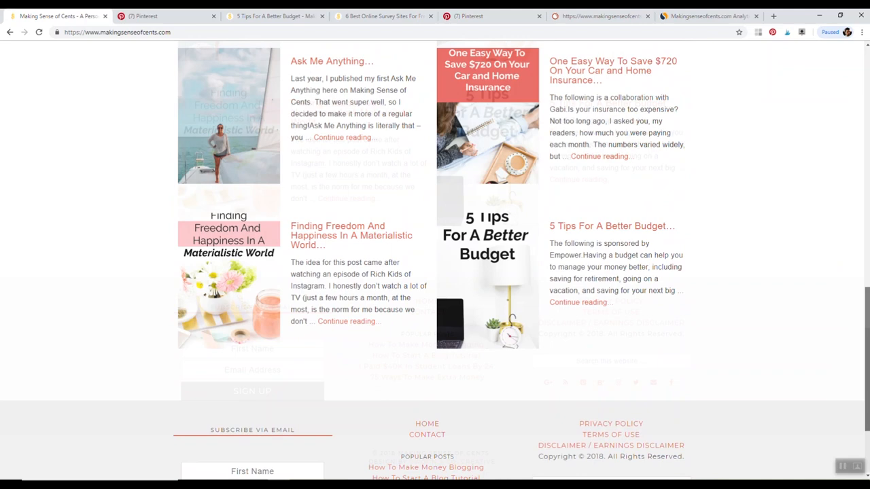
{"action": "scroll", "scroll_direction": "up", "scroll_amount": 3}
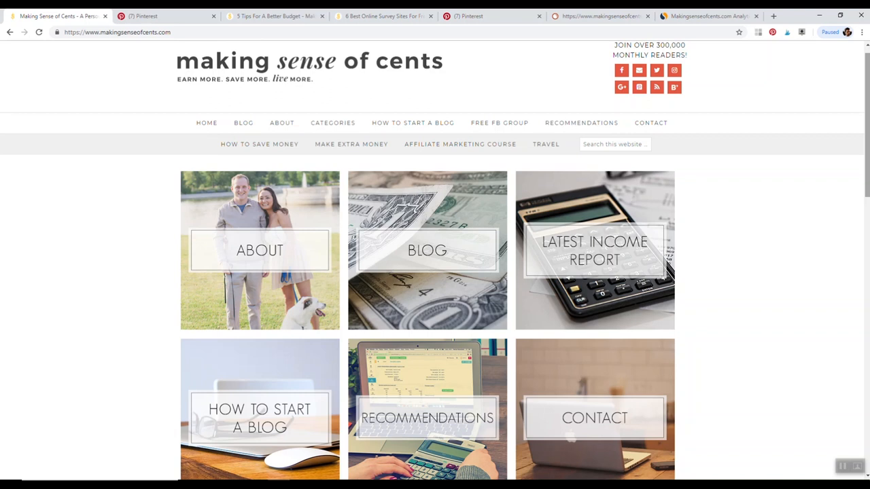
{"action": "mouse_move", "coordinate": [220, 248]}
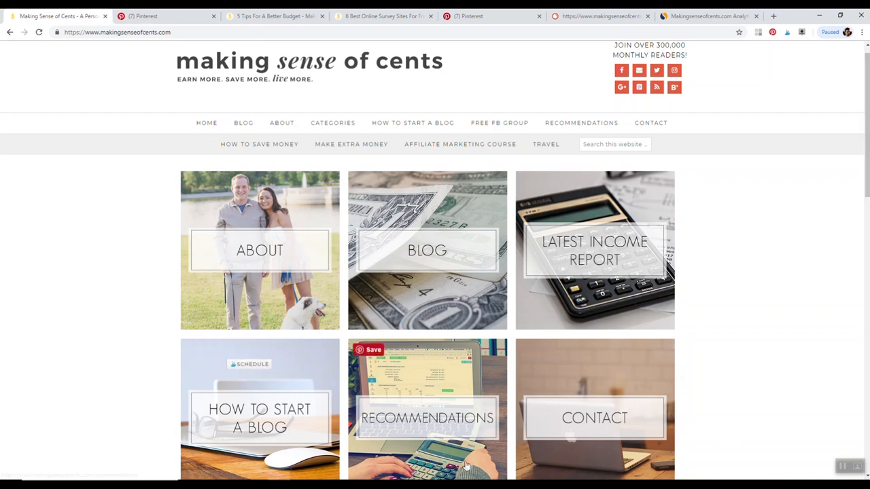
{"action": "mouse_move", "coordinate": [217, 259]}
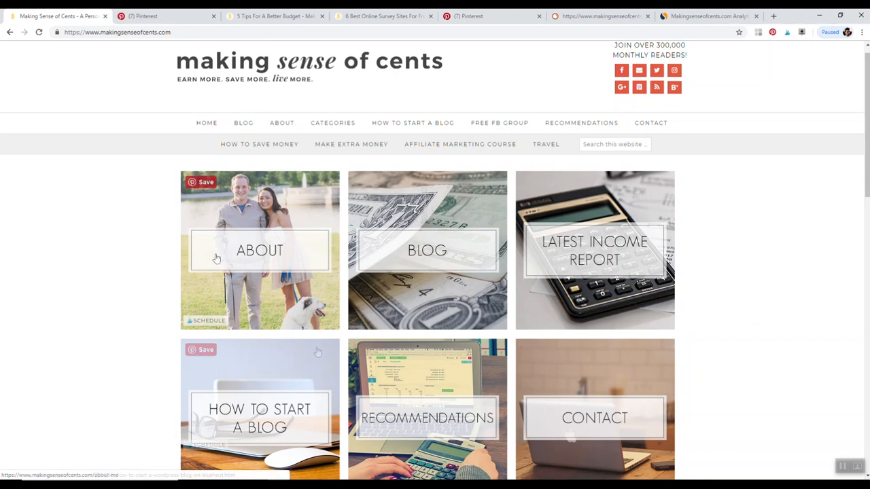
{"action": "scroll", "scroll_direction": "down", "scroll_amount": 3}
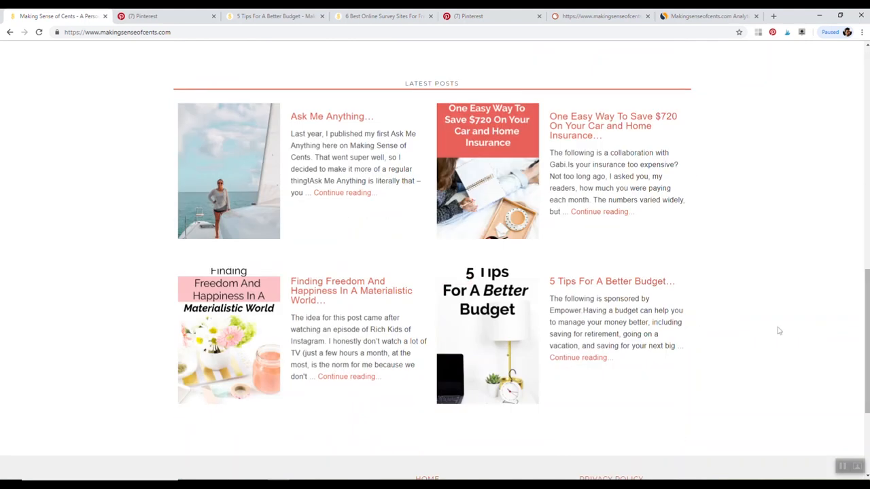
{"action": "scroll", "scroll_direction": "up", "scroll_amount": 3}
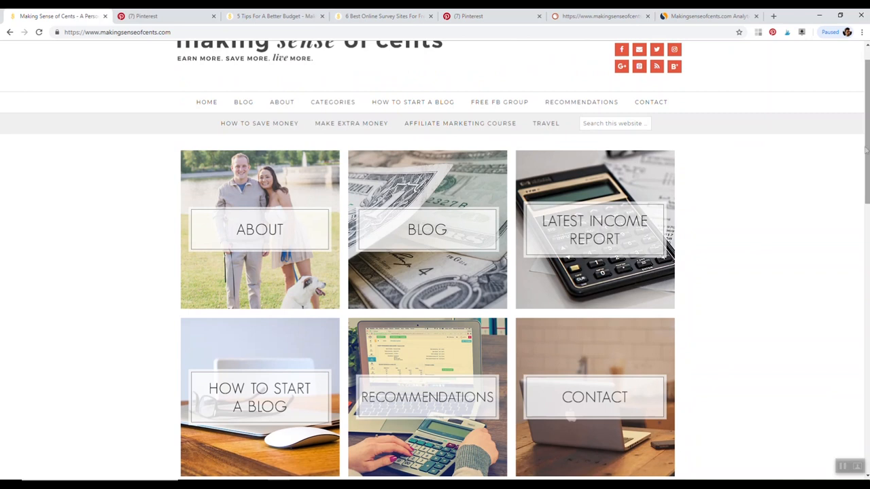
{"action": "mouse_move", "coordinate": [280, 354]}
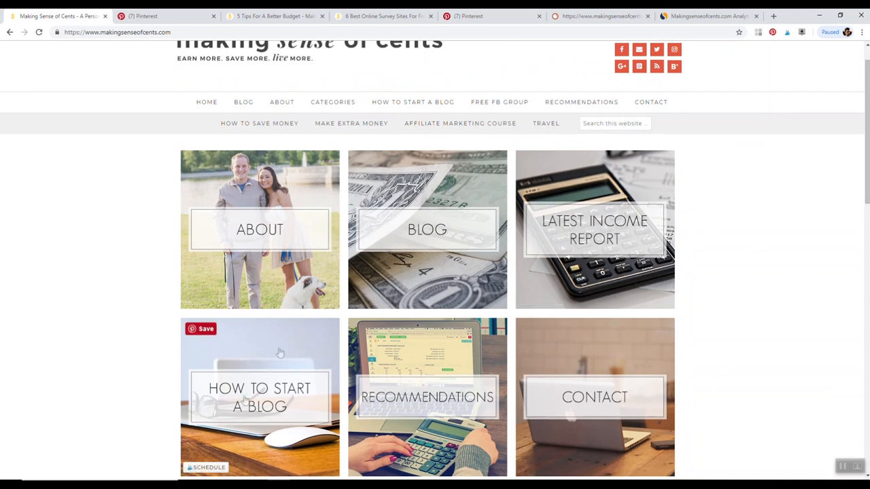
{"action": "mouse_move", "coordinate": [282, 223]}
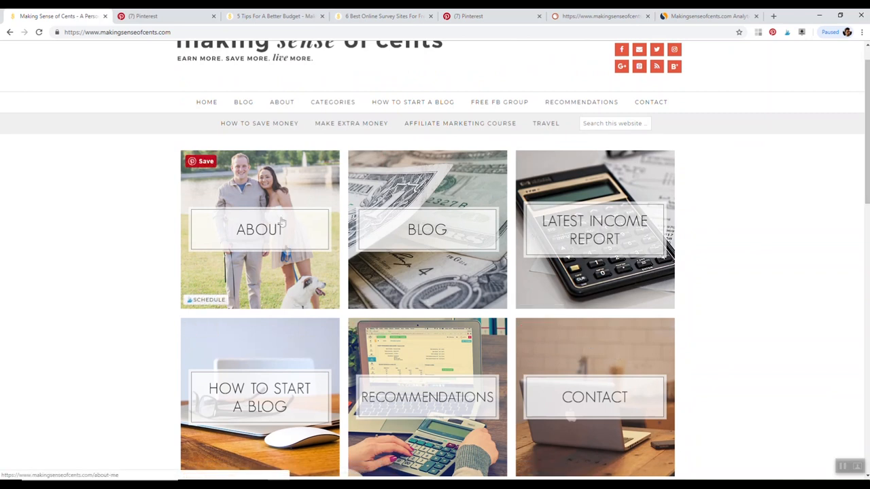
{"action": "mouse_move", "coordinate": [563, 212]}
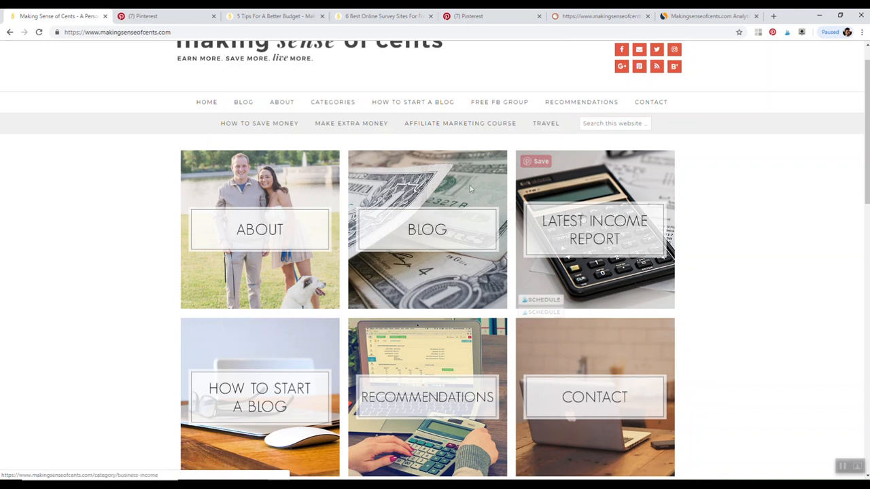
{"action": "scroll", "scroll_direction": "down", "scroll_amount": 3}
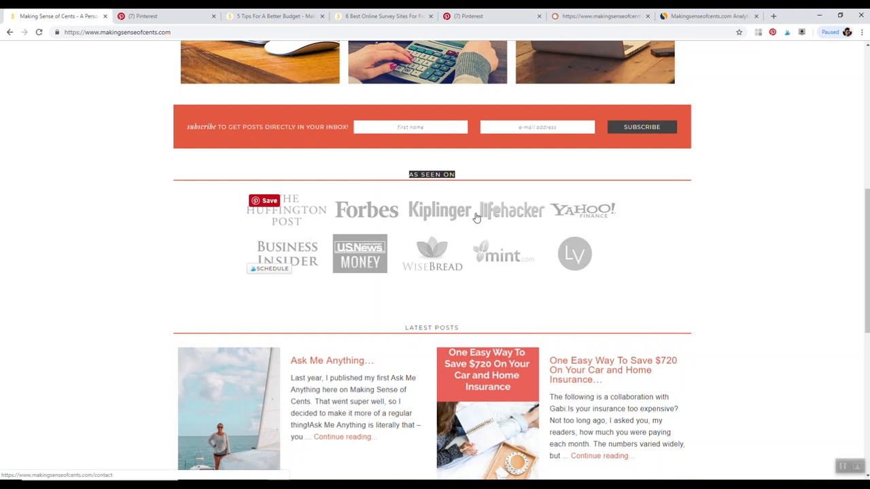
{"action": "mouse_move", "coordinate": [420, 246]}
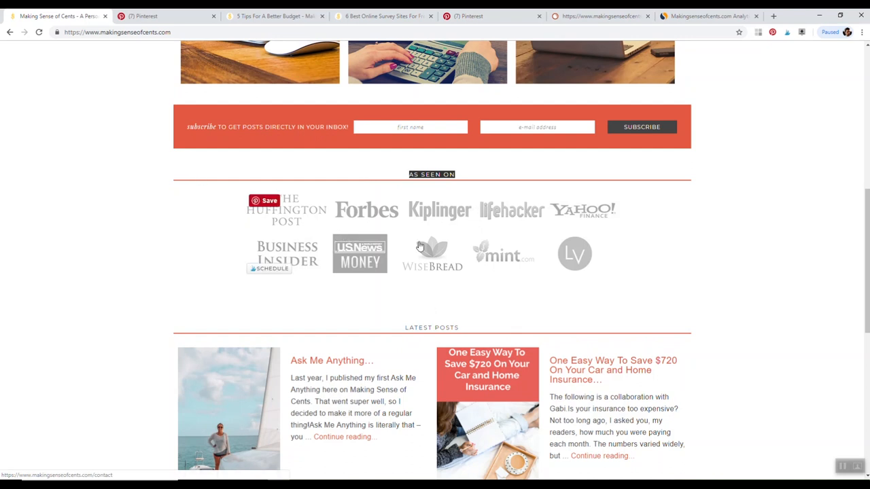
{"action": "mouse_move", "coordinate": [582, 231]}
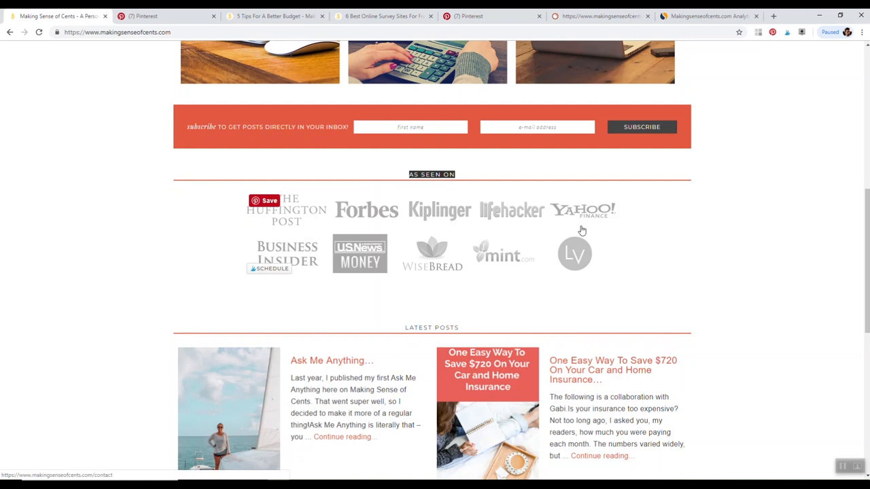
{"action": "scroll", "scroll_direction": "down", "scroll_amount": 3}
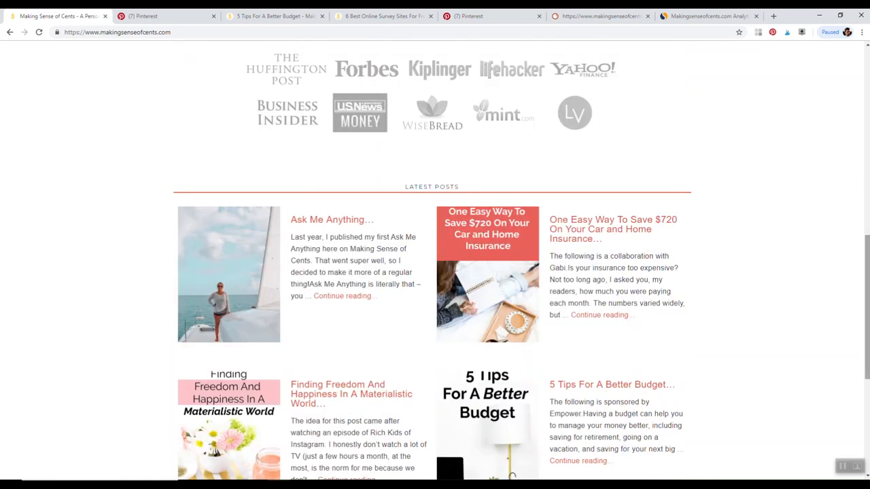
{"action": "scroll", "scroll_direction": "up", "scroll_amount": 3}
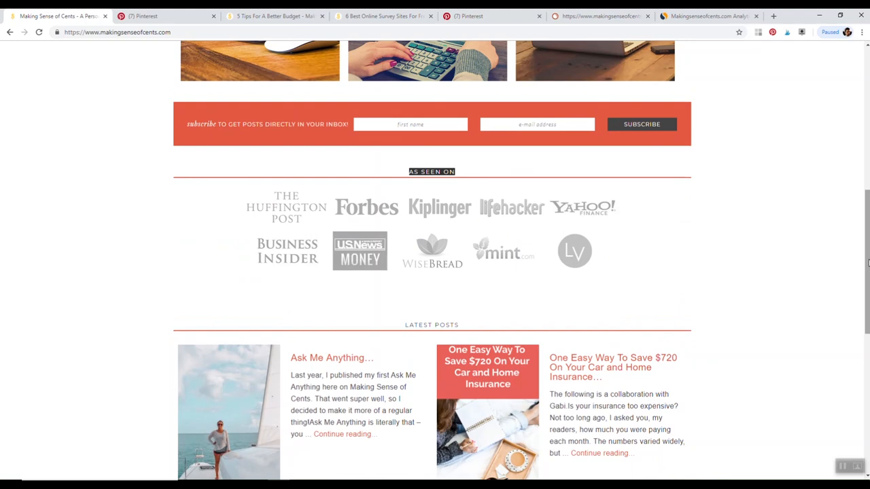
{"action": "scroll", "scroll_direction": "down", "scroll_amount": 3}
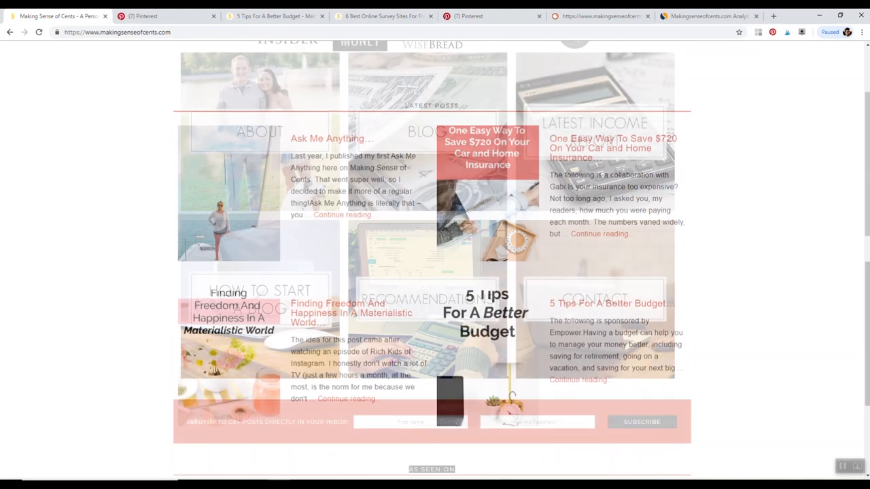
{"action": "scroll", "scroll_direction": "up", "scroll_amount": 3}
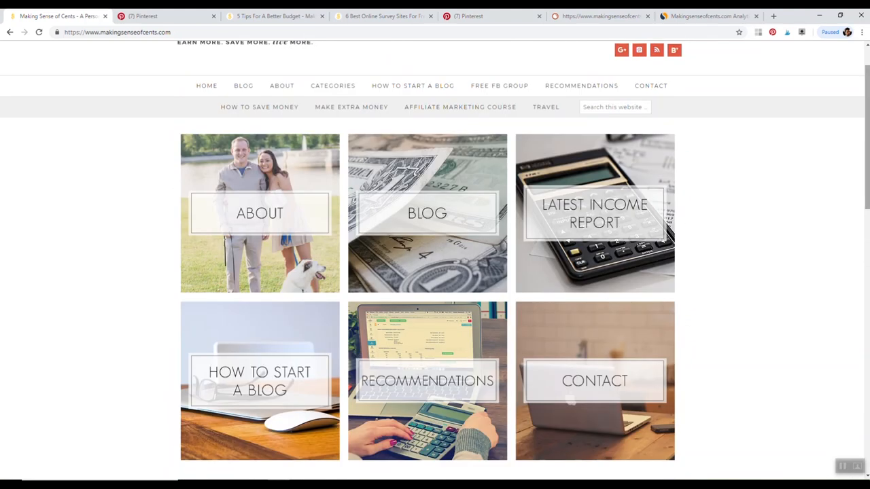
{"action": "scroll", "scroll_direction": "down", "scroll_amount": 3}
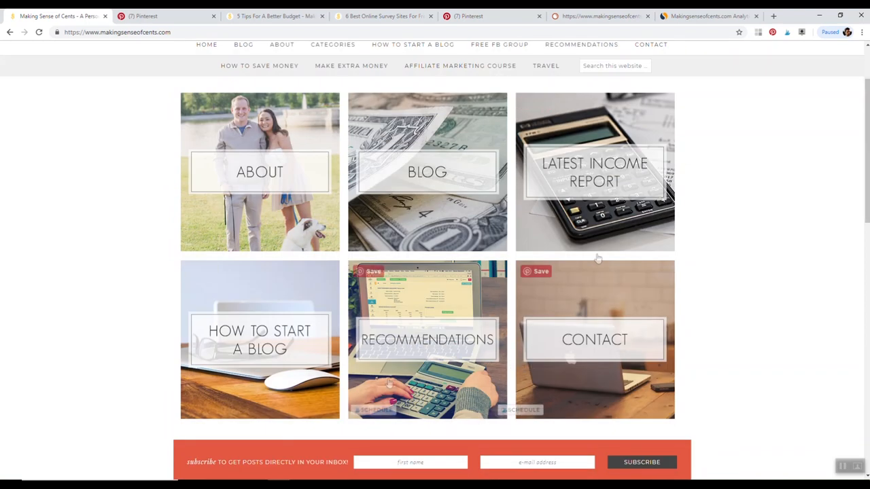
{"action": "scroll", "scroll_direction": "down", "scroll_amount": 3}
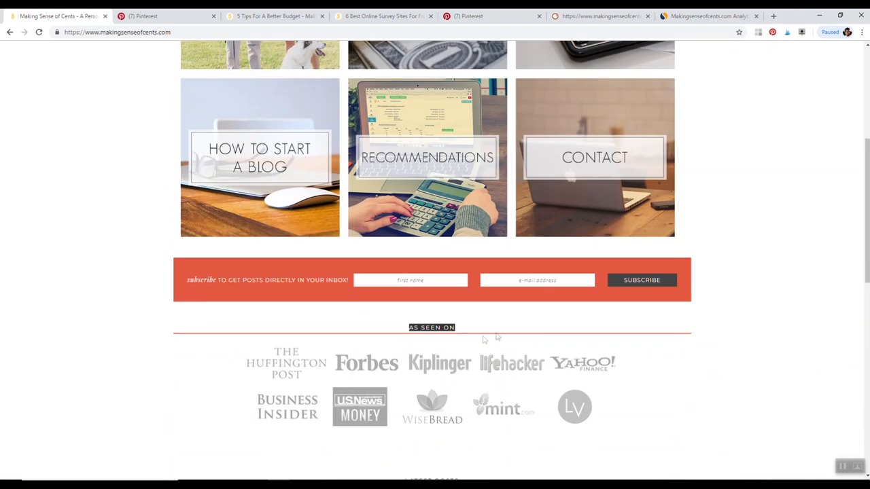
{"action": "left_click", "coordinate": [411, 280]}
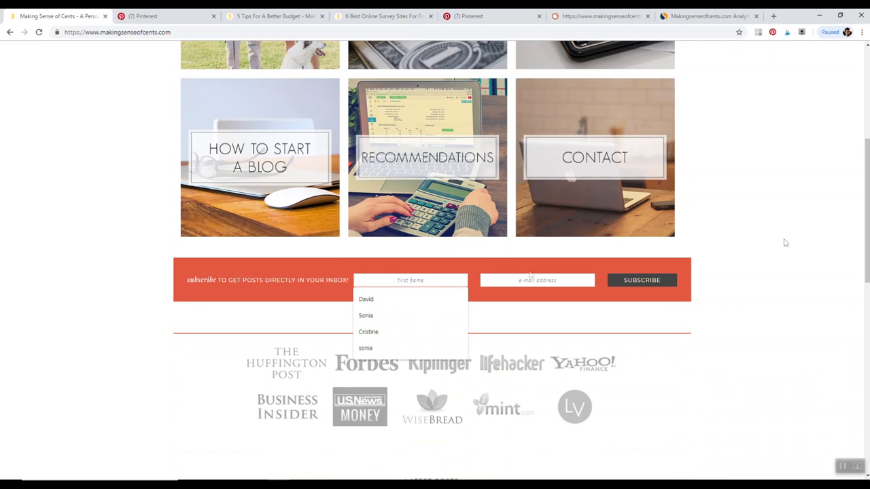
{"action": "scroll", "scroll_direction": "up", "scroll_amount": 3}
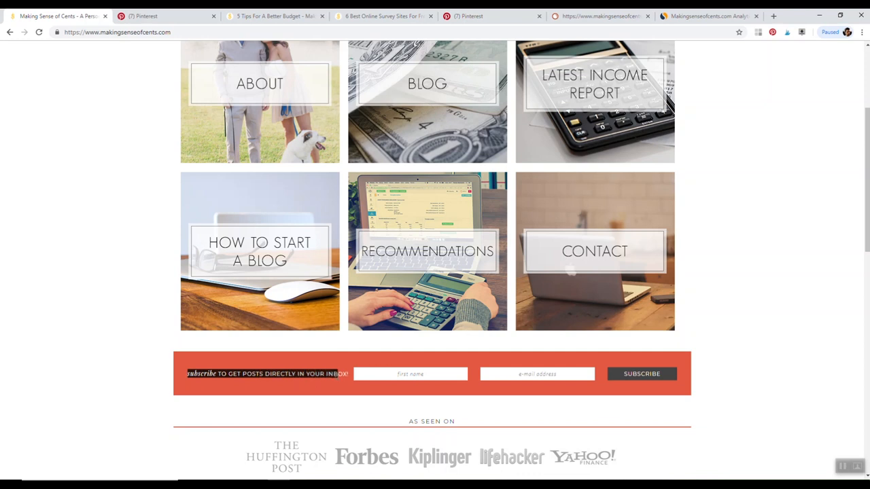
{"action": "mouse_move", "coordinate": [726, 347]}
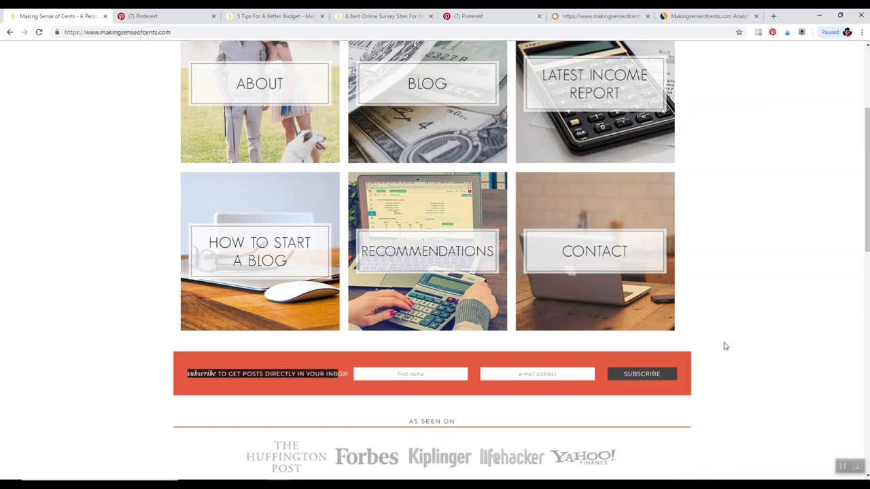
{"action": "scroll", "scroll_direction": "down", "scroll_amount": 3}
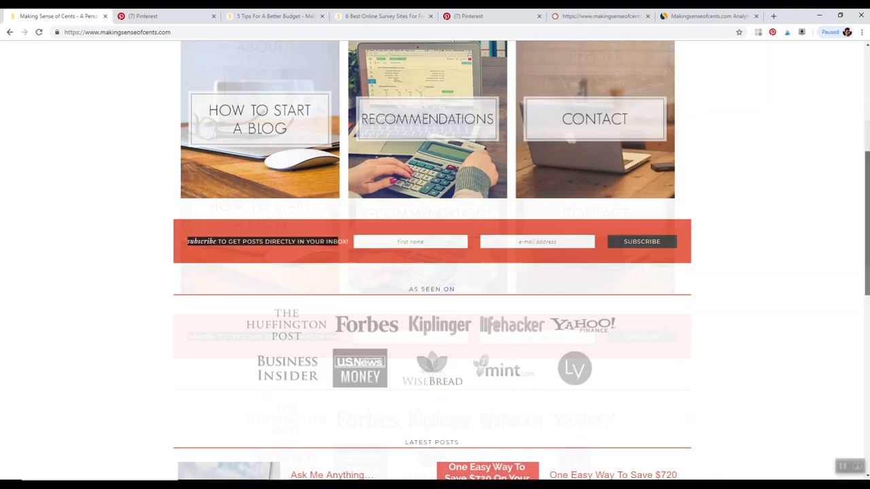
{"action": "scroll", "scroll_direction": "down", "scroll_amount": 3}
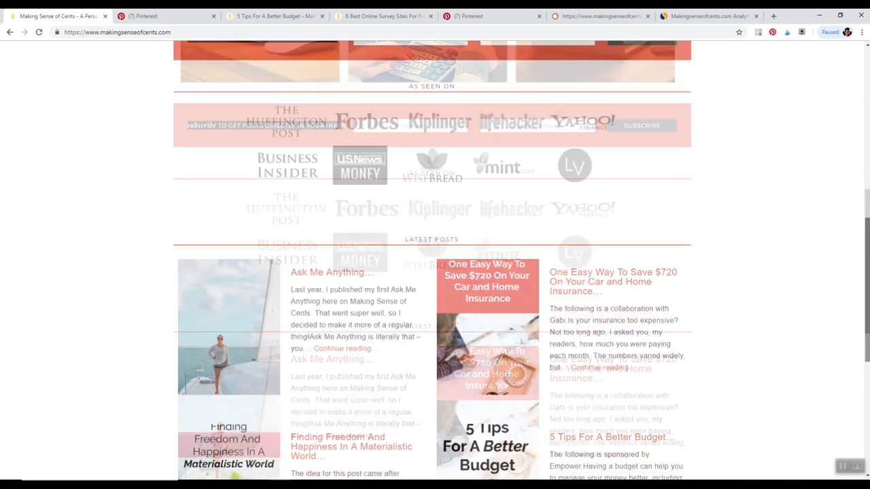
{"action": "scroll", "scroll_direction": "up", "scroll_amount": 3}
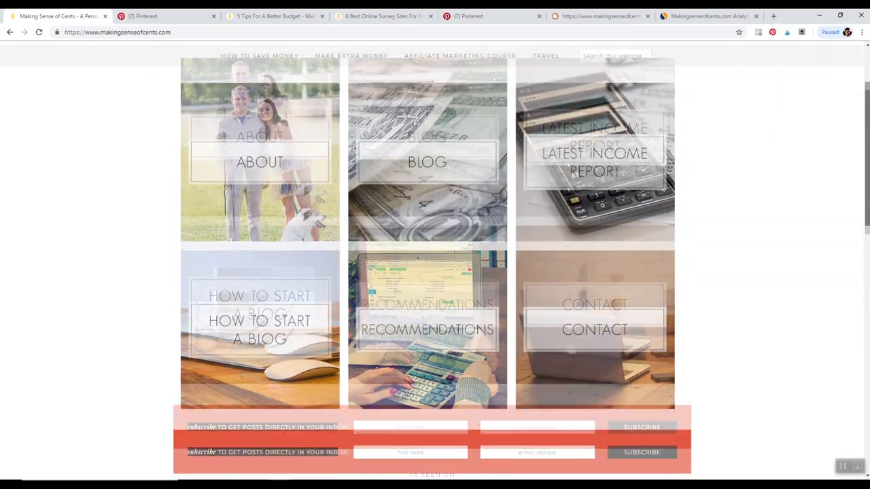
{"action": "scroll", "scroll_direction": "down", "scroll_amount": 3}
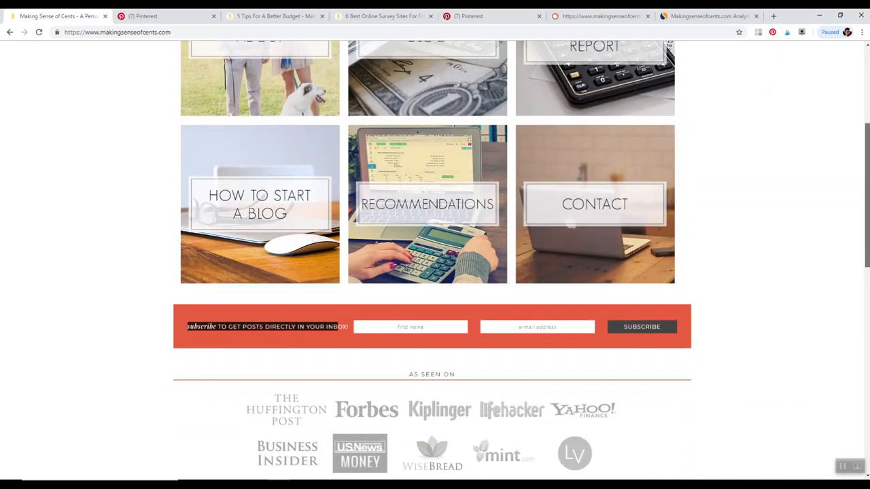
{"action": "scroll", "scroll_direction": "down", "scroll_amount": 3}
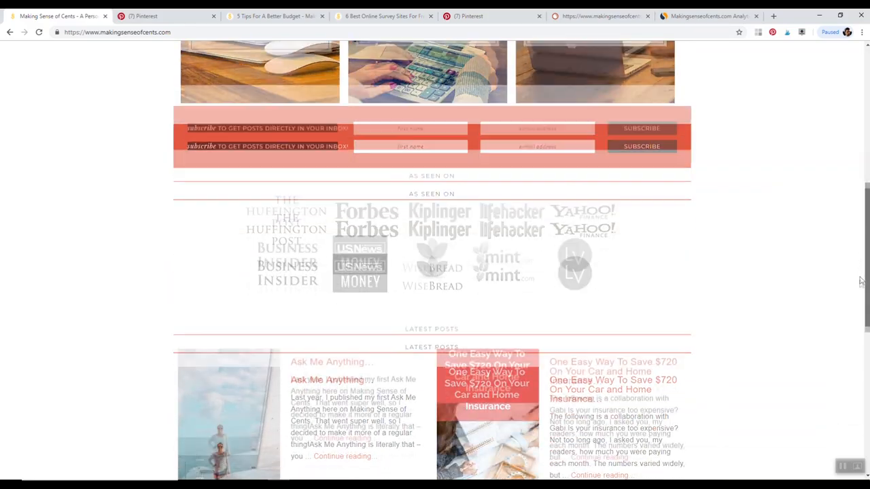
{"action": "scroll", "scroll_direction": "down", "scroll_amount": 3}
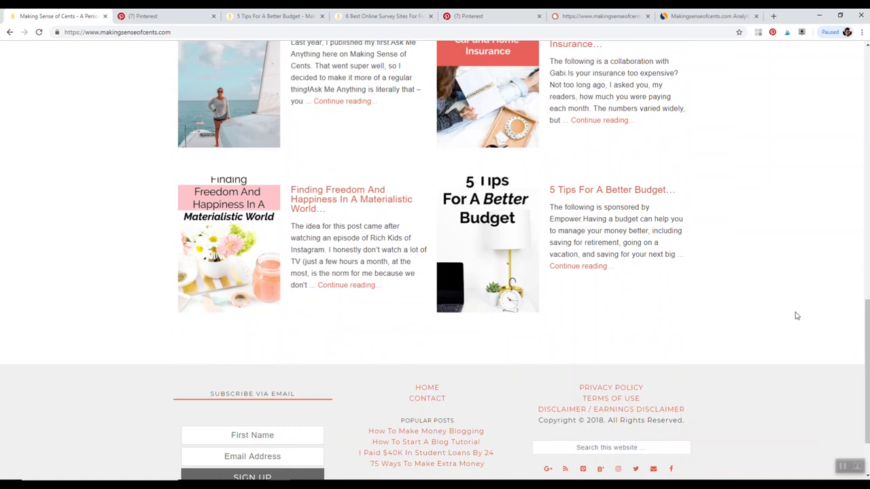
{"action": "scroll", "scroll_direction": "up", "scroll_amount": 3}
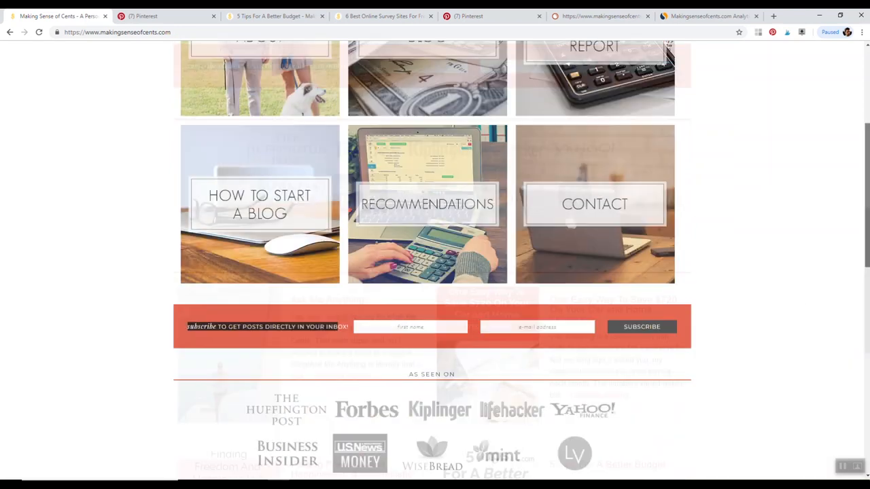
{"action": "scroll", "scroll_direction": "up", "scroll_amount": 3}
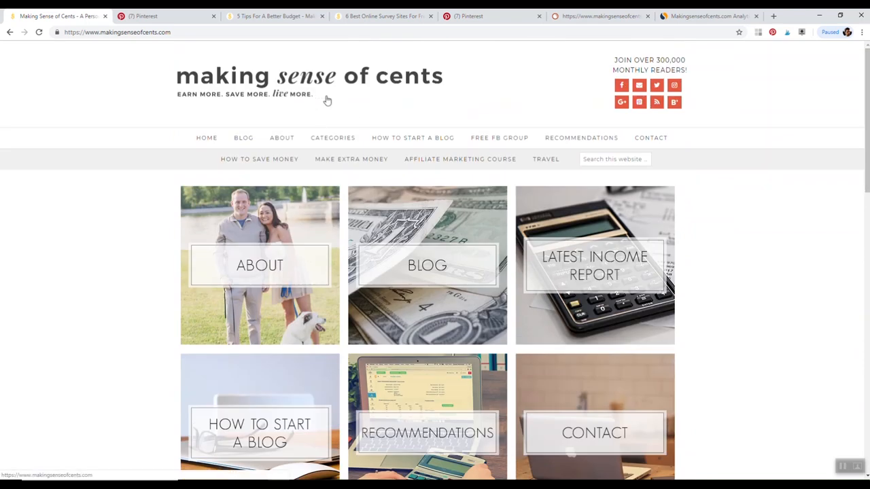
{"action": "mouse_move", "coordinate": [60, 16]}
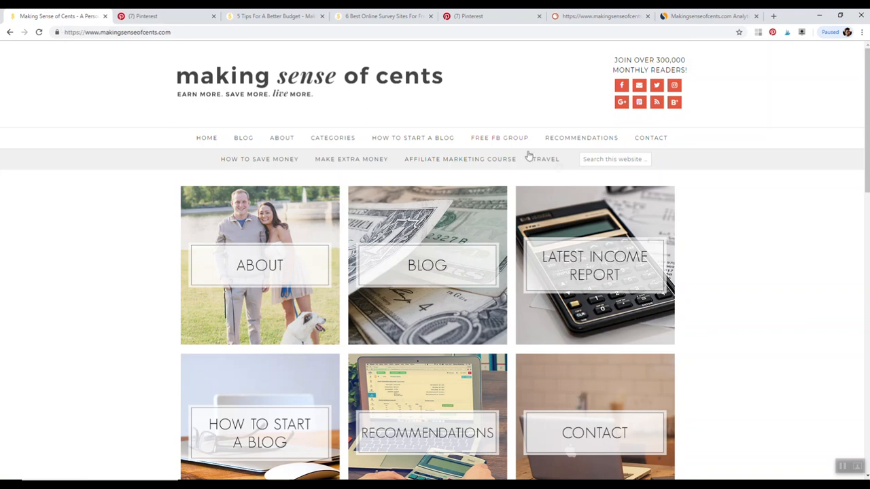
{"action": "left_click", "coordinate": [333, 137]}
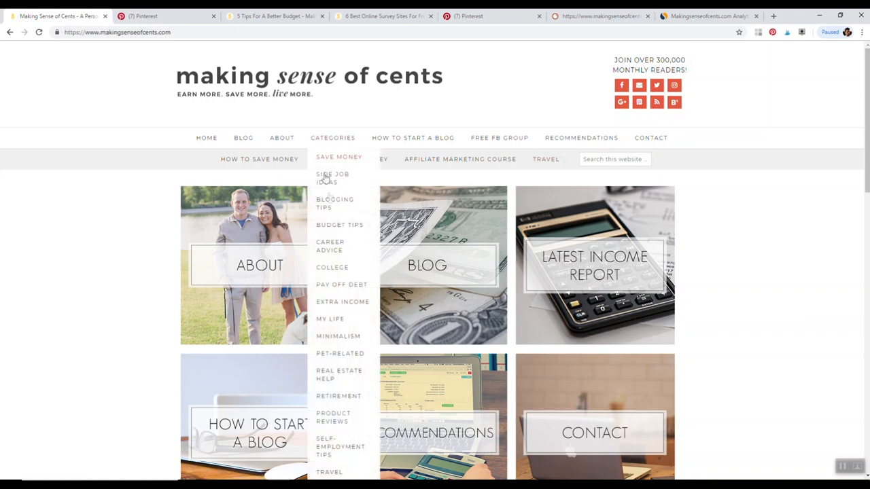
{"action": "mouse_move", "coordinate": [342, 302]}
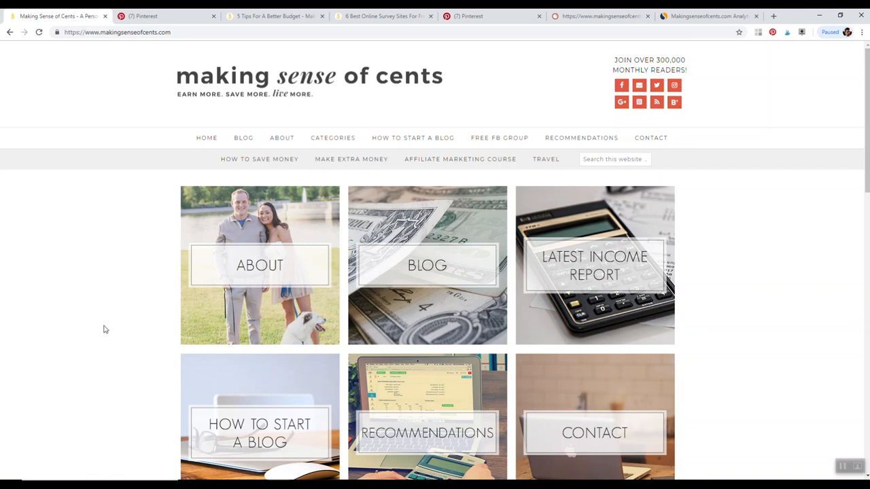
{"action": "mouse_move", "coordinate": [720, 234]}
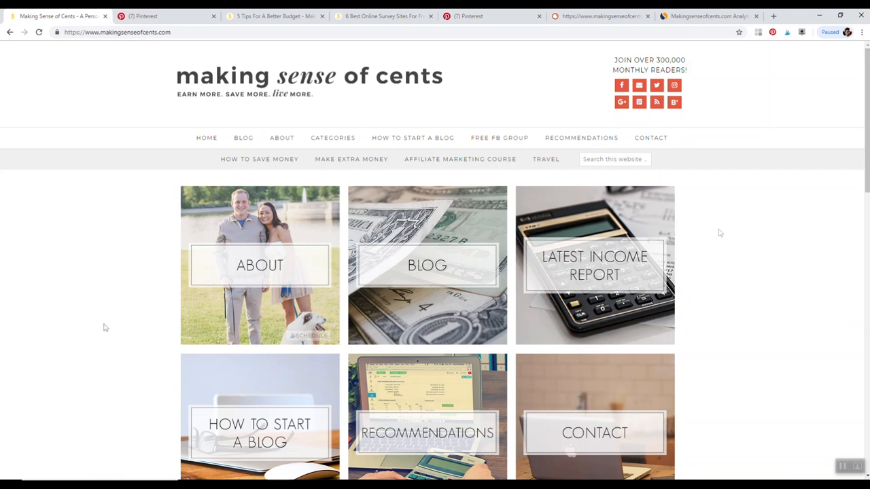
{"action": "scroll", "scroll_direction": "down", "scroll_amount": 3}
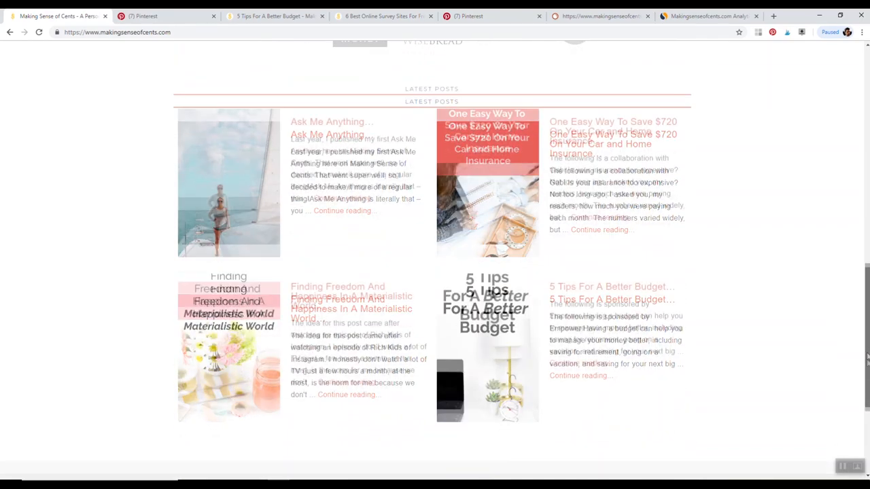
{"action": "scroll", "scroll_direction": "up", "scroll_amount": 3}
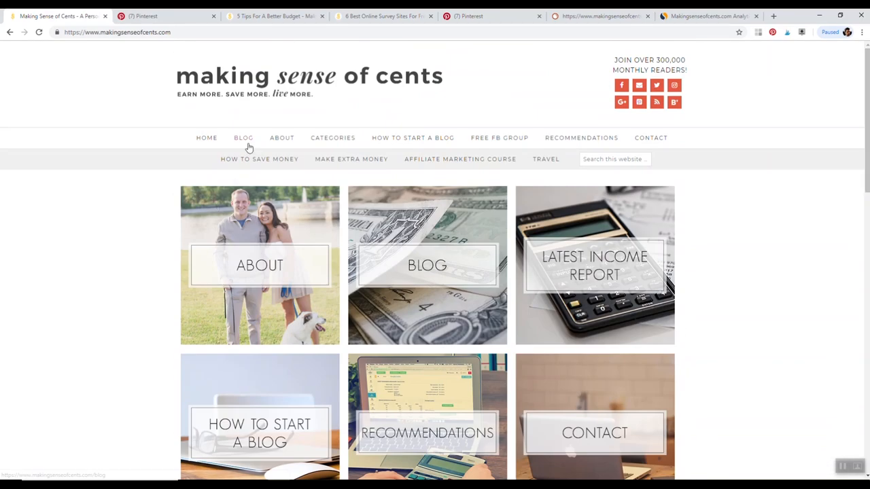
Browse the blog listing to its end and move to page 2 of posts.
{"action": "left_click", "coordinate": [243, 138]}
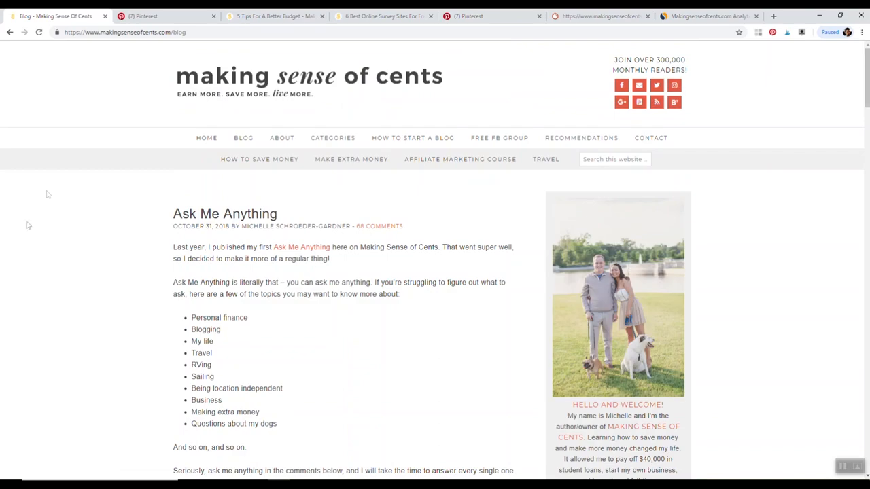
{"action": "scroll", "scroll_direction": "down", "scroll_amount": 3}
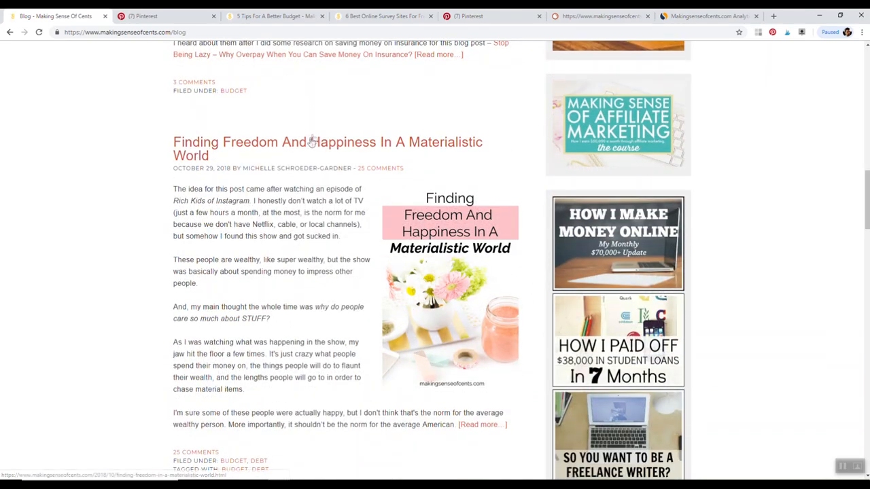
{"action": "scroll", "scroll_direction": "down", "scroll_amount": 3}
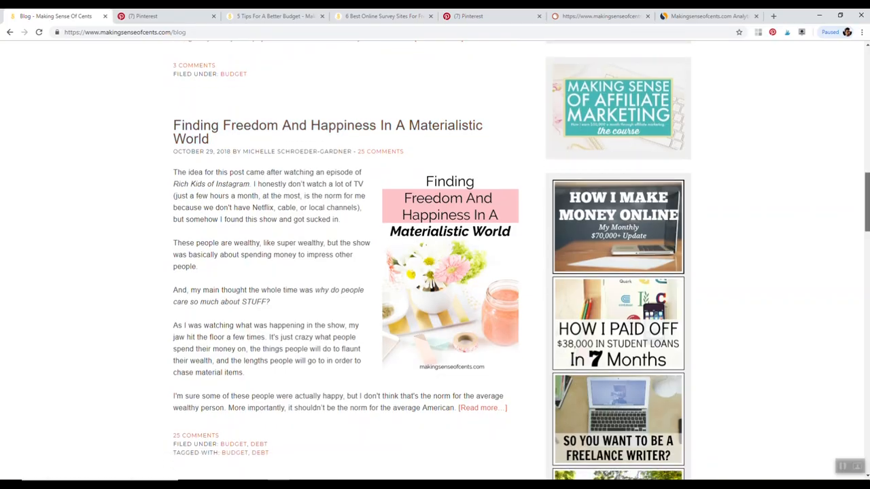
{"action": "scroll", "scroll_direction": "down", "scroll_amount": 3}
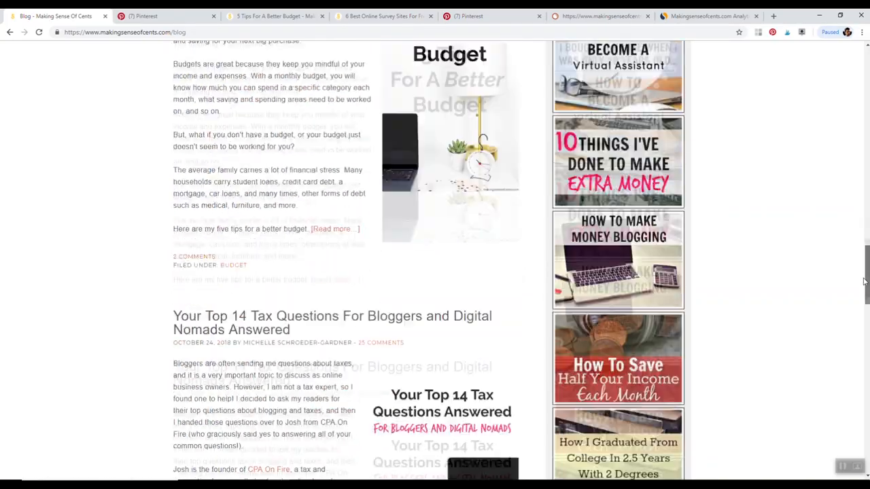
{"action": "scroll", "scroll_direction": "down", "scroll_amount": 3}
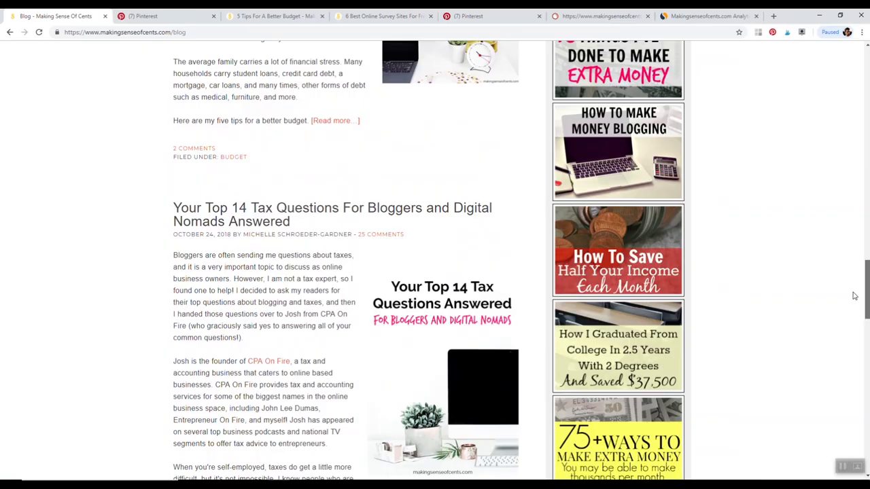
{"action": "scroll", "scroll_direction": "down", "scroll_amount": 3}
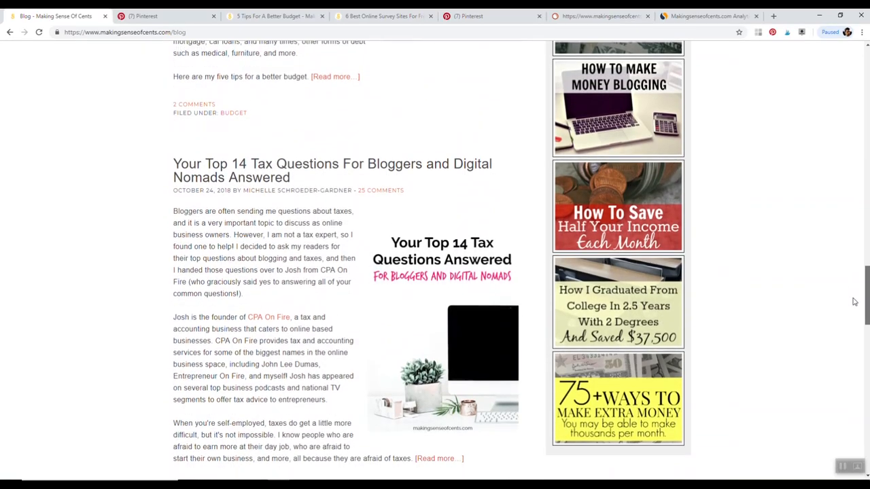
{"action": "scroll", "scroll_direction": "down", "scroll_amount": 3}
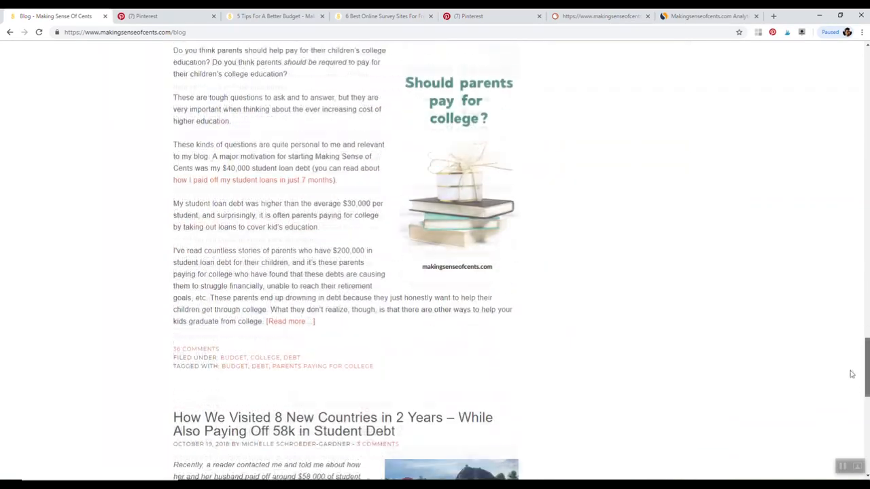
{"action": "scroll", "scroll_direction": "down", "scroll_amount": 3}
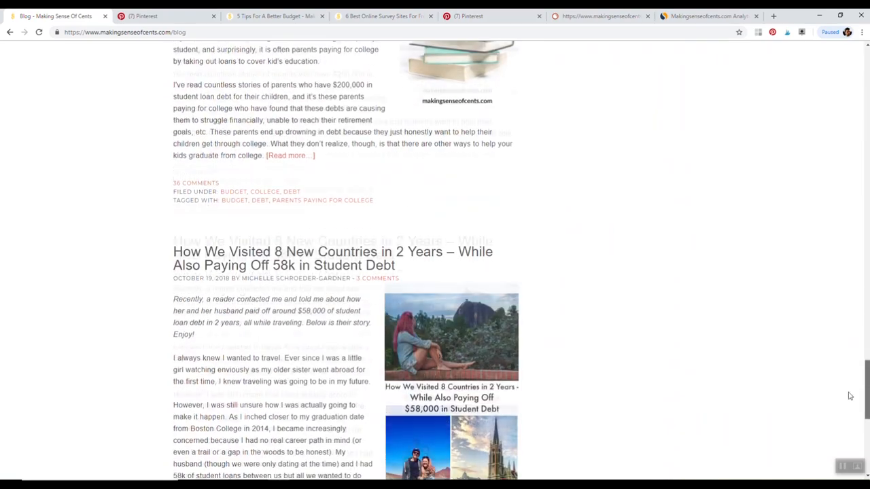
{"action": "scroll", "scroll_direction": "down", "scroll_amount": 3}
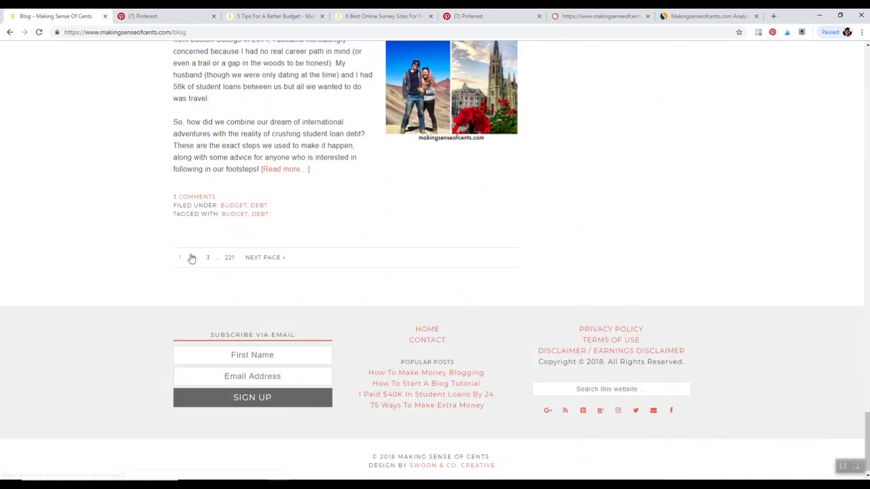
{"action": "left_click", "coordinate": [265, 257]}
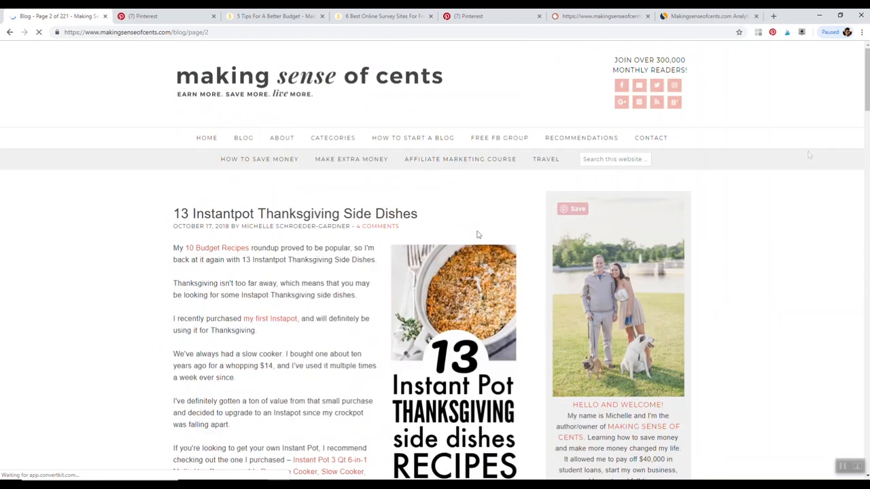
Highlight the full '13 Instantpot Thanksgiving Side Dishes' post title on page 2.
{"action": "double_click", "coordinate": [394, 213]}
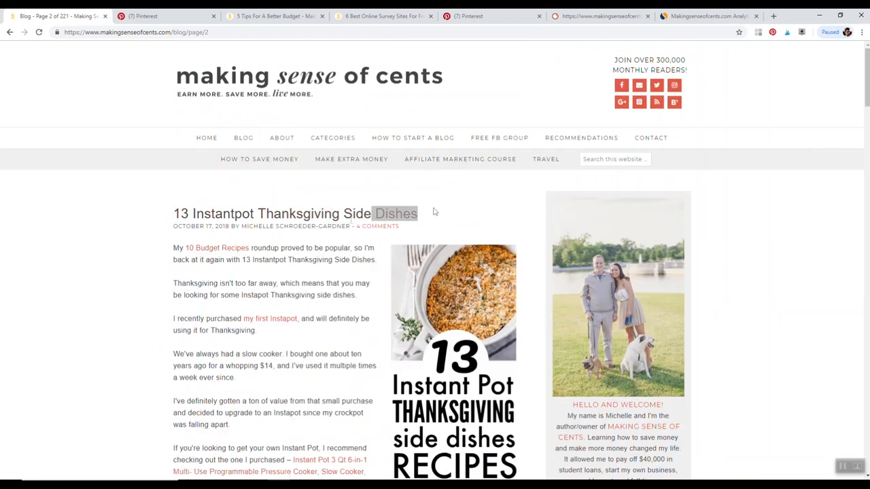
{"action": "triple_click", "coordinate": [295, 214]}
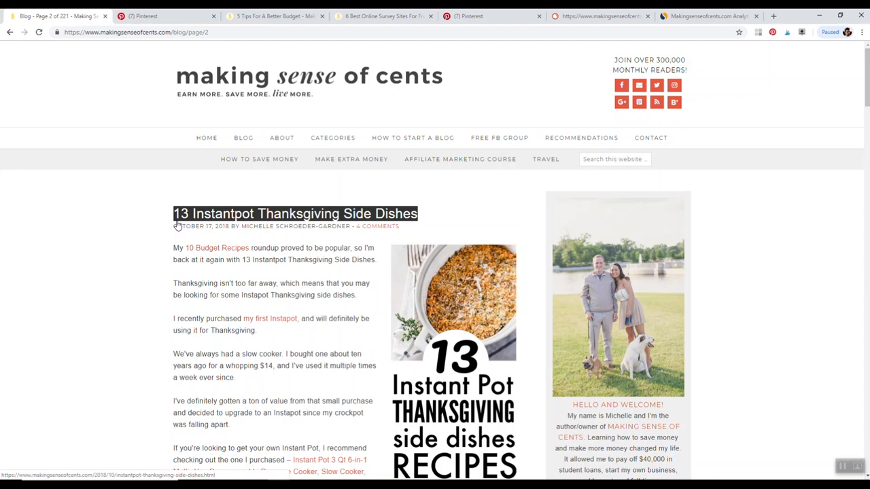
{"action": "mouse_move", "coordinate": [206, 241]}
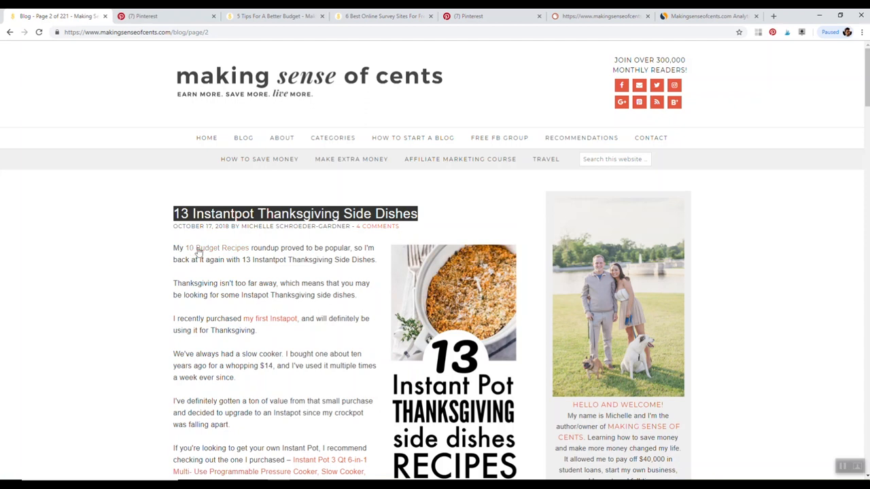
{"action": "mouse_move", "coordinate": [218, 248]}
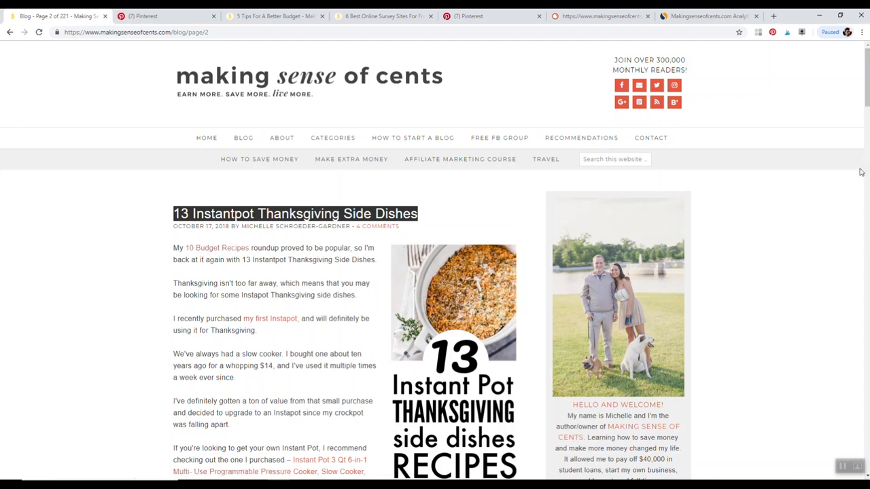
{"action": "mouse_move", "coordinate": [856, 171]}
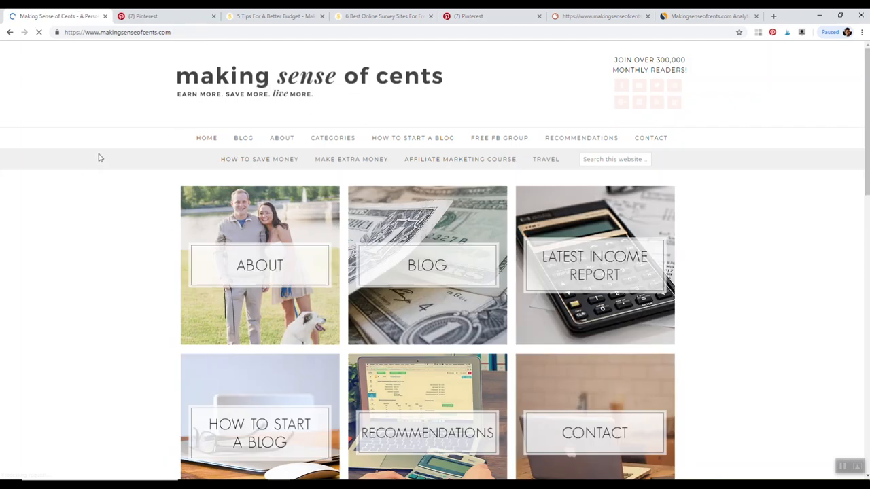
From the blog listing, open the 'How We Visited 8 New Countries in 2 Years' post.
{"action": "left_click", "coordinate": [243, 137]}
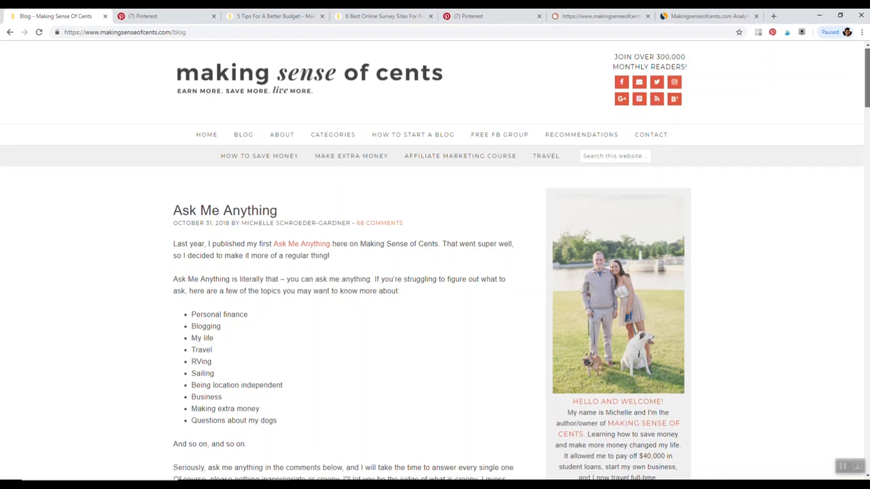
{"action": "scroll", "scroll_direction": "down", "scroll_amount": 3}
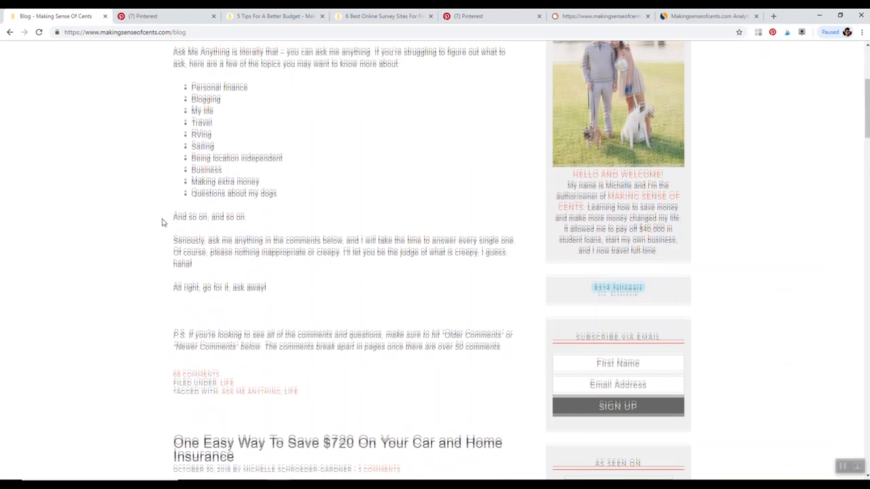
{"action": "scroll", "scroll_direction": "down", "scroll_amount": 3}
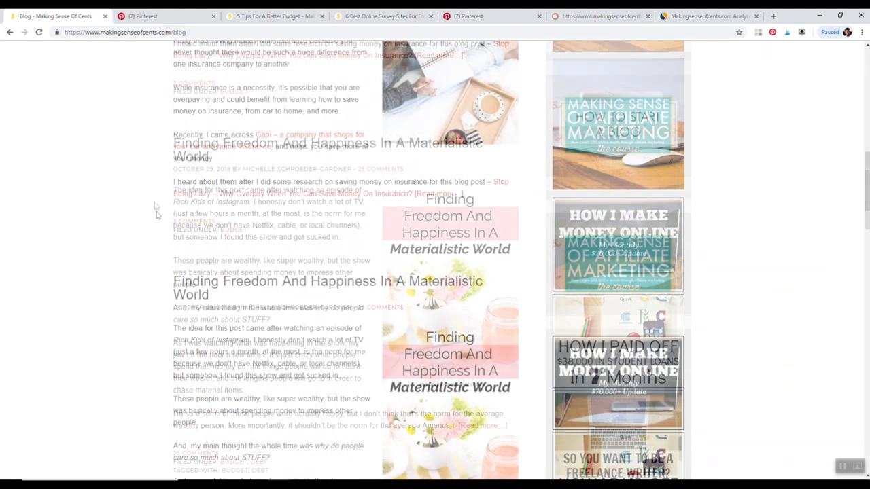
{"action": "scroll", "scroll_direction": "down", "scroll_amount": 3}
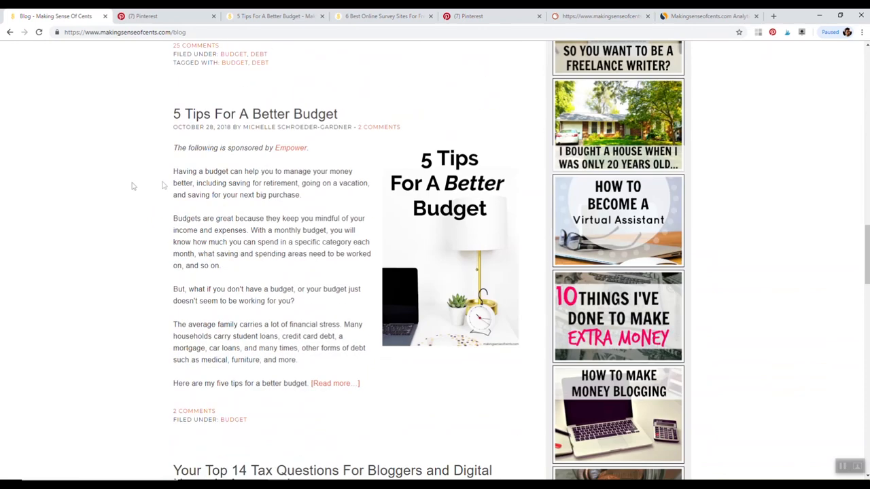
{"action": "scroll", "scroll_direction": "down", "scroll_amount": 3}
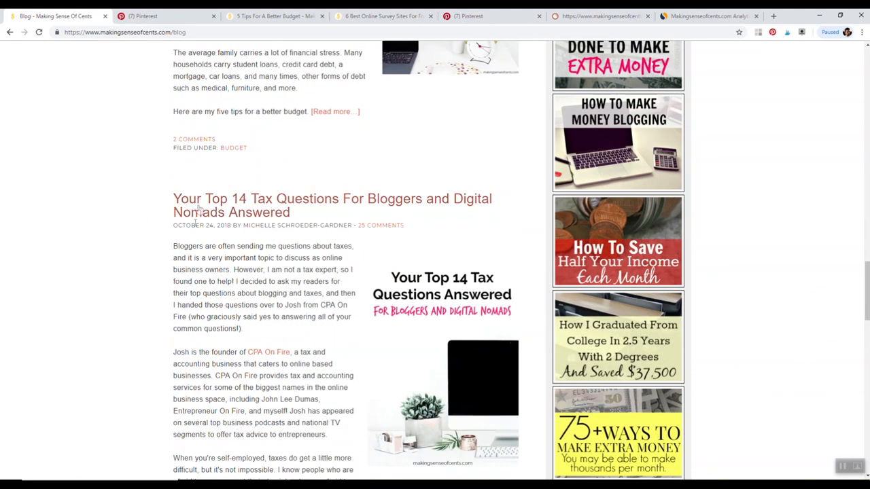
{"action": "scroll", "scroll_direction": "down", "scroll_amount": 3}
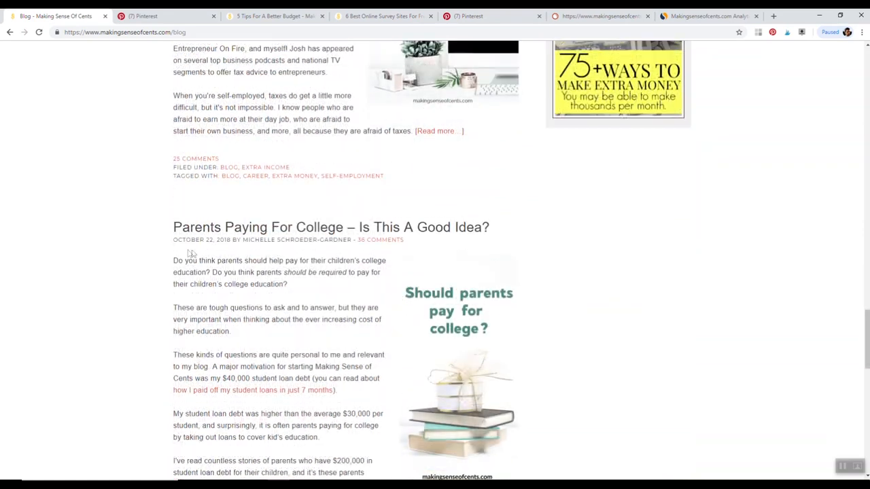
{"action": "scroll", "scroll_direction": "down", "scroll_amount": 3}
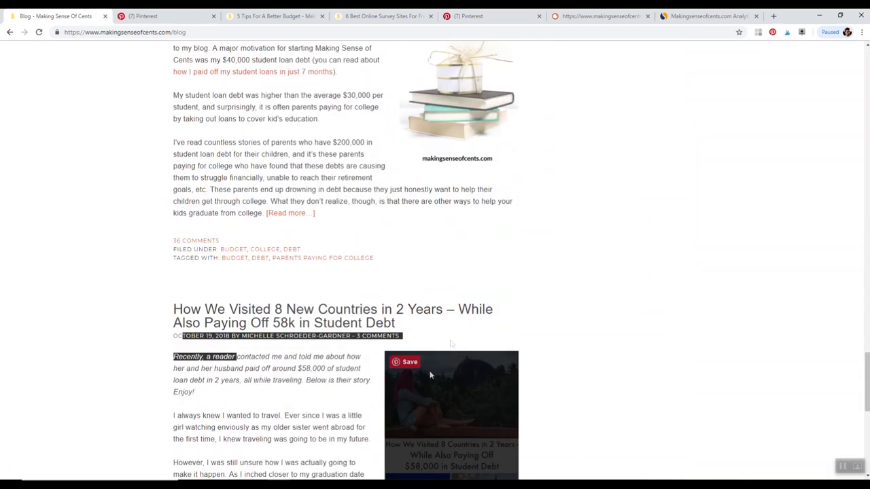
{"action": "left_click", "coordinate": [331, 308]}
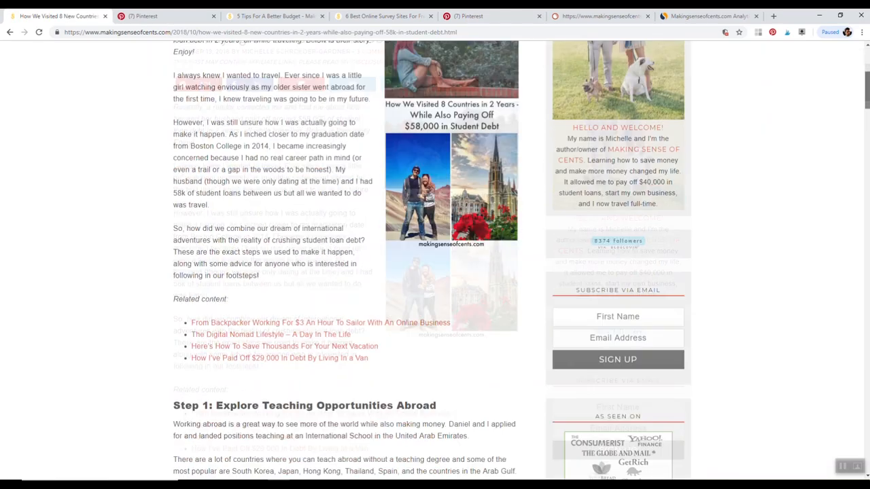
Read down the 8-countries post to the signup box and return to its top.
{"action": "scroll", "scroll_direction": "down", "scroll_amount": 3}
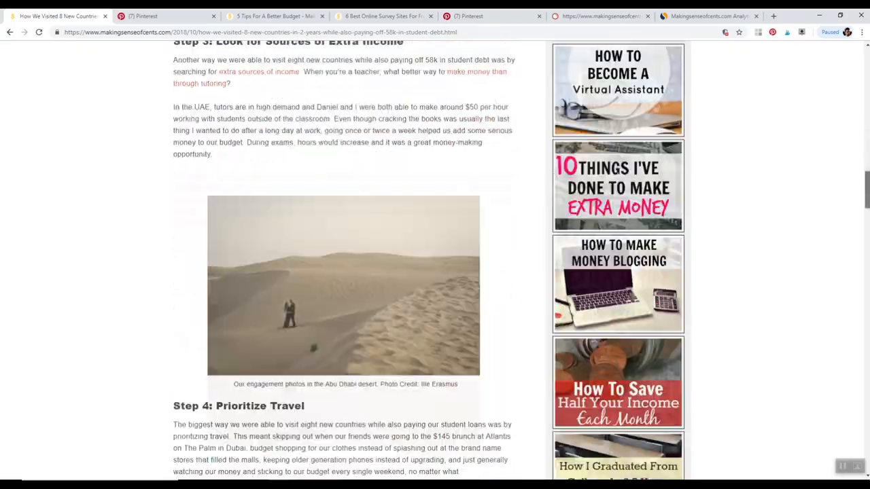
{"action": "scroll", "scroll_direction": "down", "scroll_amount": 3}
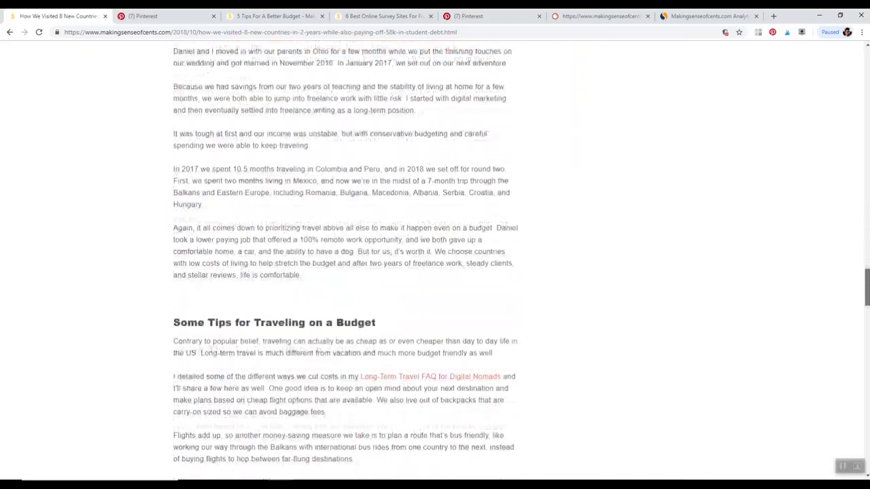
{"action": "scroll", "scroll_direction": "down", "scroll_amount": 3}
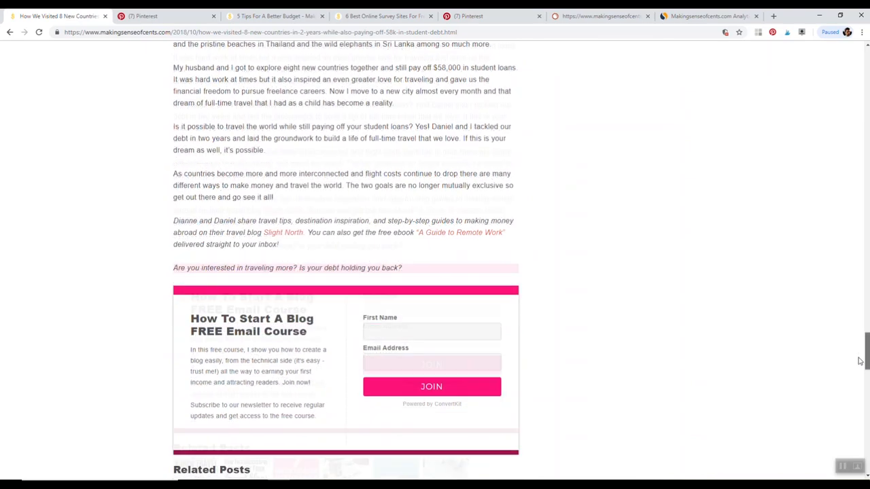
{"action": "scroll", "scroll_direction": "up", "scroll_amount": 3}
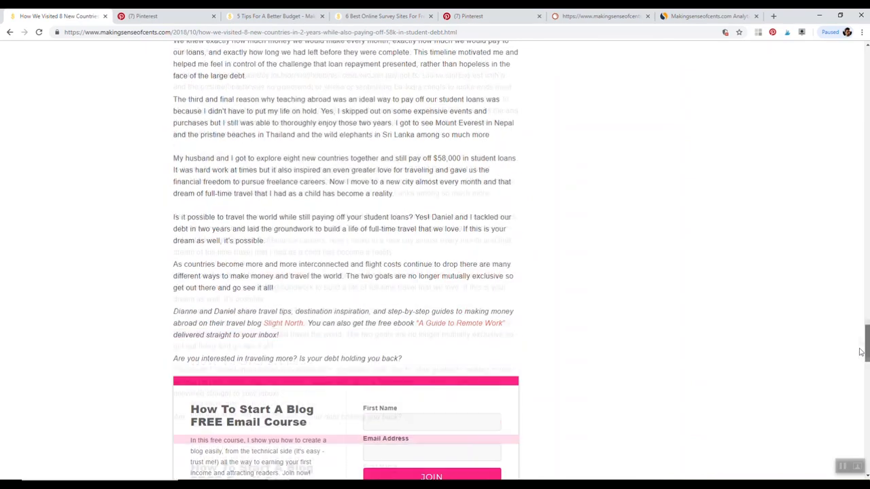
{"action": "scroll", "scroll_direction": "up", "scroll_amount": 3}
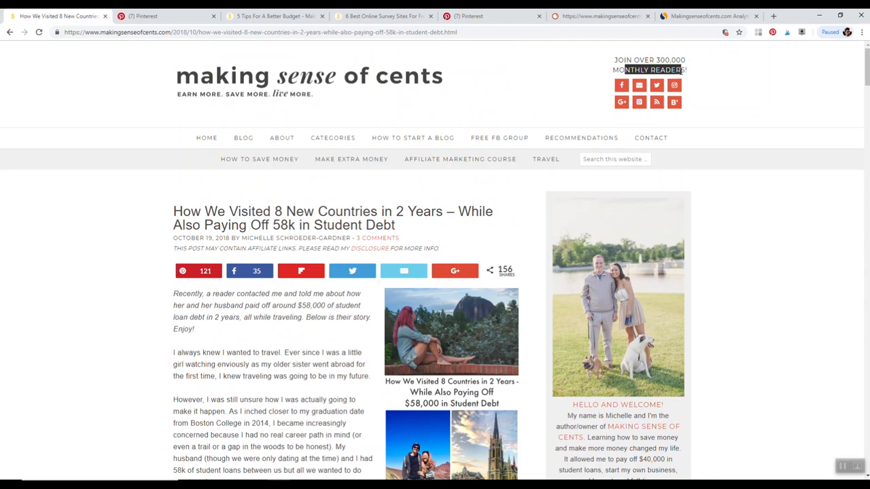
{"action": "mouse_move", "coordinate": [396, 272]}
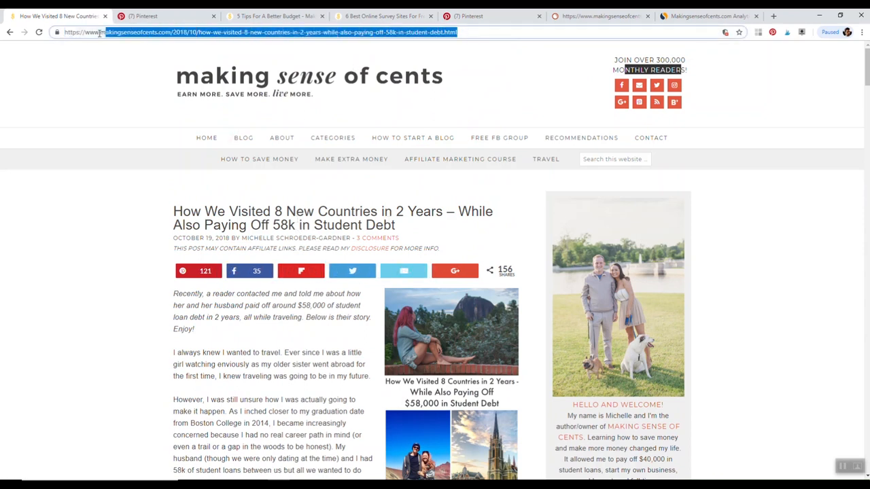
Select the 8-countries post's full web address in the address bar to examine it.
{"action": "left_click", "coordinate": [272, 32]}
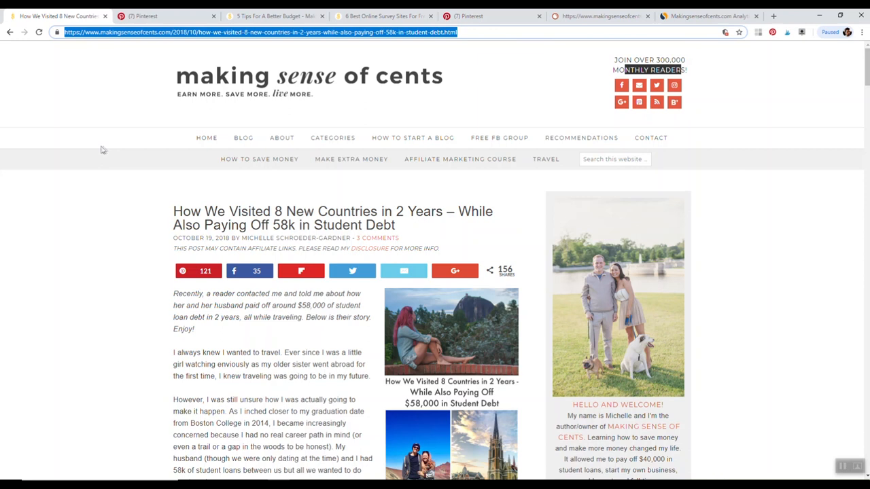
{"action": "mouse_move", "coordinate": [175, 41]}
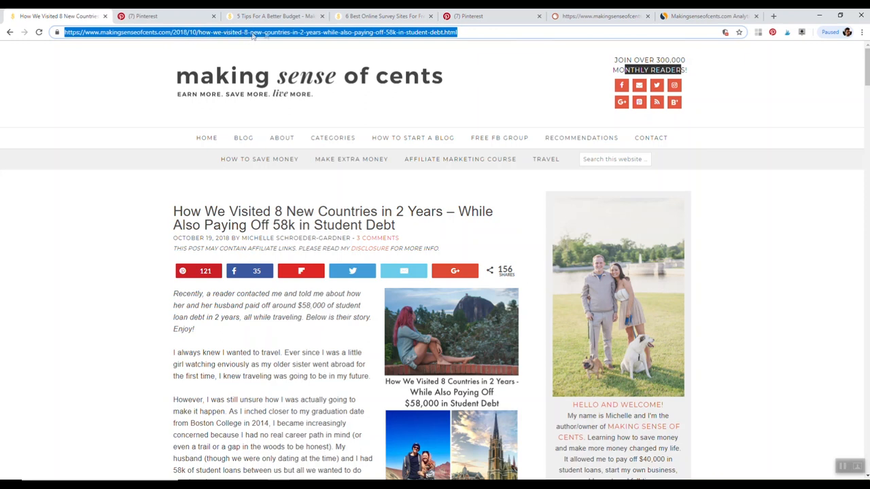
{"action": "mouse_move", "coordinate": [454, 37]}
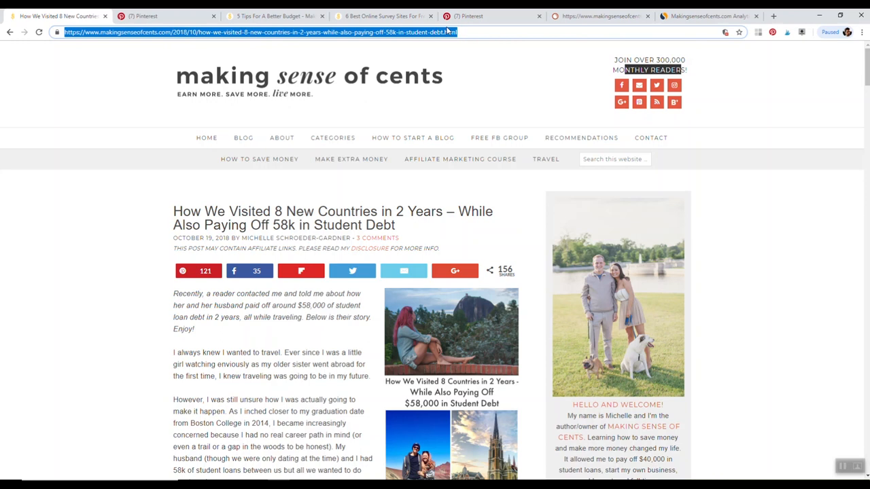
{"action": "mouse_move", "coordinate": [147, 190]}
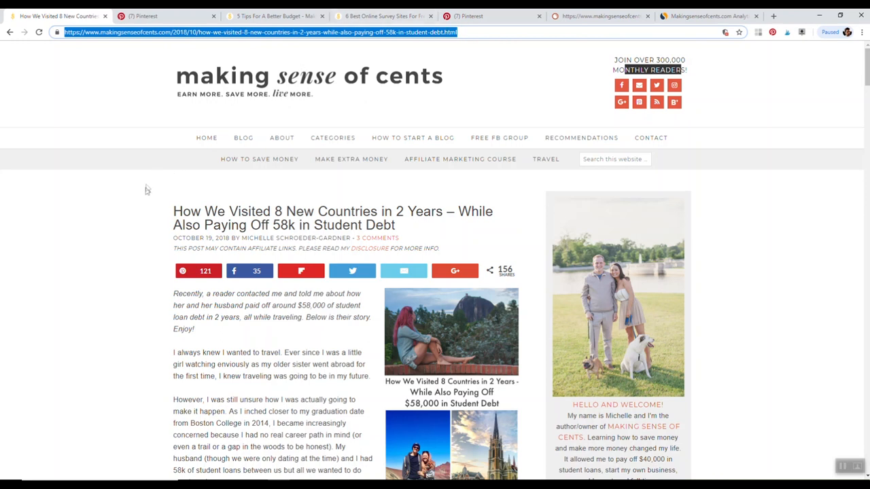
{"action": "mouse_move", "coordinate": [106, 204]}
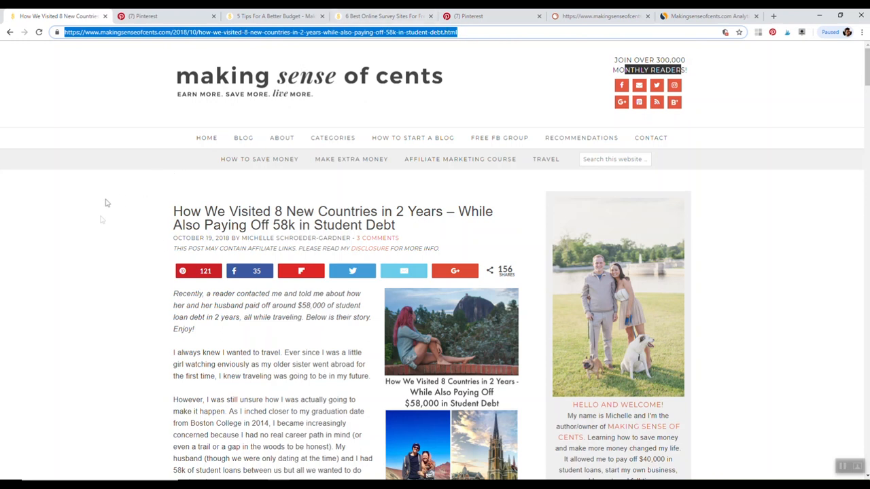
{"action": "mouse_move", "coordinate": [146, 134]}
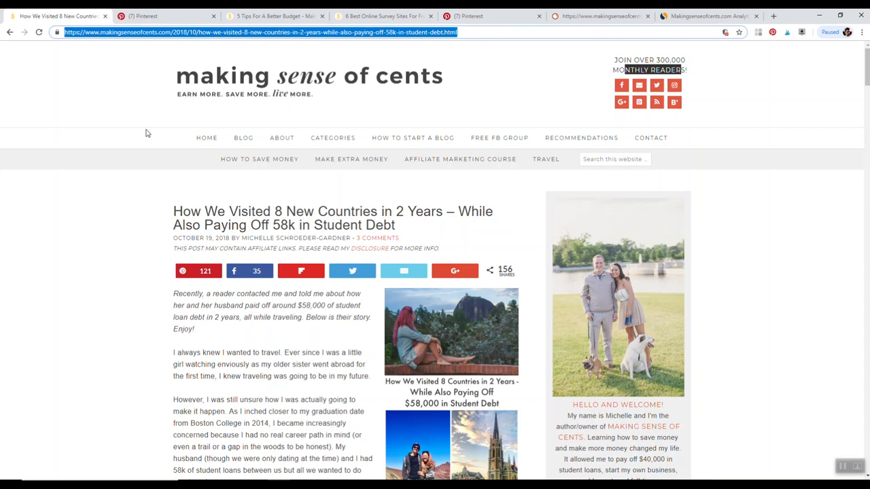
{"action": "mouse_move", "coordinate": [247, 66]}
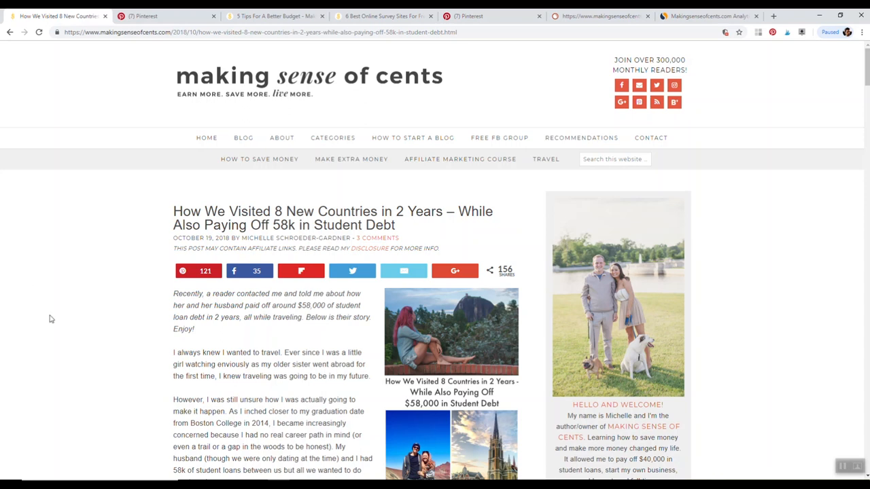
{"action": "mouse_move", "coordinate": [228, 66]}
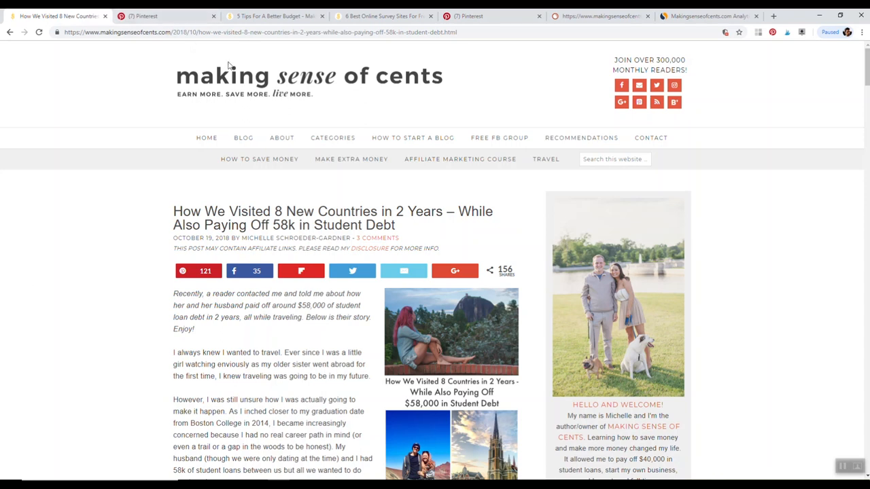
{"action": "mouse_move", "coordinate": [190, 389]}
{"action": "type", "text": "https://www.makingsenseofcents.com/"}
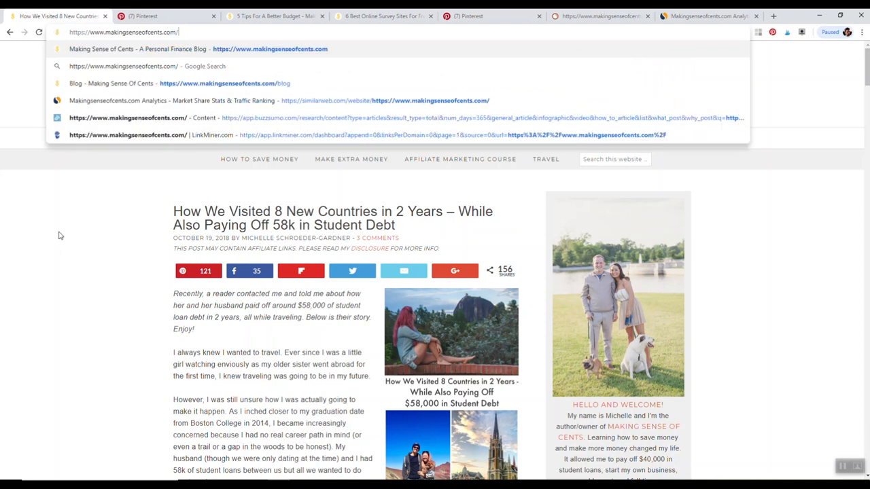
{"action": "type", "text": "blo"}
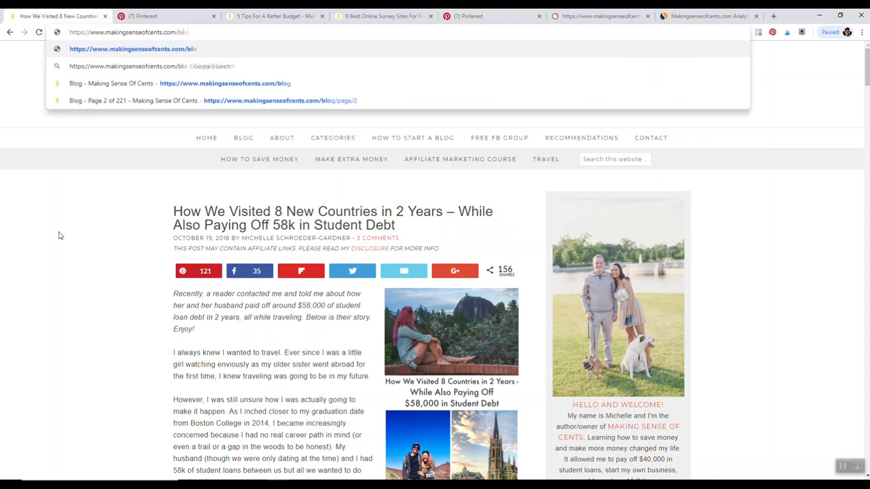
{"action": "type", "text": "g/p"}
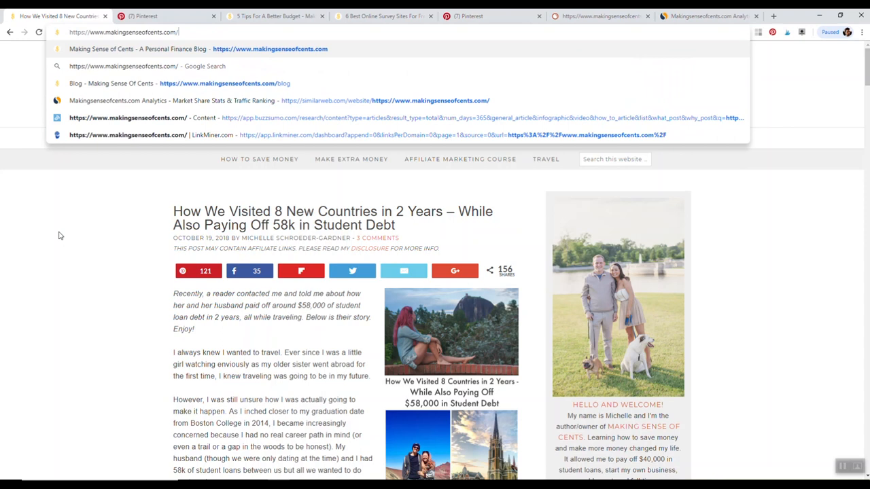
{"action": "type", "text": "re"}
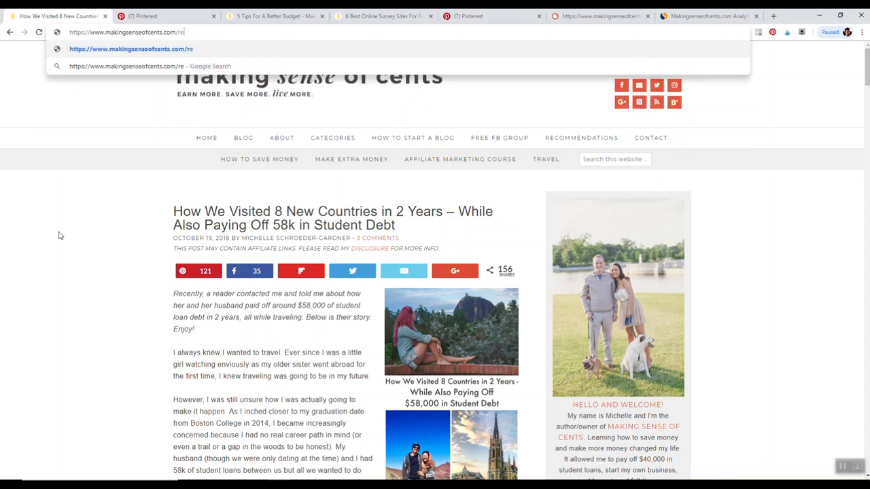
{"action": "type", "text": "view/"}
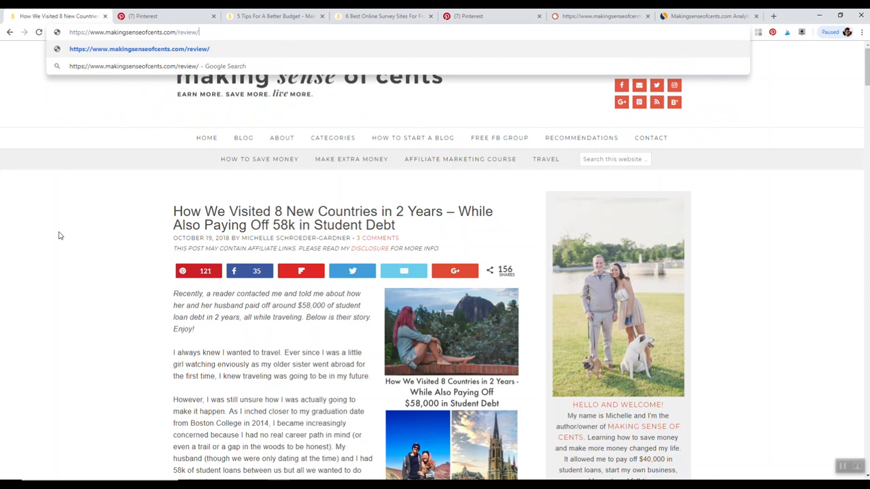
{"action": "type", "text": "-coupons"}
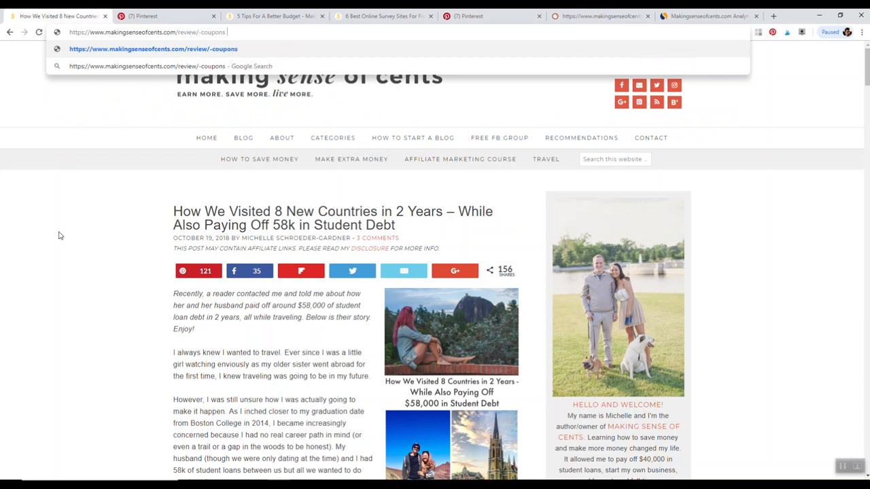
{"action": "key", "text": "Backspace"}
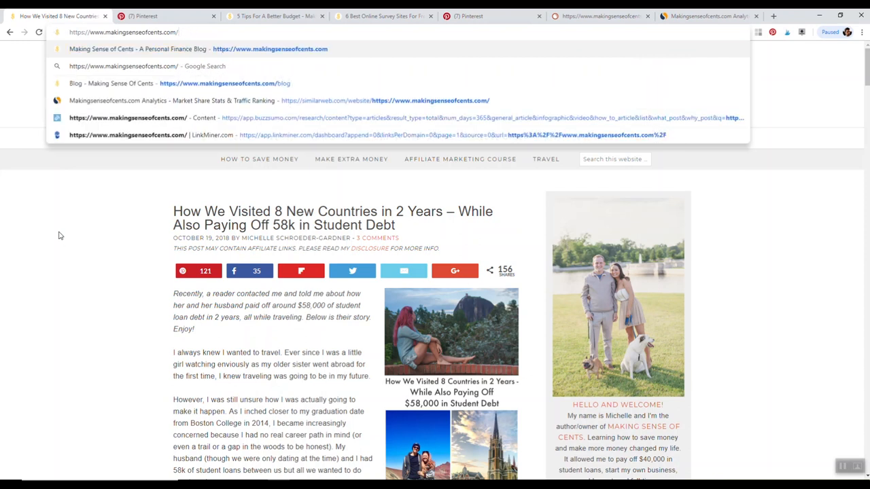
{"action": "type", "text": "su"}
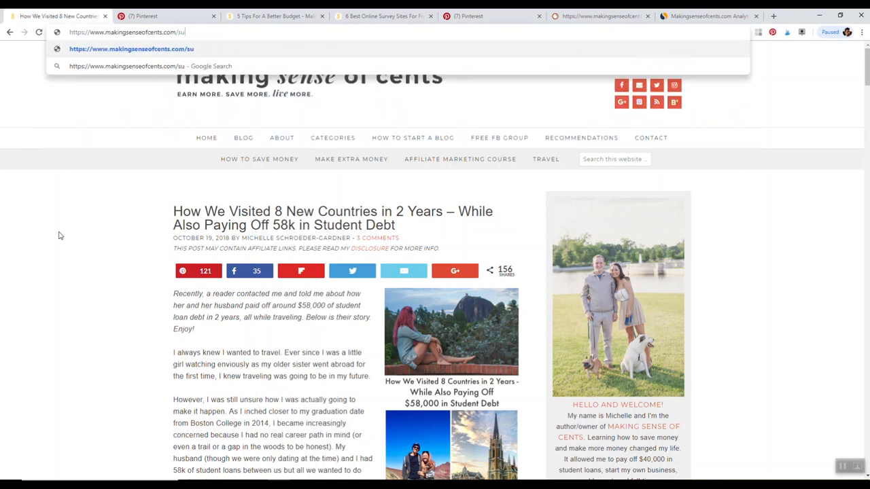
{"action": "type", "text": "rveys"}
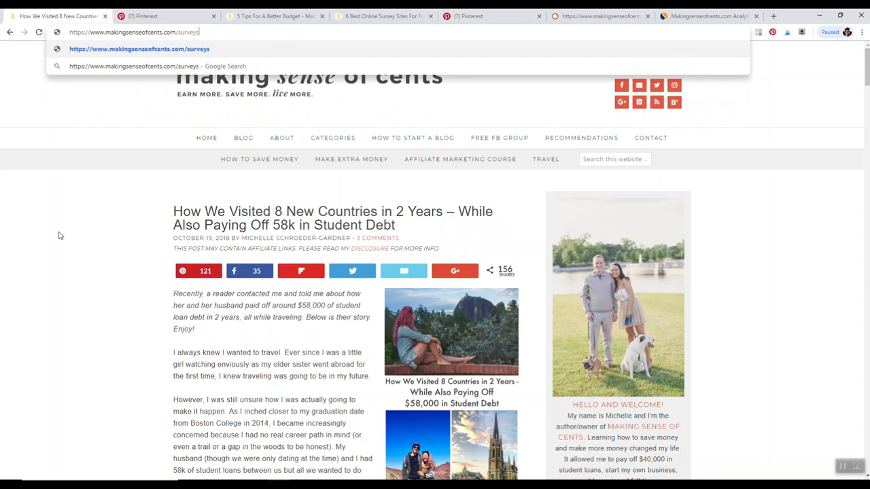
{"action": "type", "text": "/"}
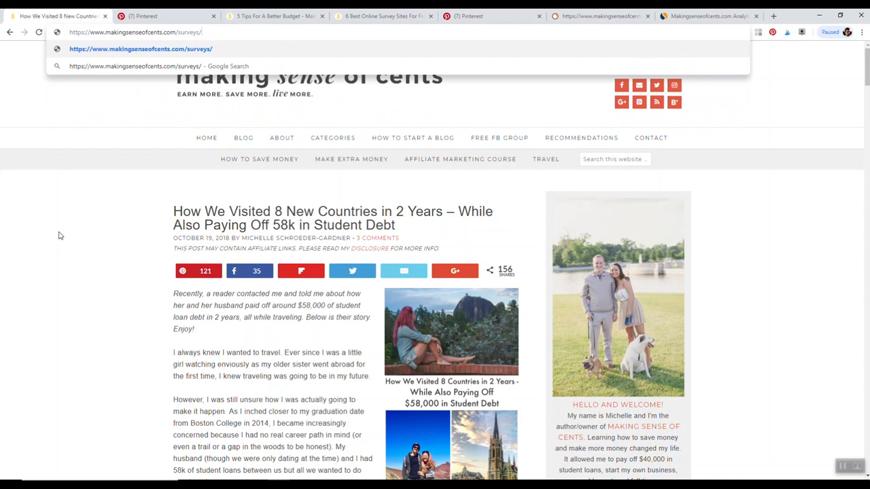
{"action": "key", "text": "Backspace"}
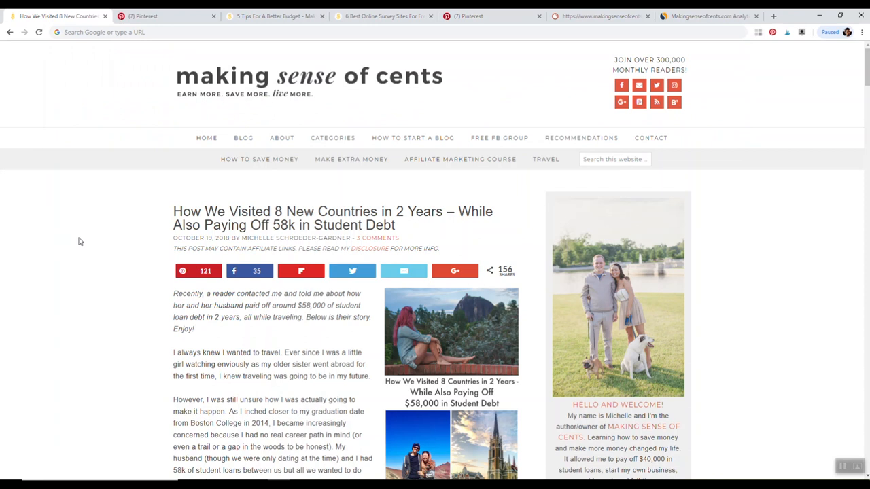
View the affiliate marketing course sales page and its pricing in a new tab, then return to the travel post.
{"action": "right_click", "coordinate": [459, 159]}
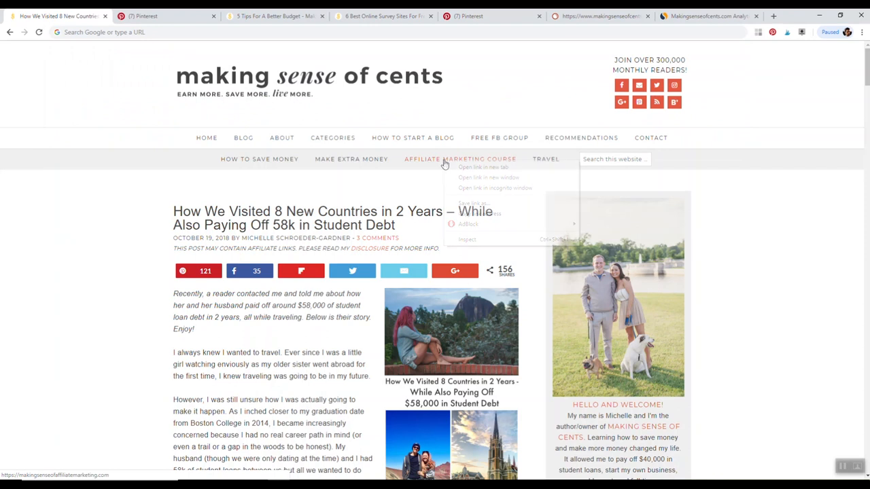
{"action": "left_click", "coordinate": [483, 167]}
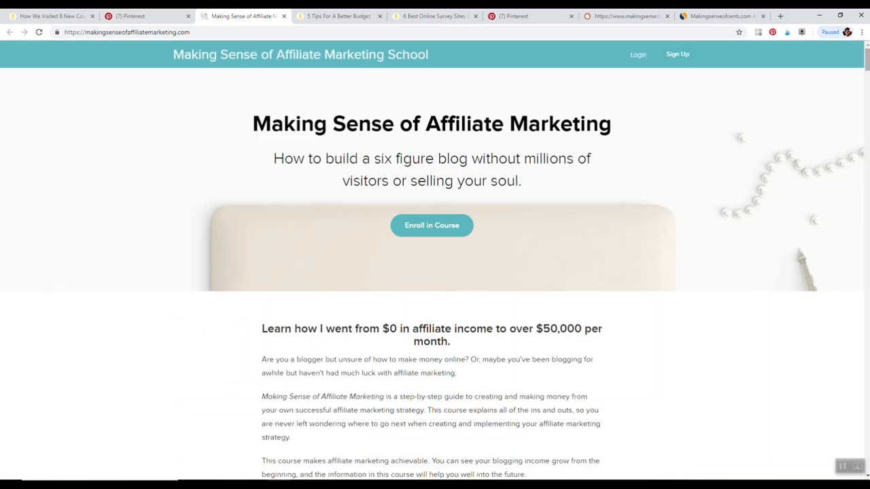
{"action": "scroll", "scroll_direction": "down", "scroll_amount": 3}
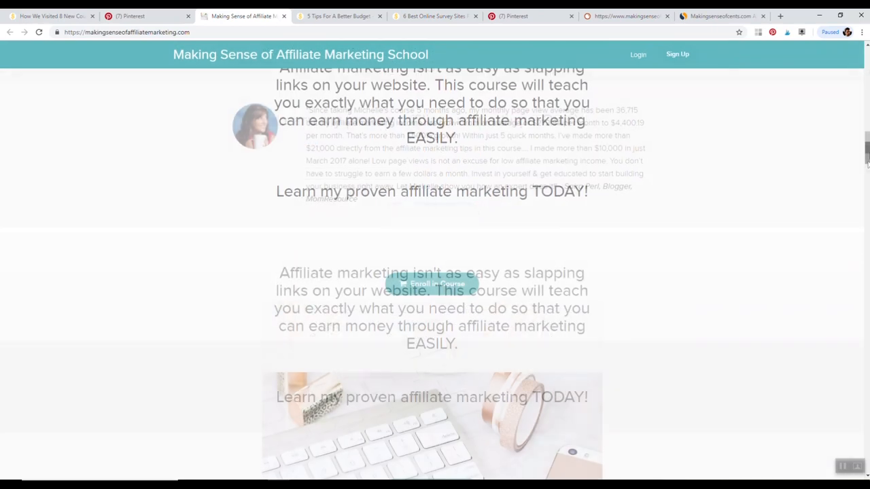
{"action": "scroll", "scroll_direction": "down", "scroll_amount": 3}
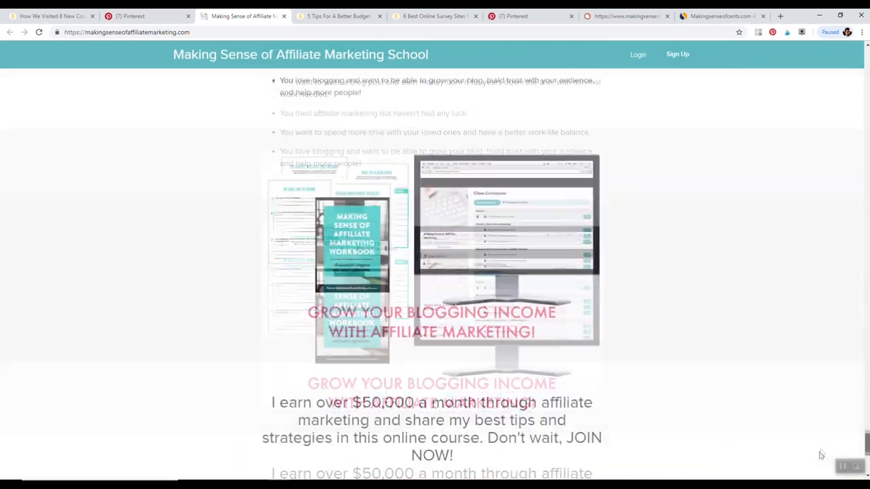
{"action": "scroll", "scroll_direction": "down", "scroll_amount": 3}
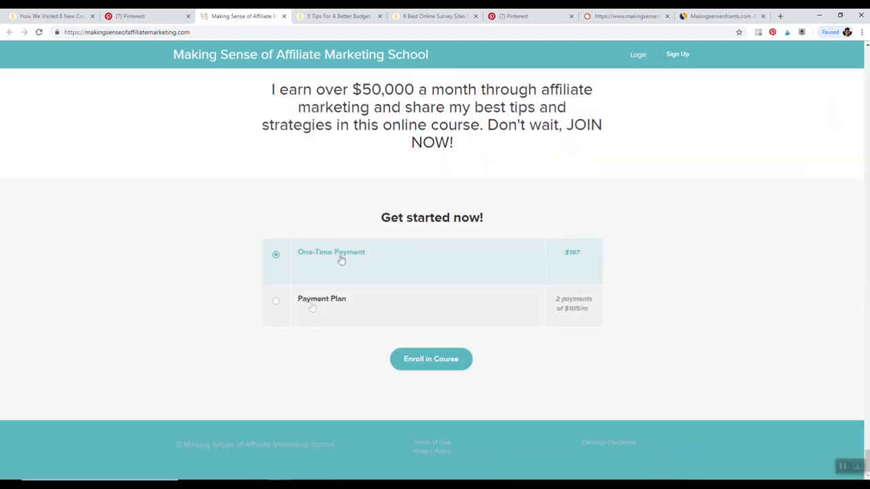
{"action": "mouse_move", "coordinate": [807, 367]}
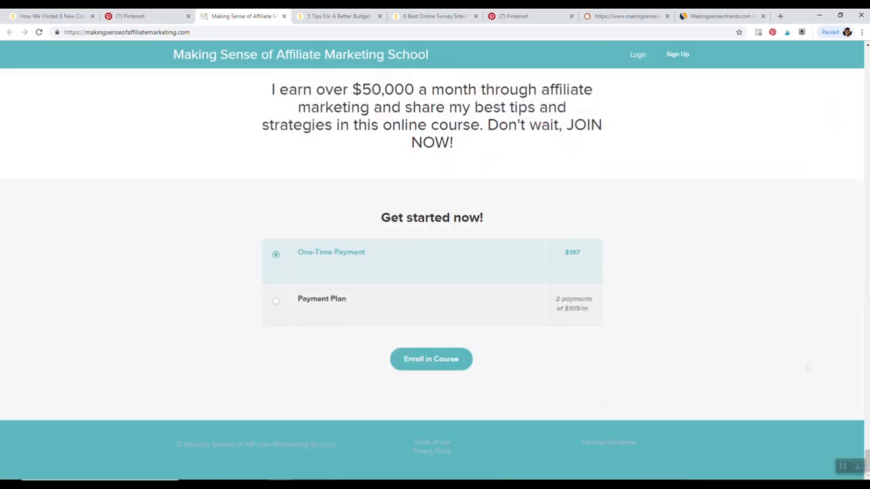
{"action": "scroll", "scroll_direction": "up", "scroll_amount": 3}
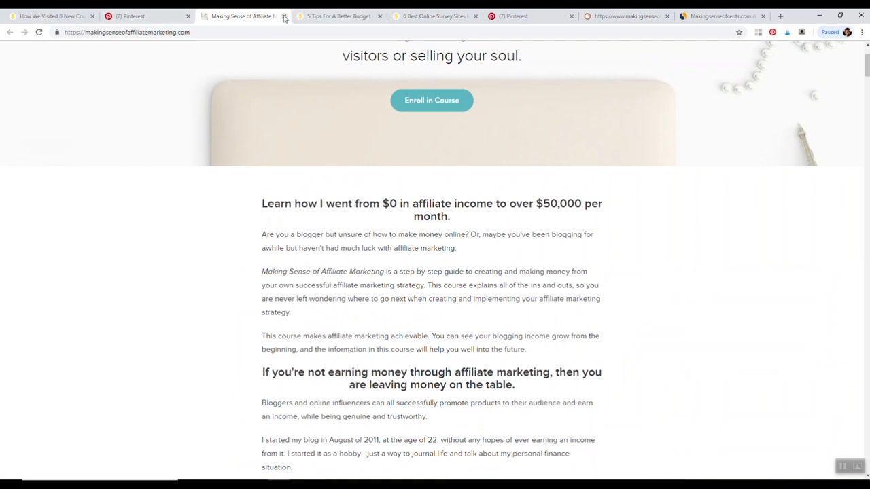
{"action": "left_click", "coordinate": [285, 16]}
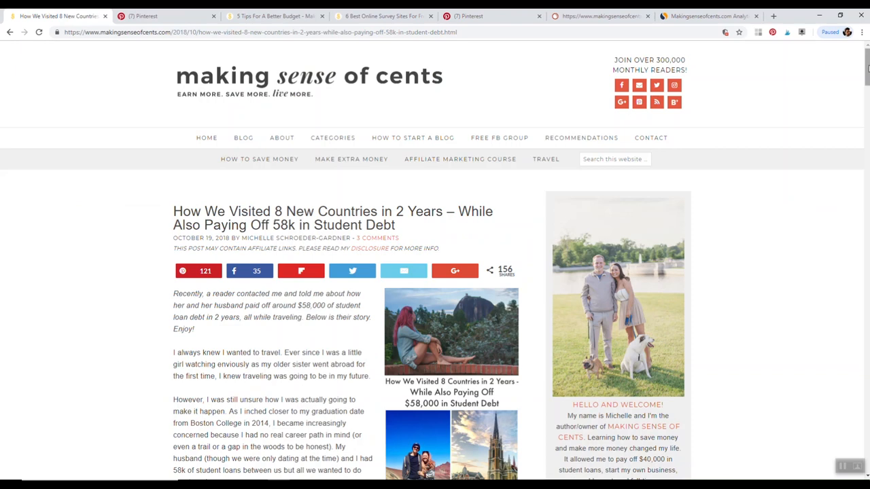
{"action": "scroll", "scroll_direction": "down", "scroll_amount": 3}
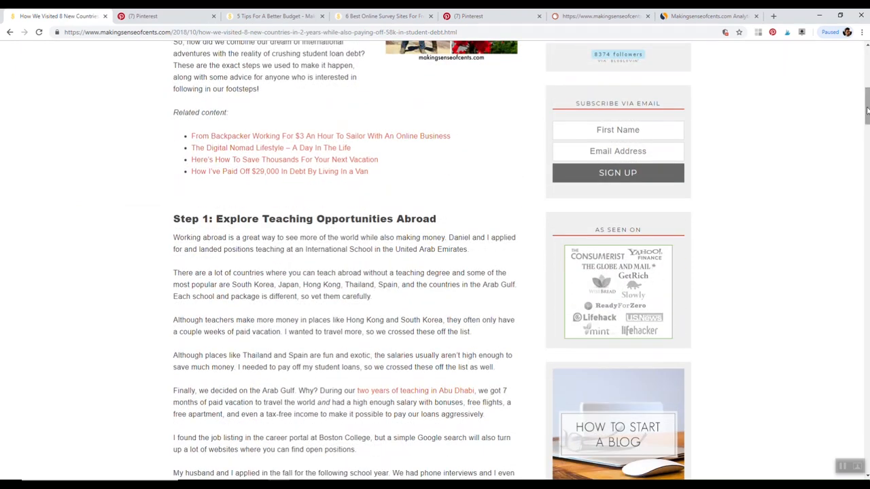
{"action": "scroll", "scroll_direction": "up", "scroll_amount": 3}
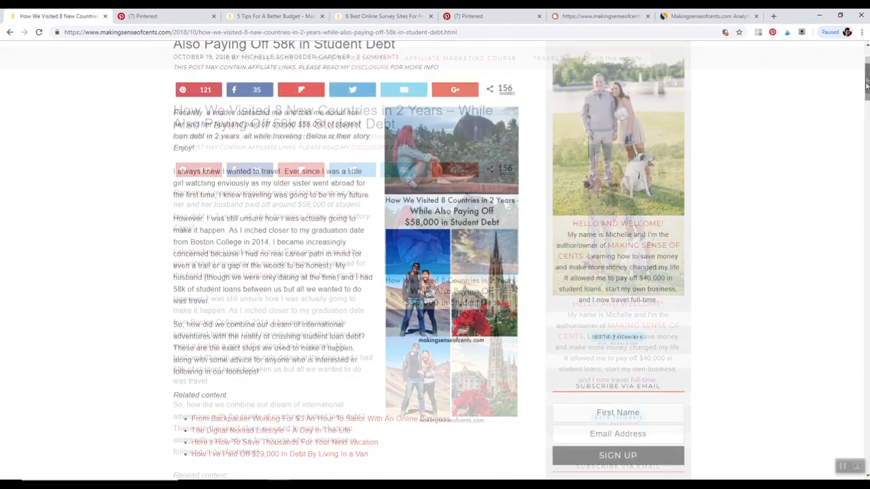
{"action": "scroll", "scroll_direction": "up", "scroll_amount": 3}
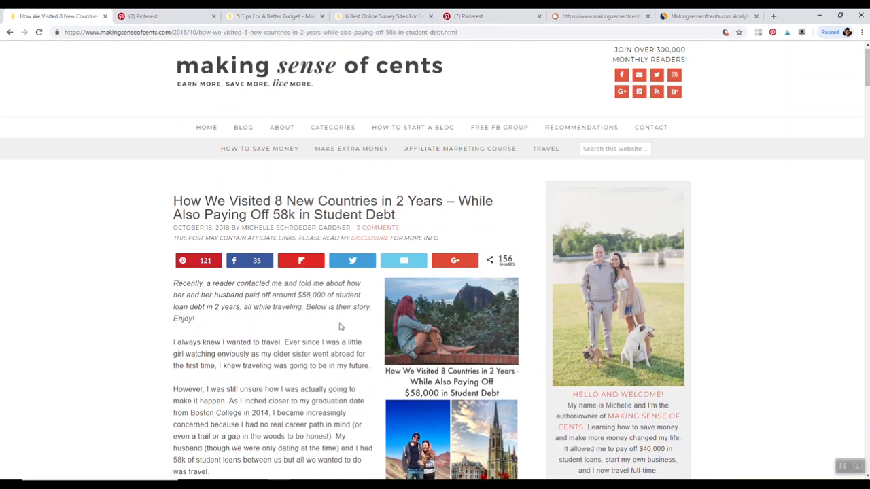